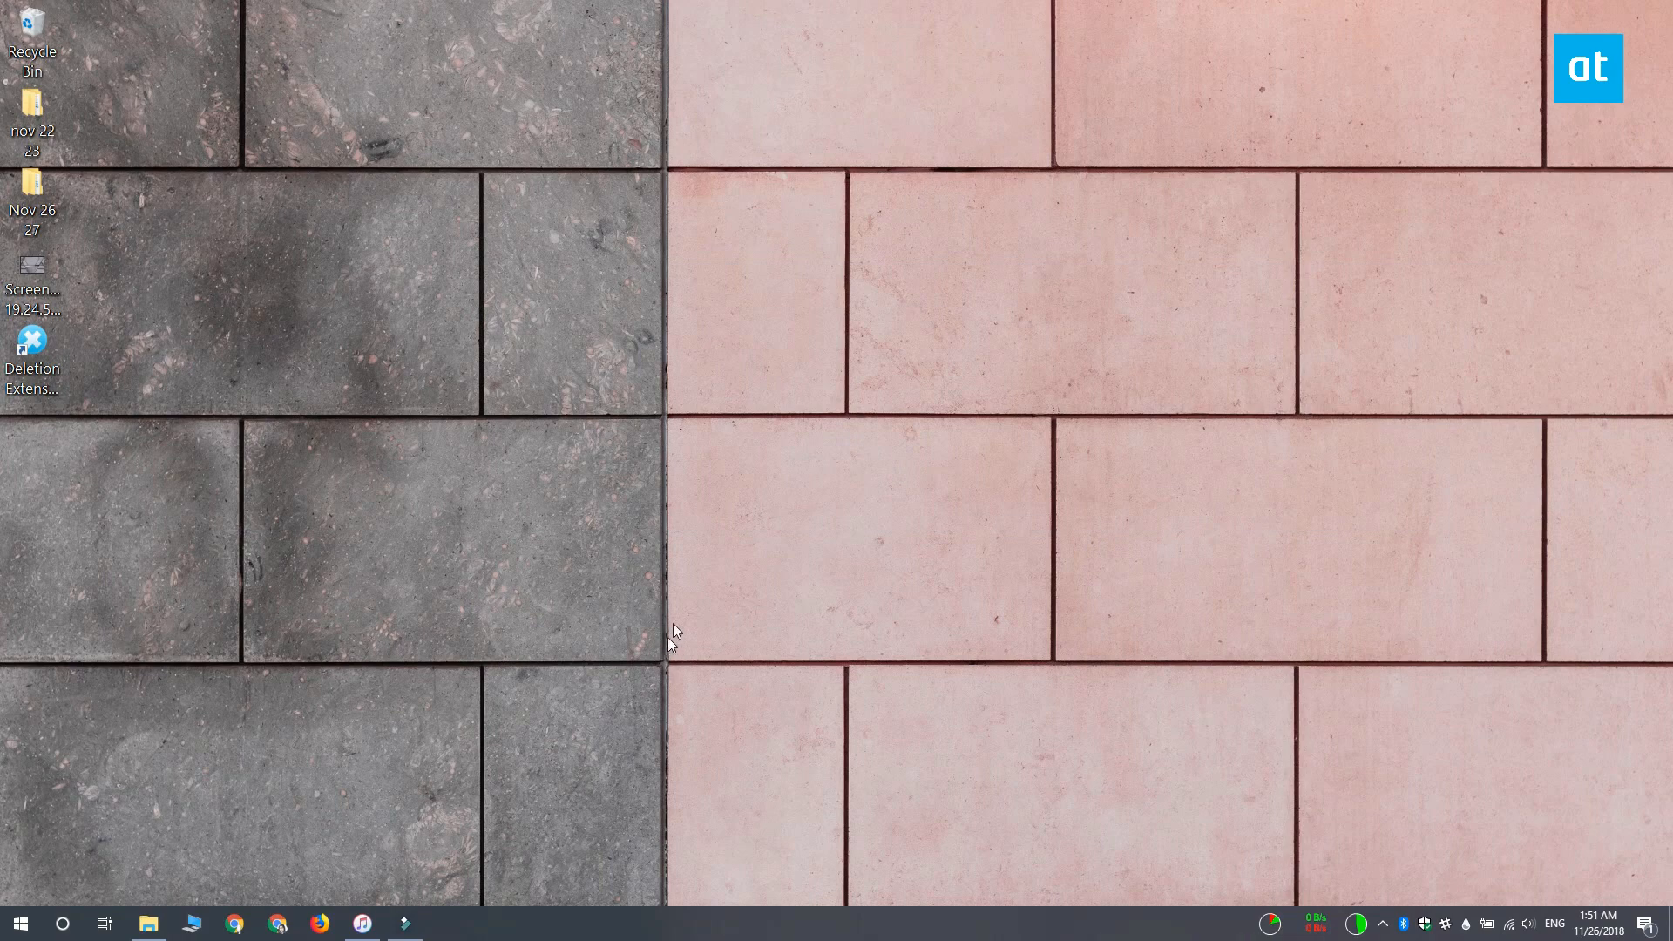
pyautogui.moveTo(683, 585)
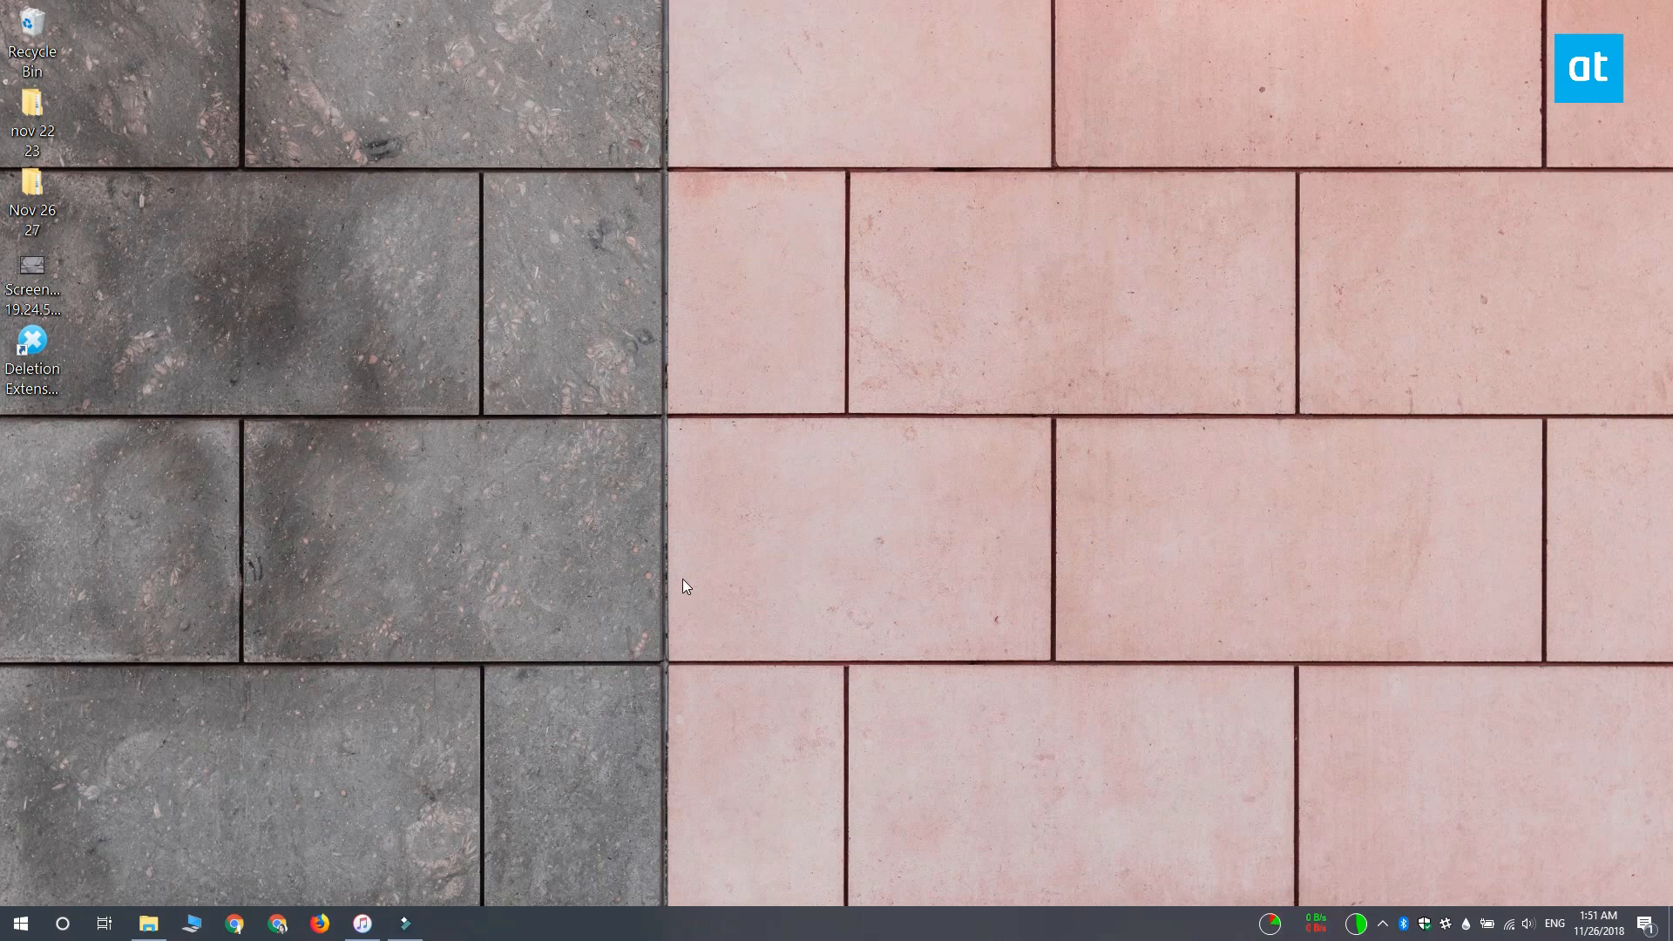
pyautogui.moveTo(5, 160)
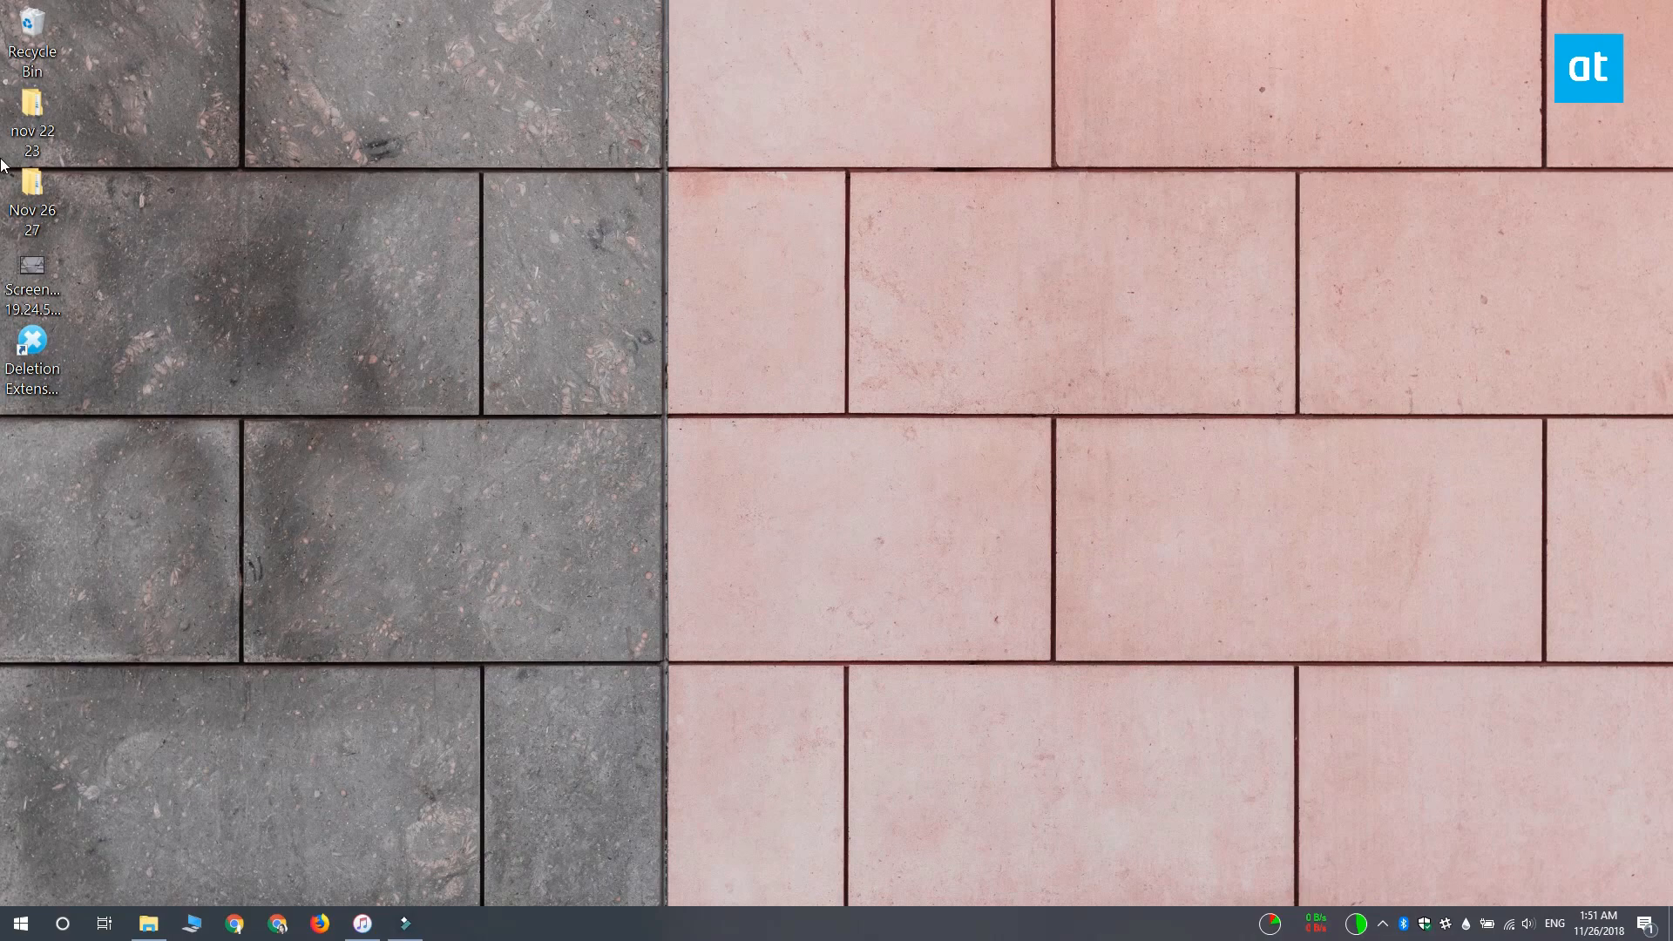
# Open the ScreenCapture_2018-11-22 19.24.53_Trim video from the desktop so it plays.
pyautogui.click(33, 272)
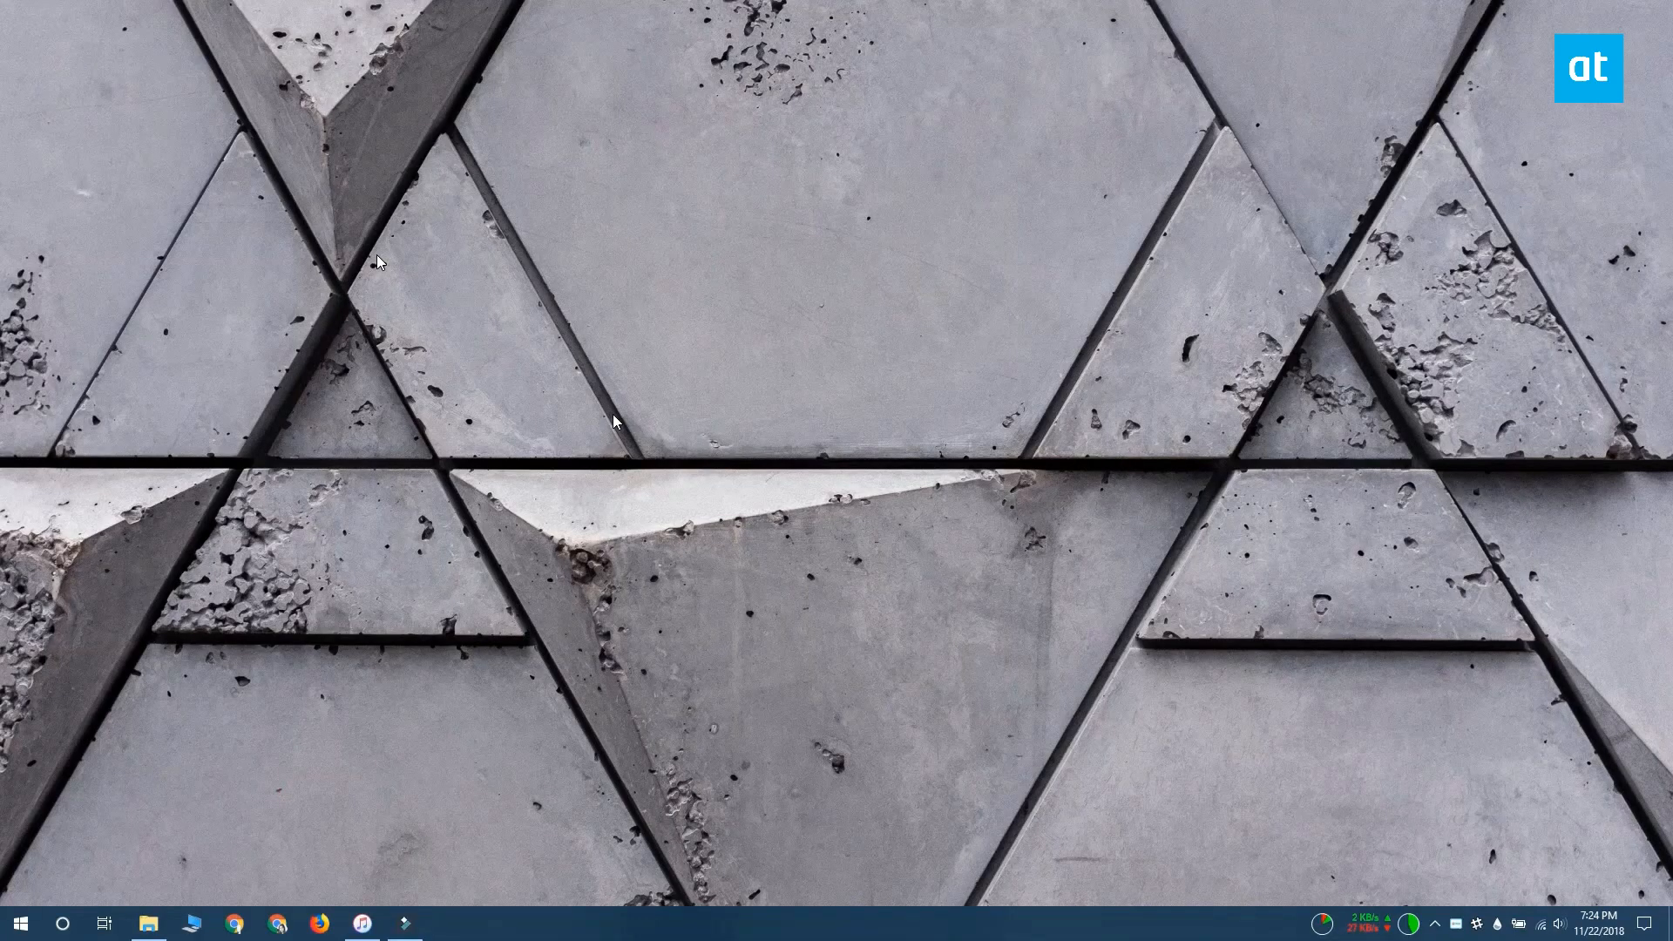
pyautogui.moveTo(902, 9)
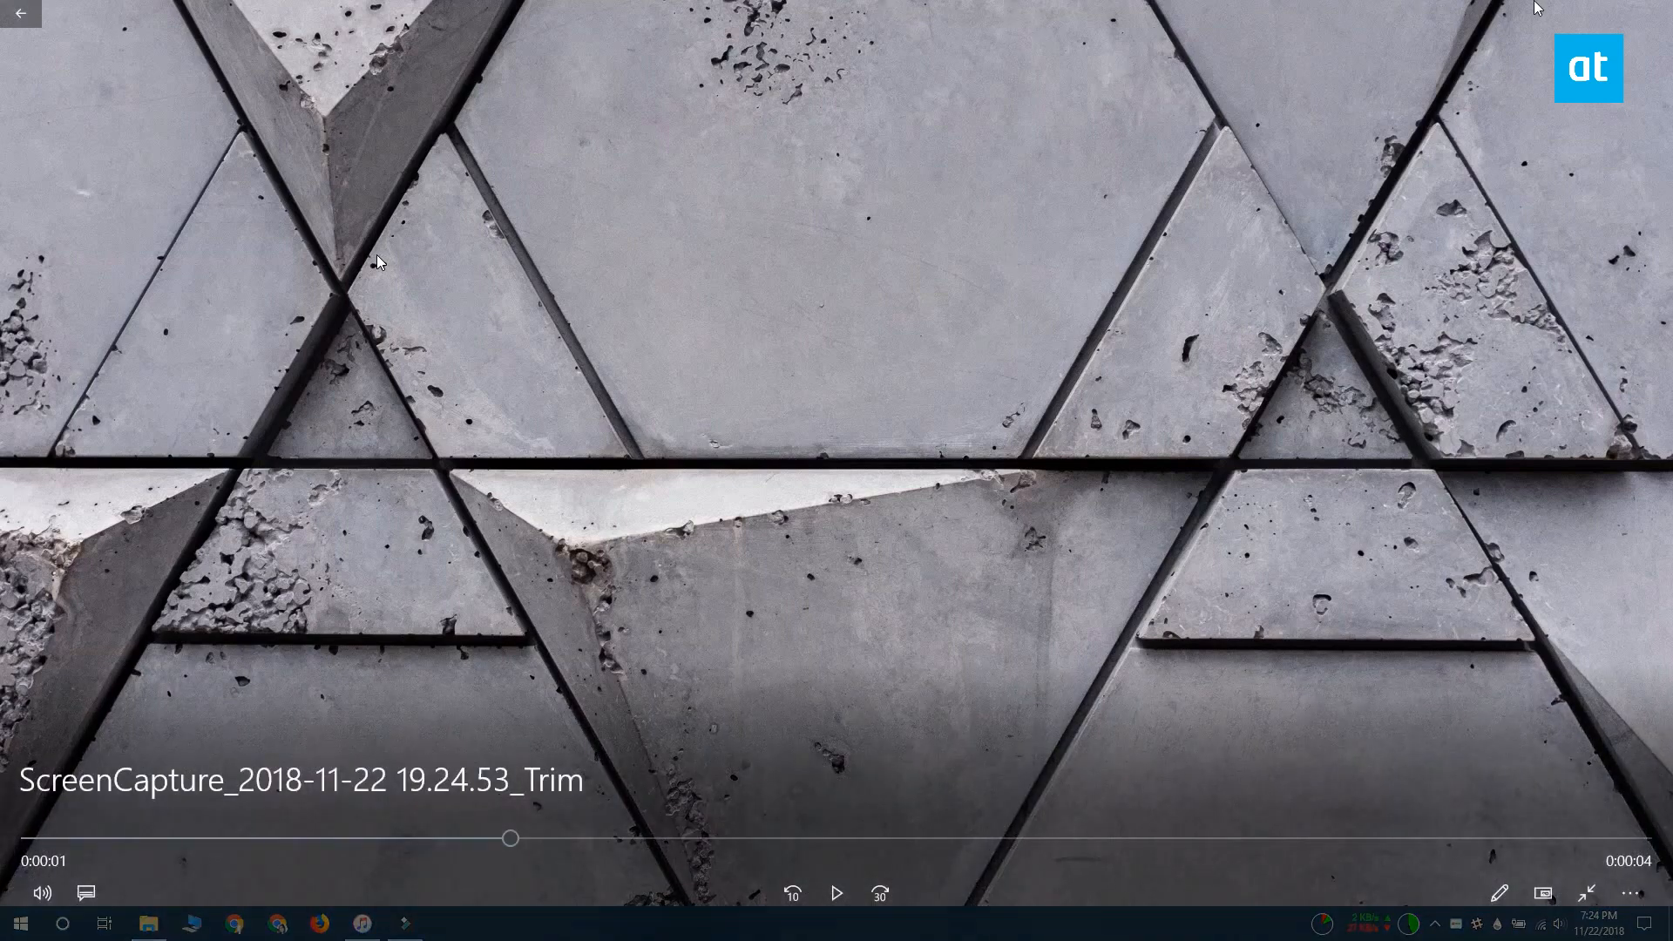
# Paste the captured video frame into a new blank Paint image.
pyautogui.click(17, 9)
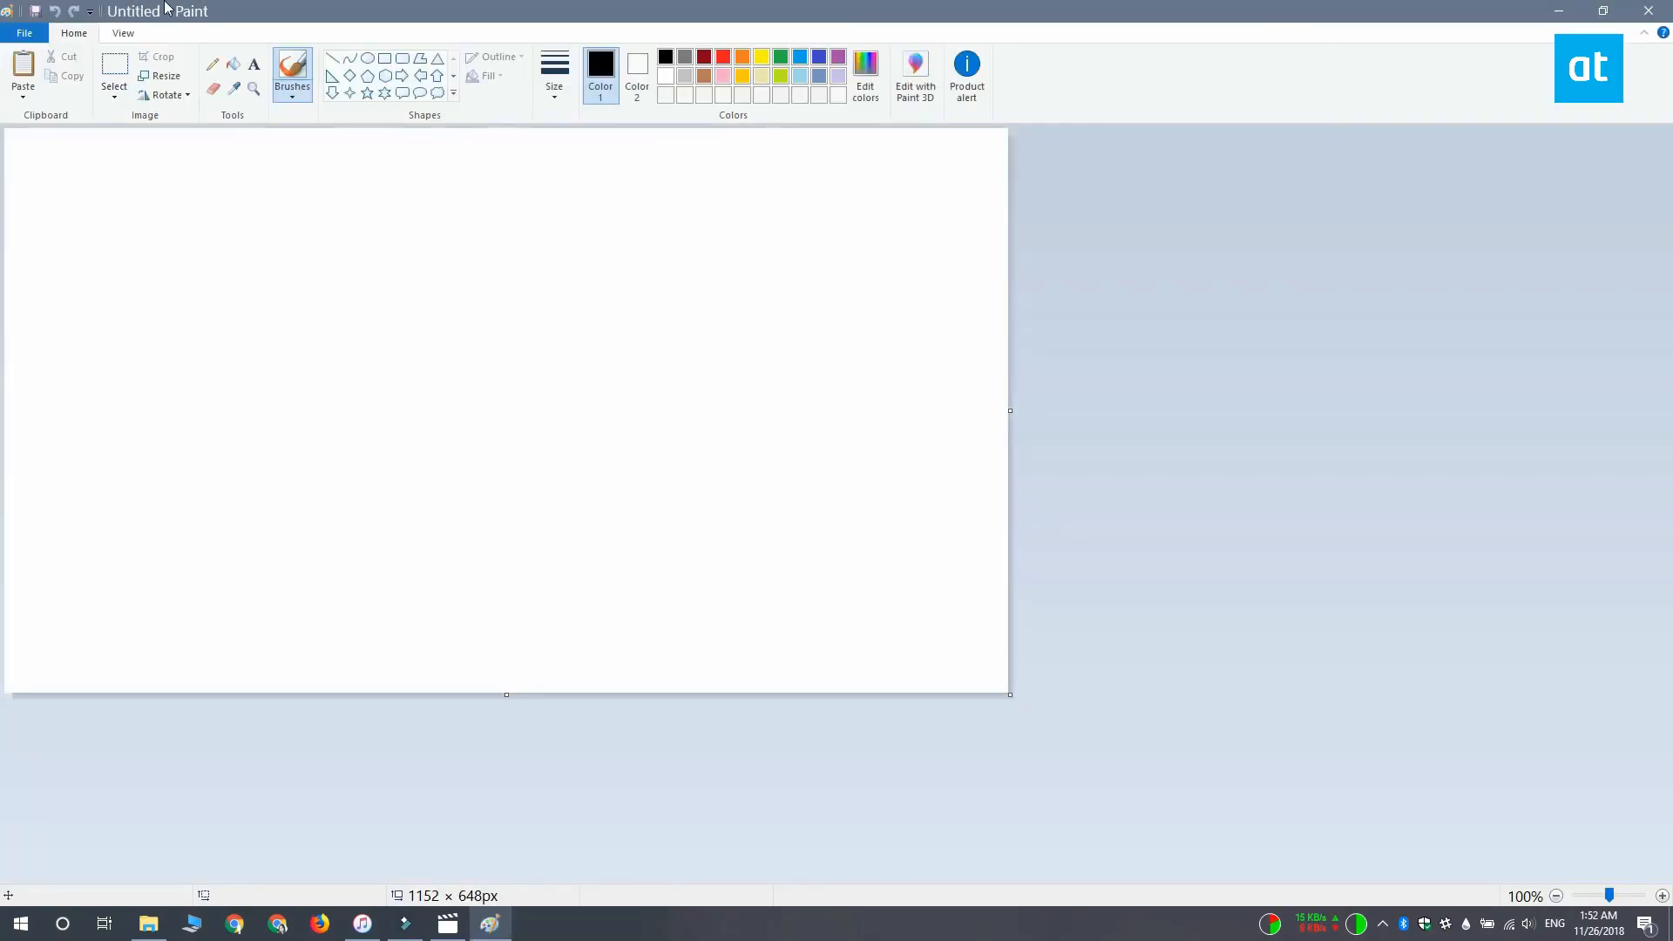
pyautogui.click(23, 71)
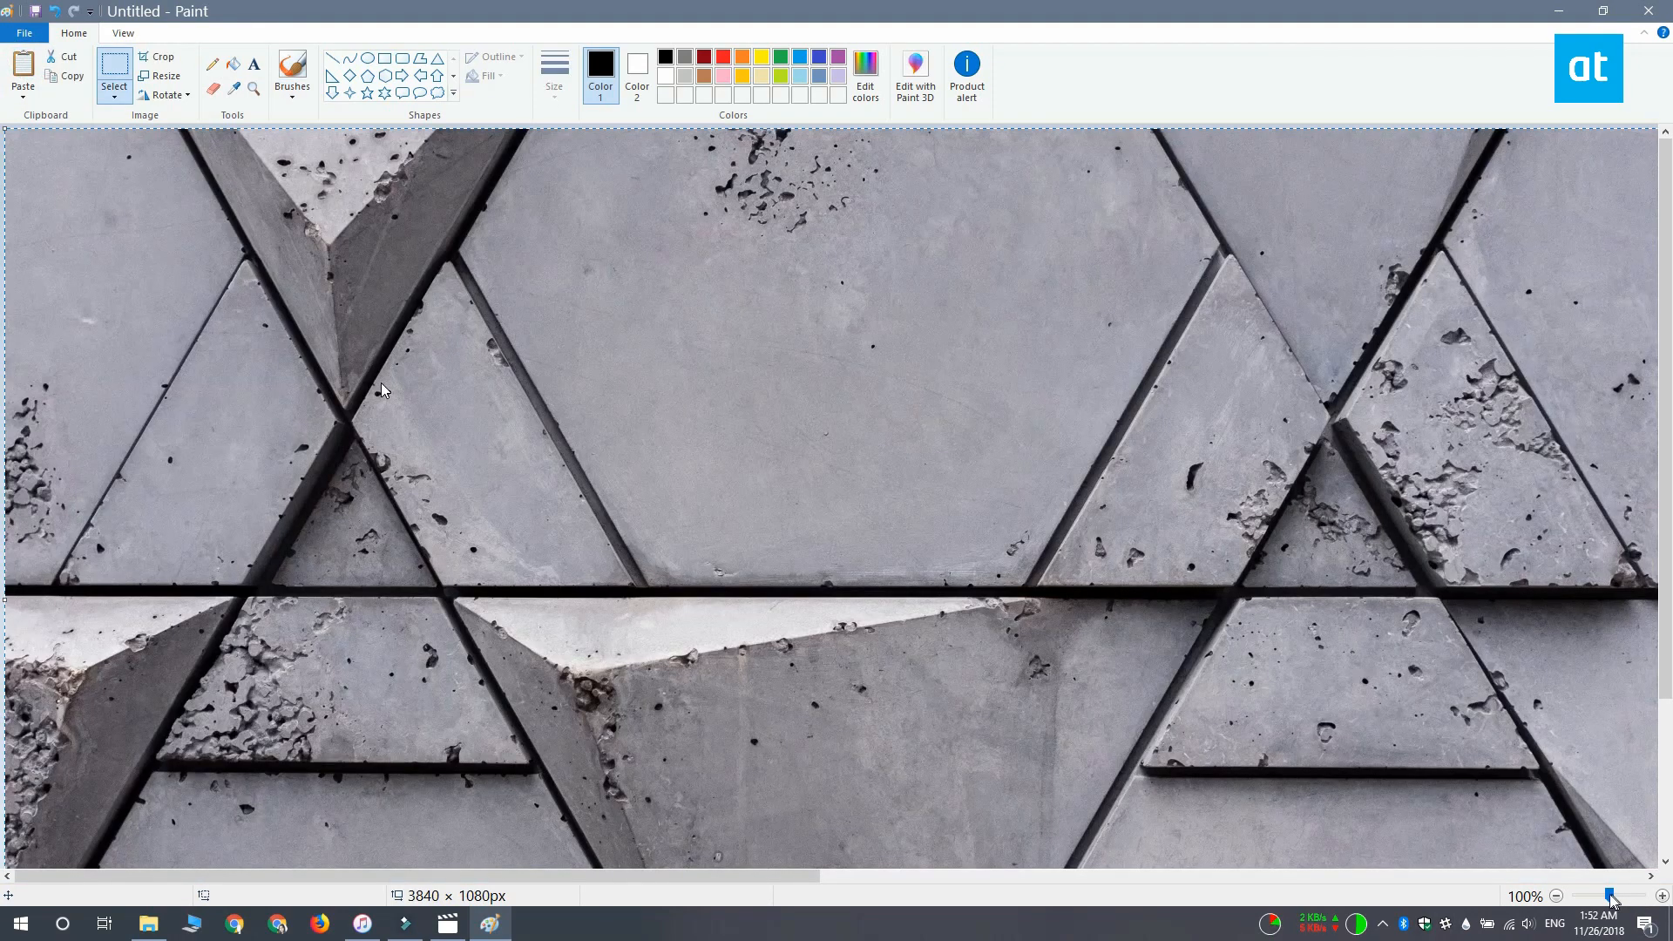
pyautogui.click(1662, 895)
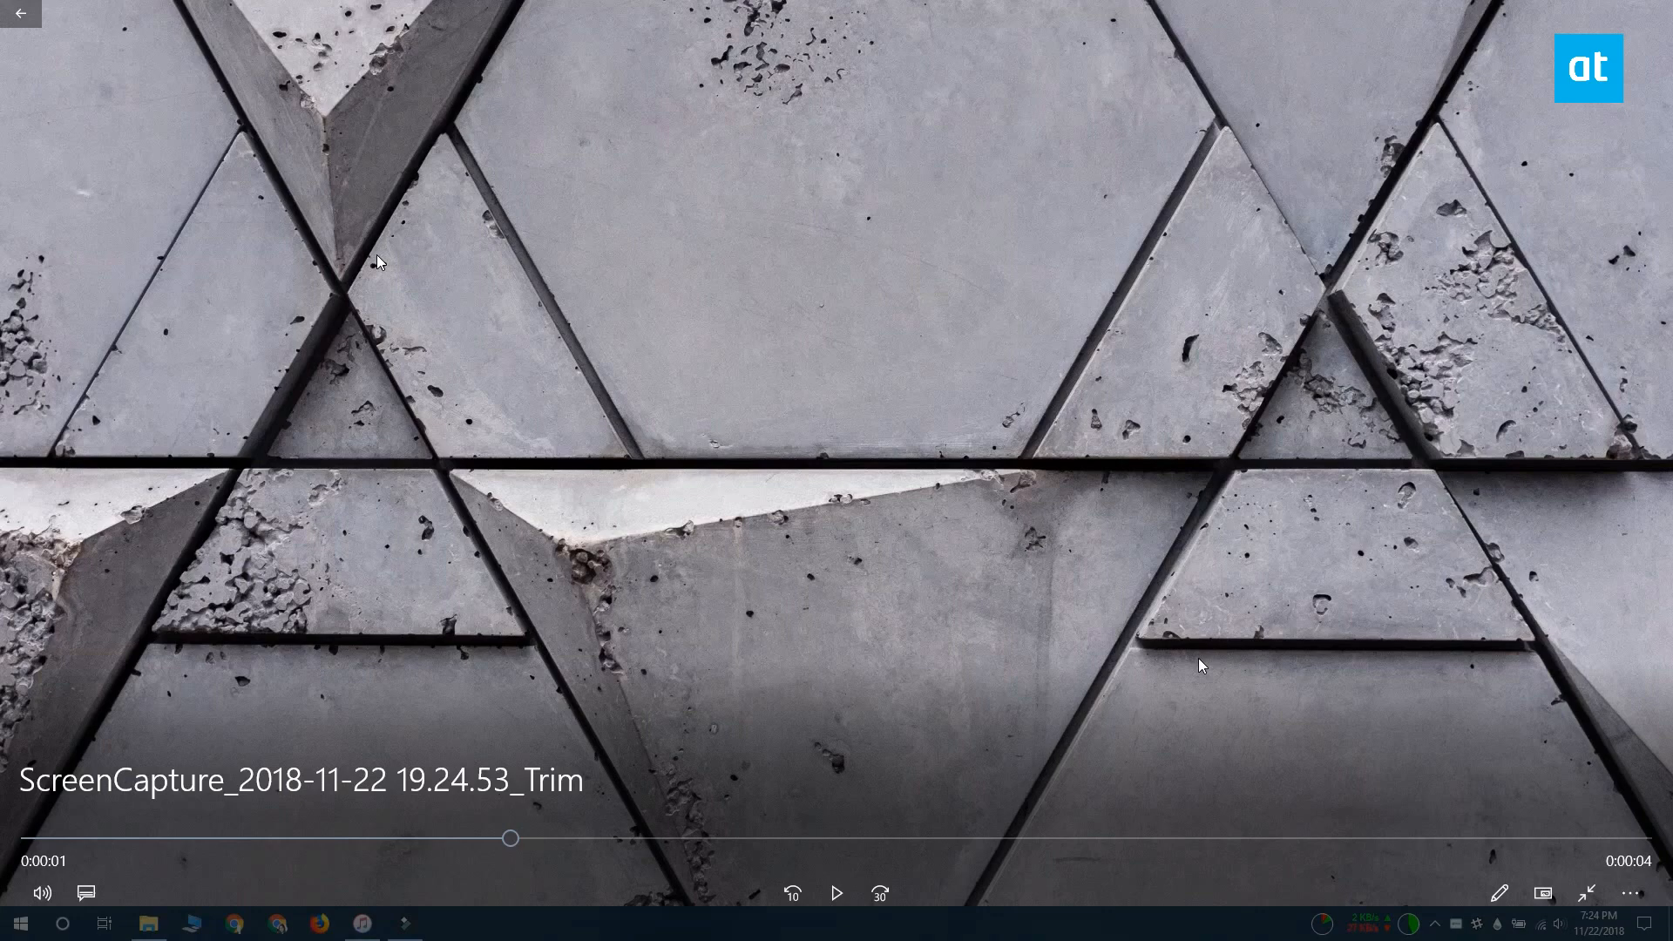
pyautogui.moveTo(467, 848)
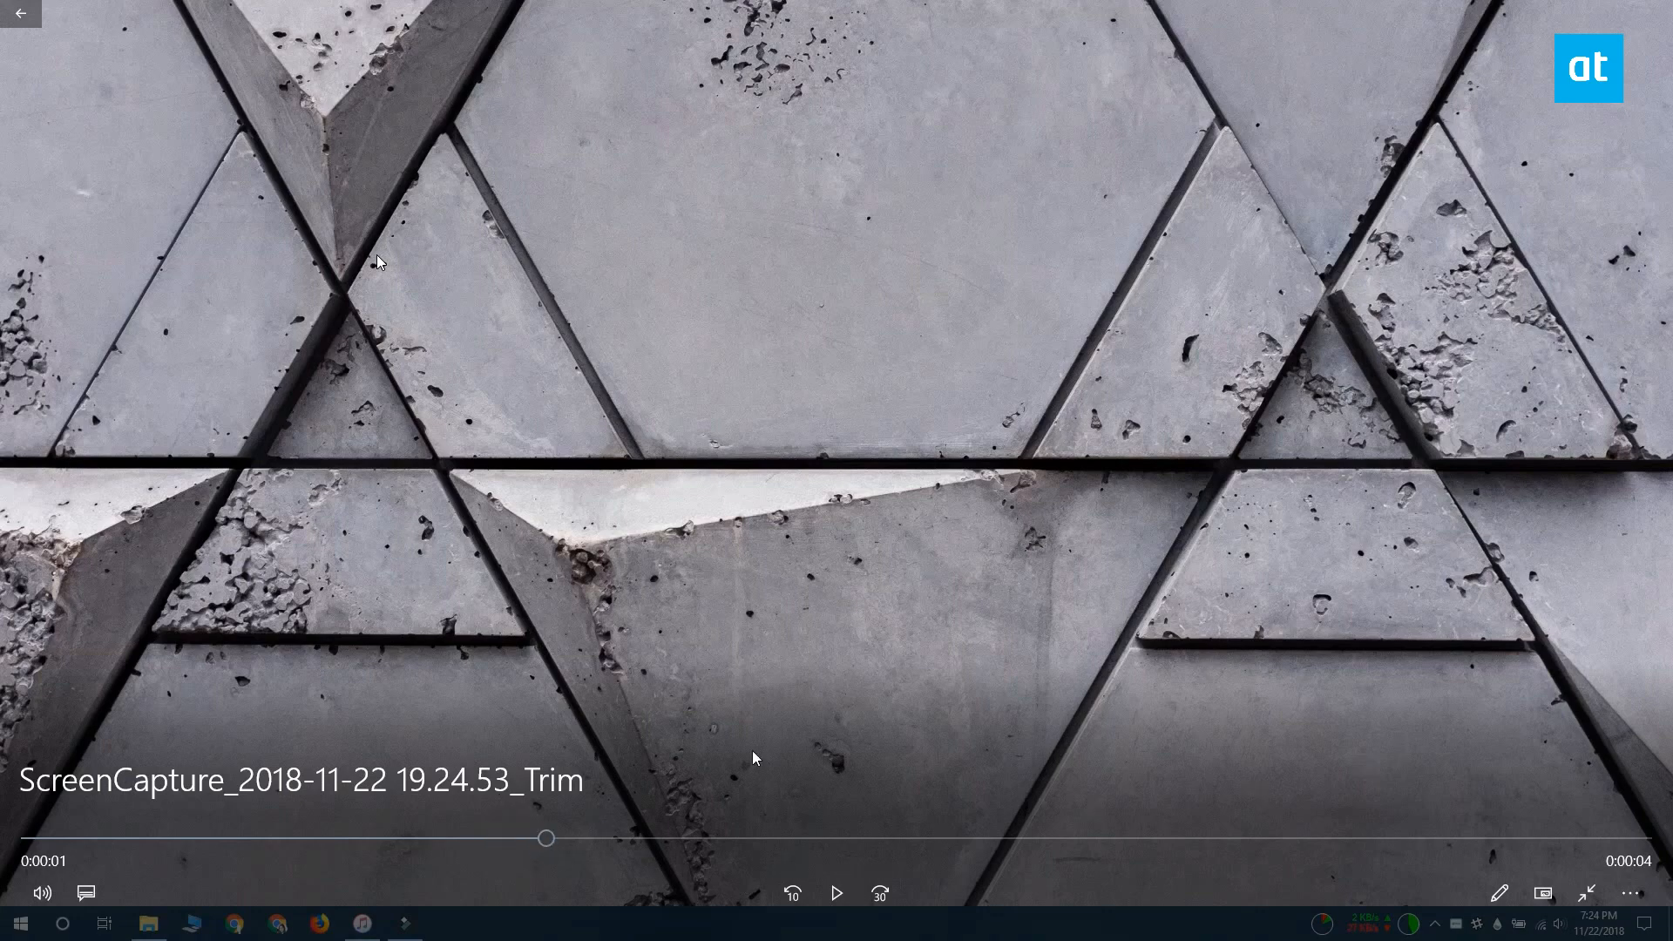
pyautogui.moveTo(1187, 600)
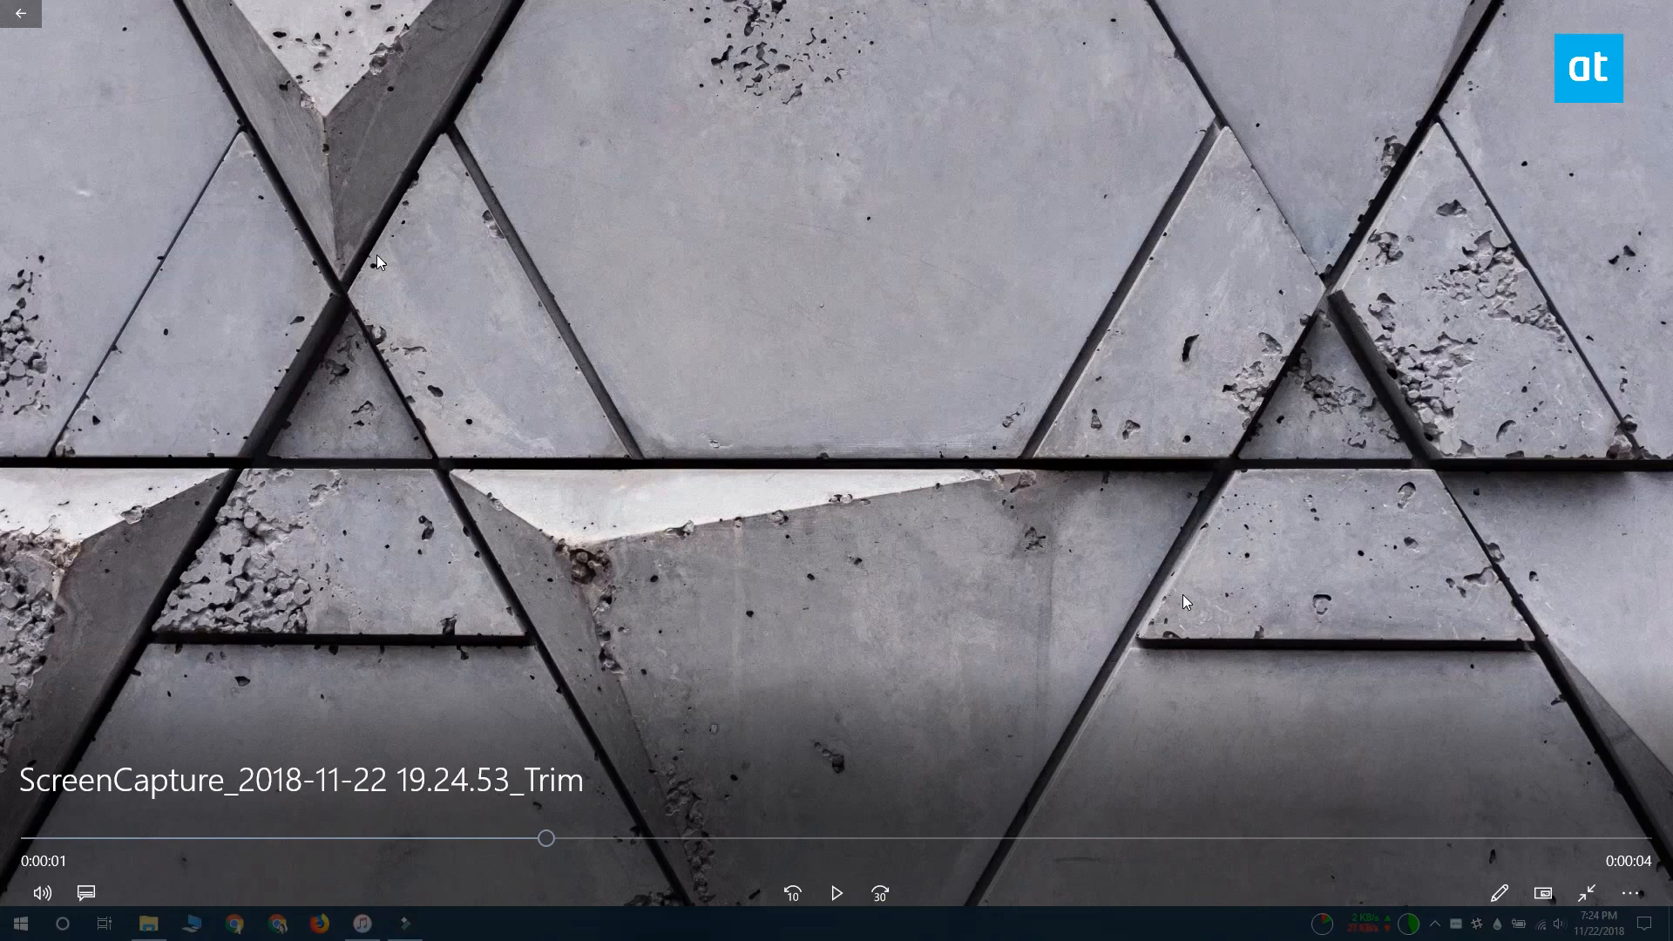
pyautogui.moveTo(1502, 917)
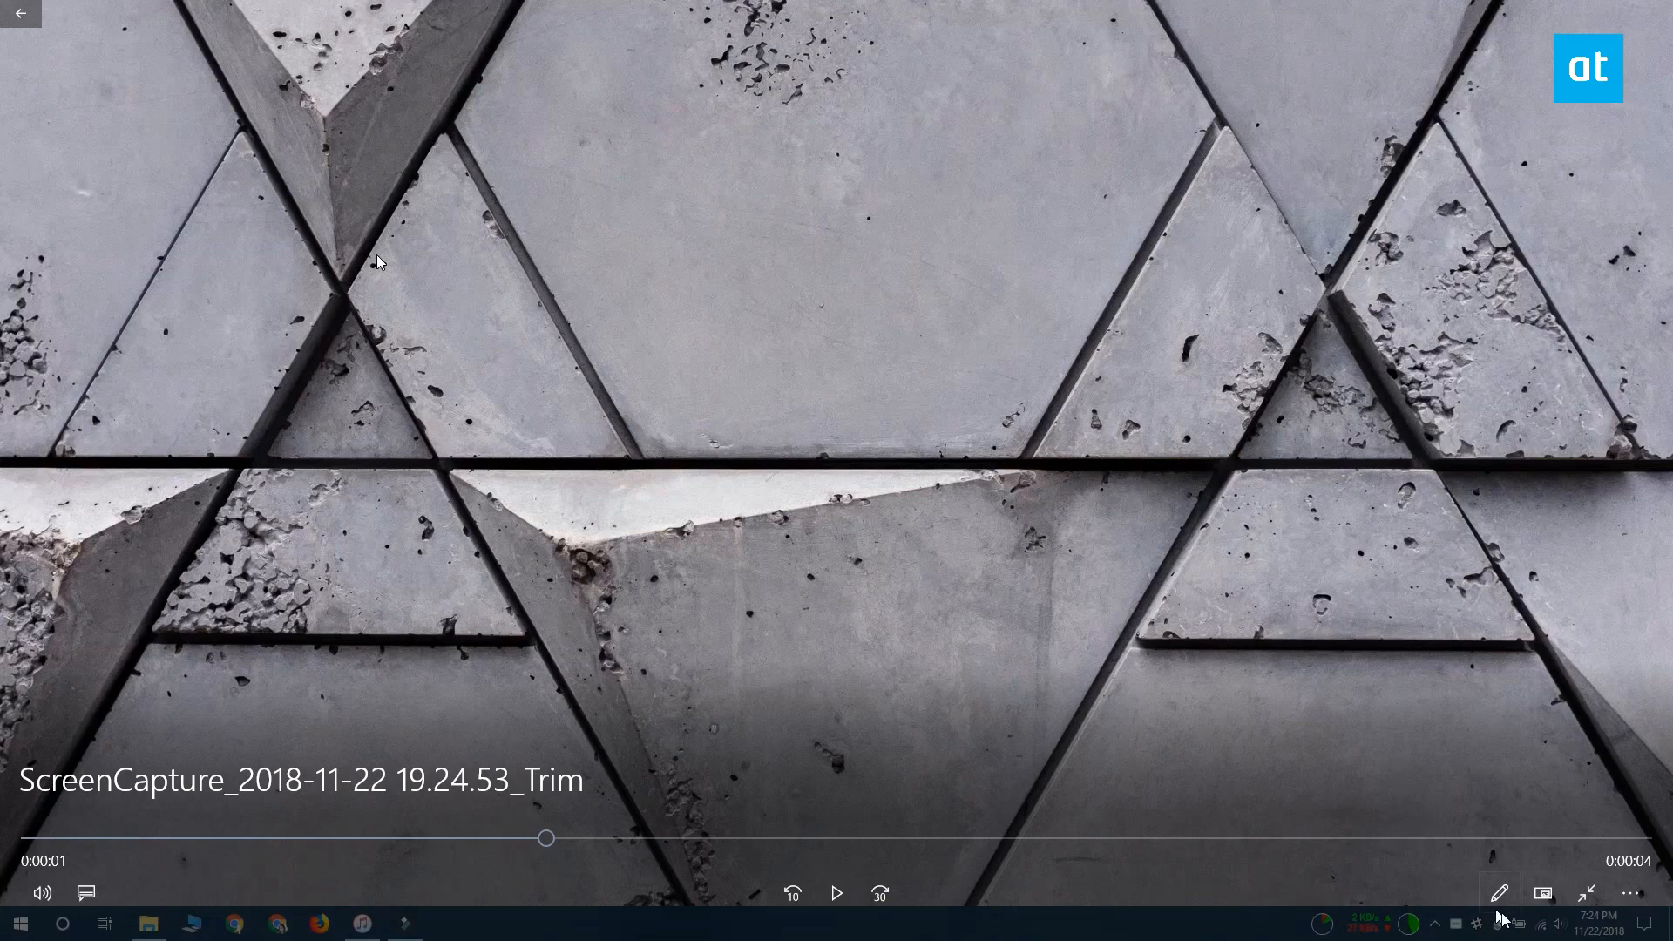
pyautogui.moveTo(1501, 894)
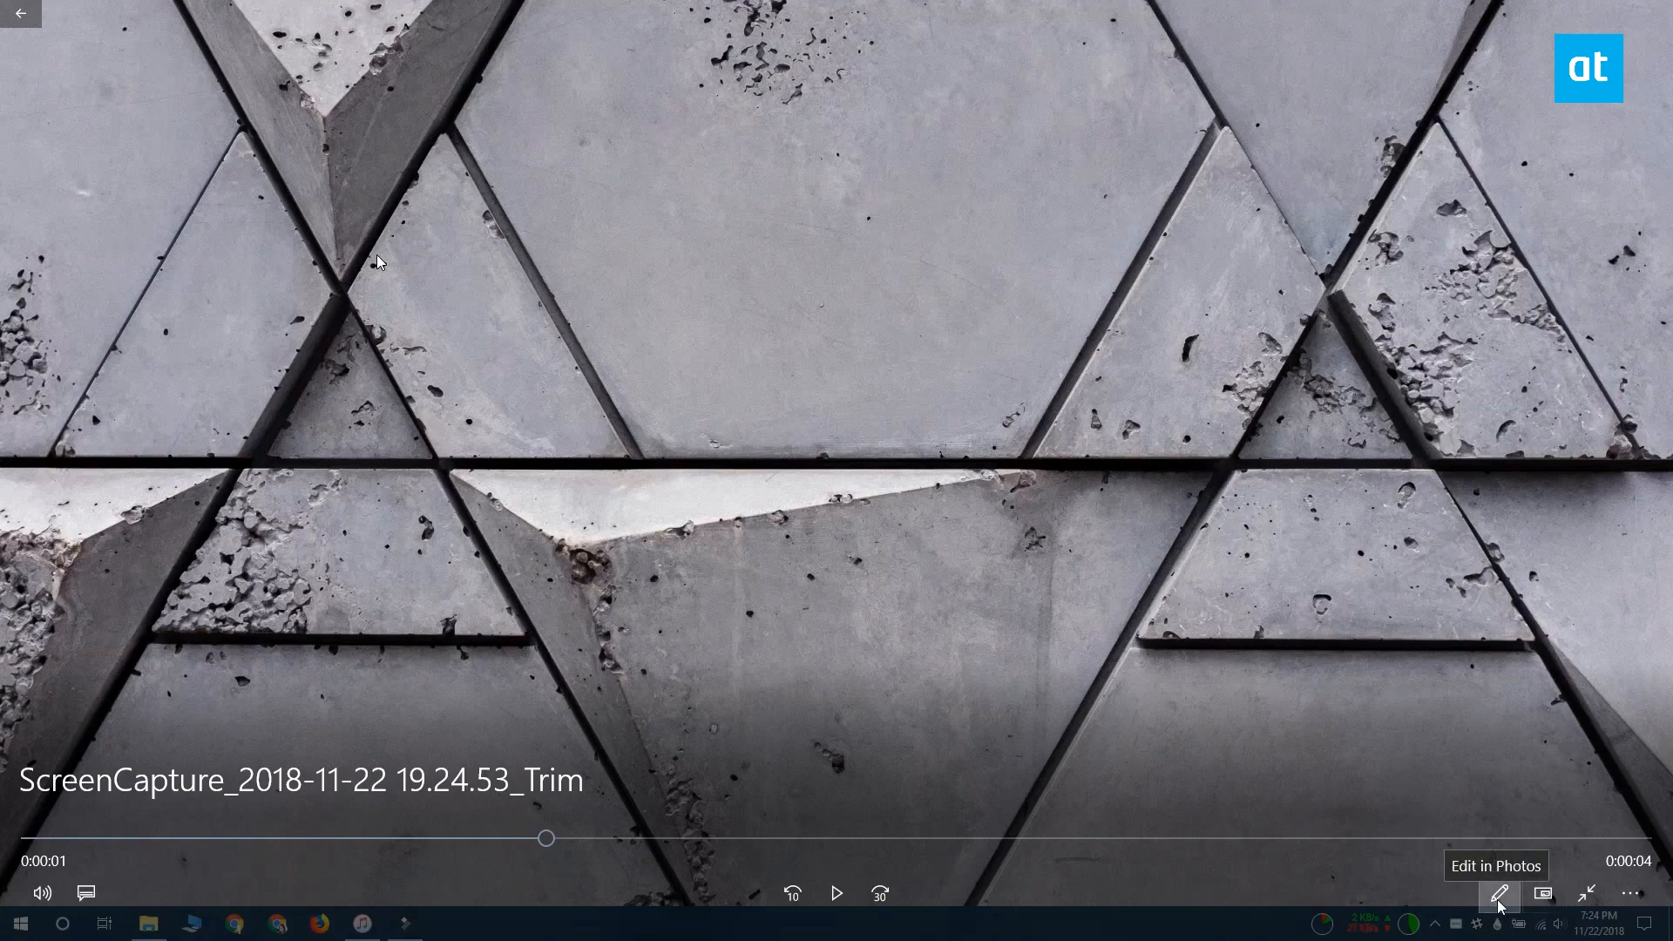
# Choose Save photo from video from the Edit in Photos menu.
pyautogui.click(1499, 894)
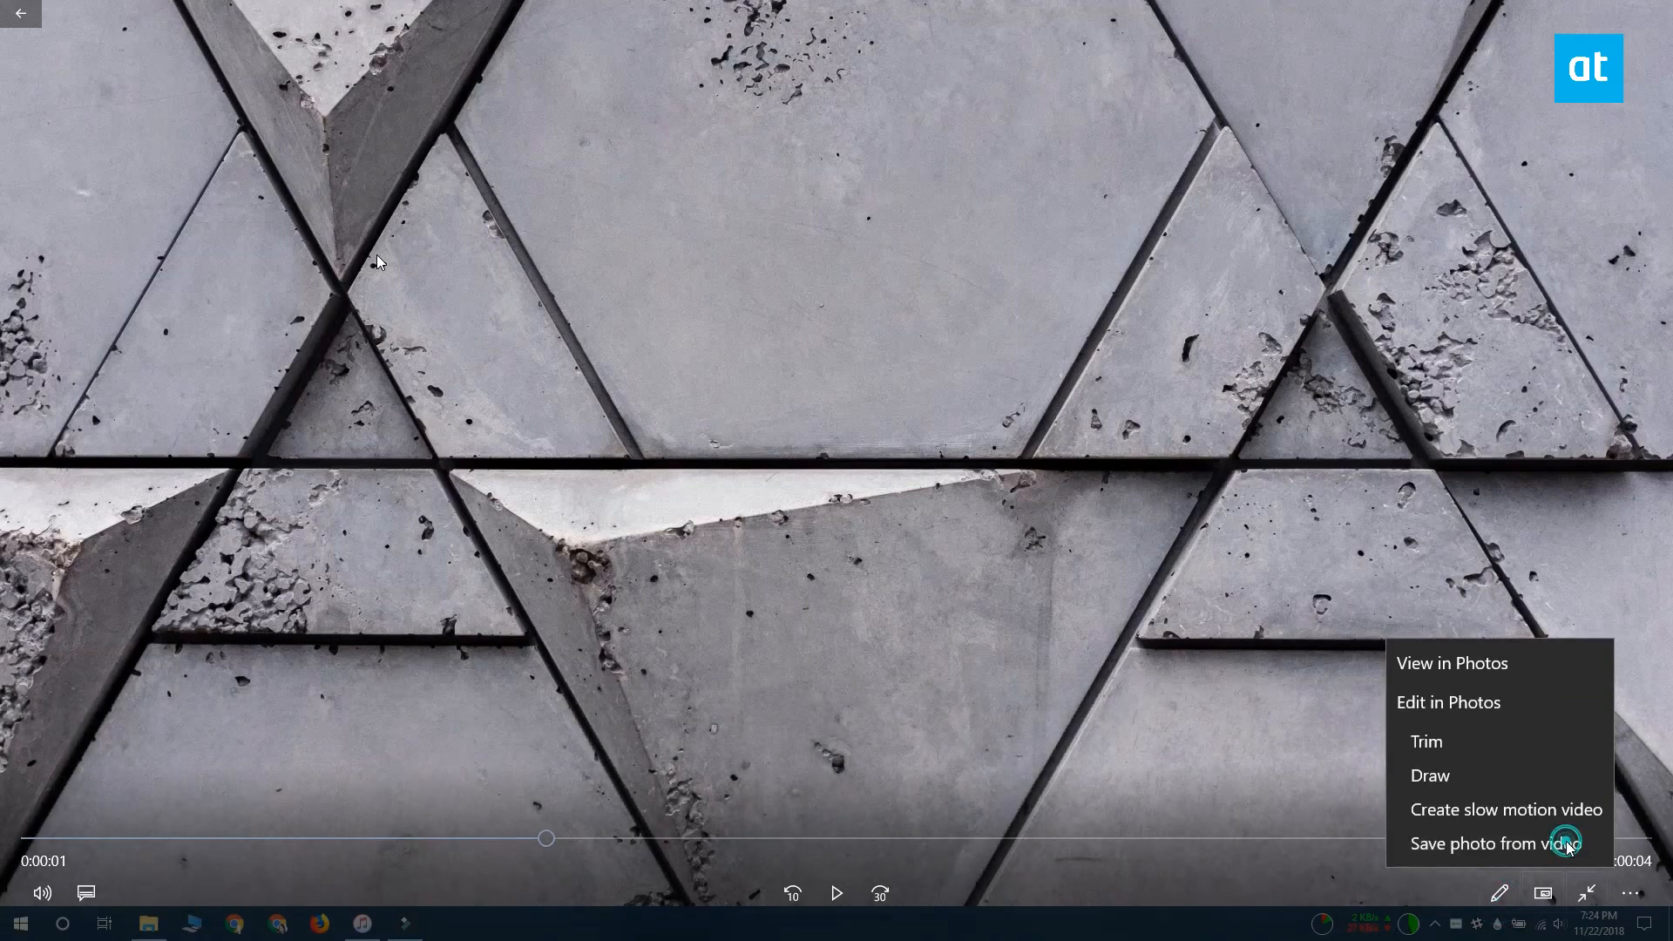
pyautogui.click(1492, 844)
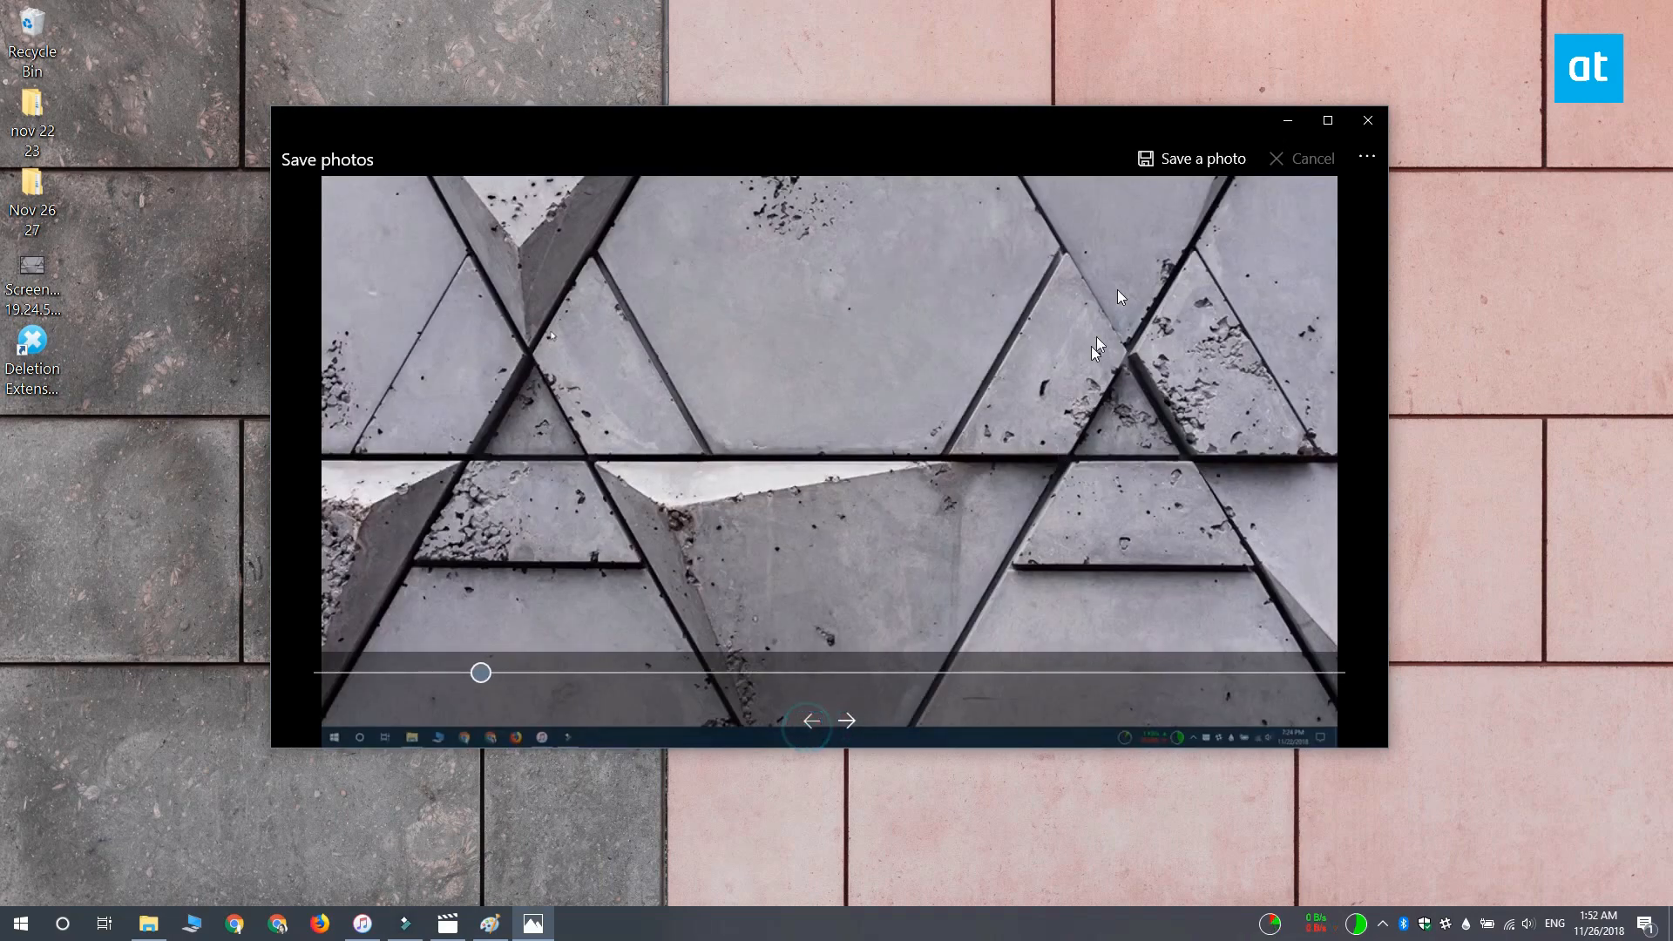
# Save the current frame as a JPG on the Desktop and close the Save photos window.
pyautogui.click(1191, 158)
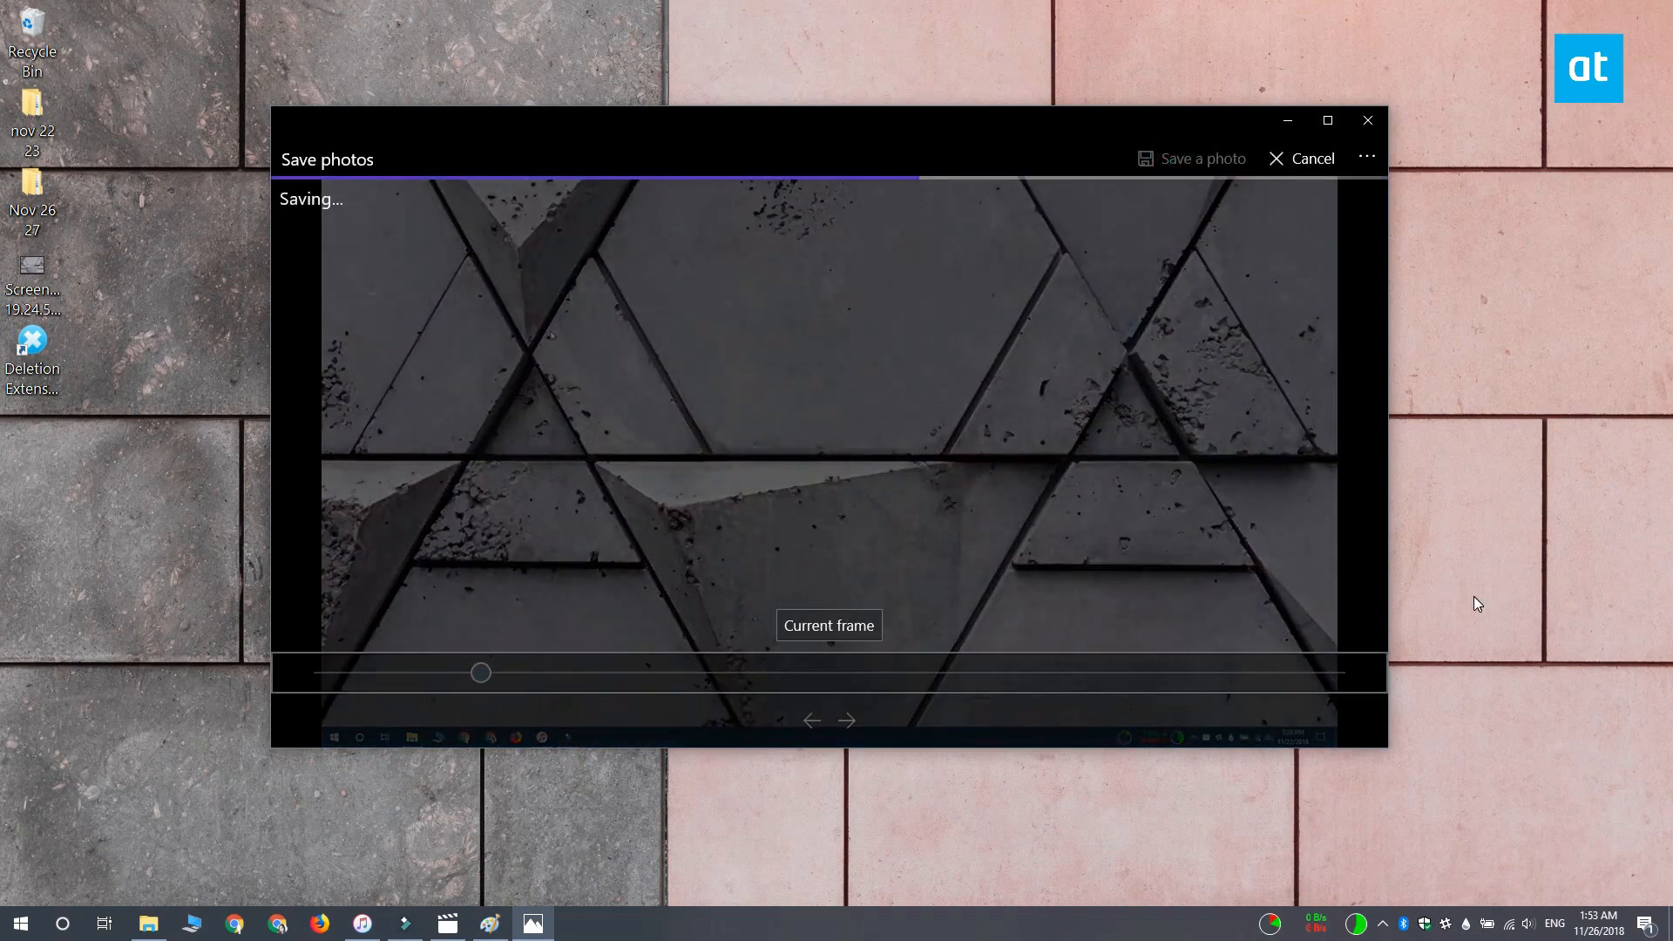
pyautogui.click(1192, 158)
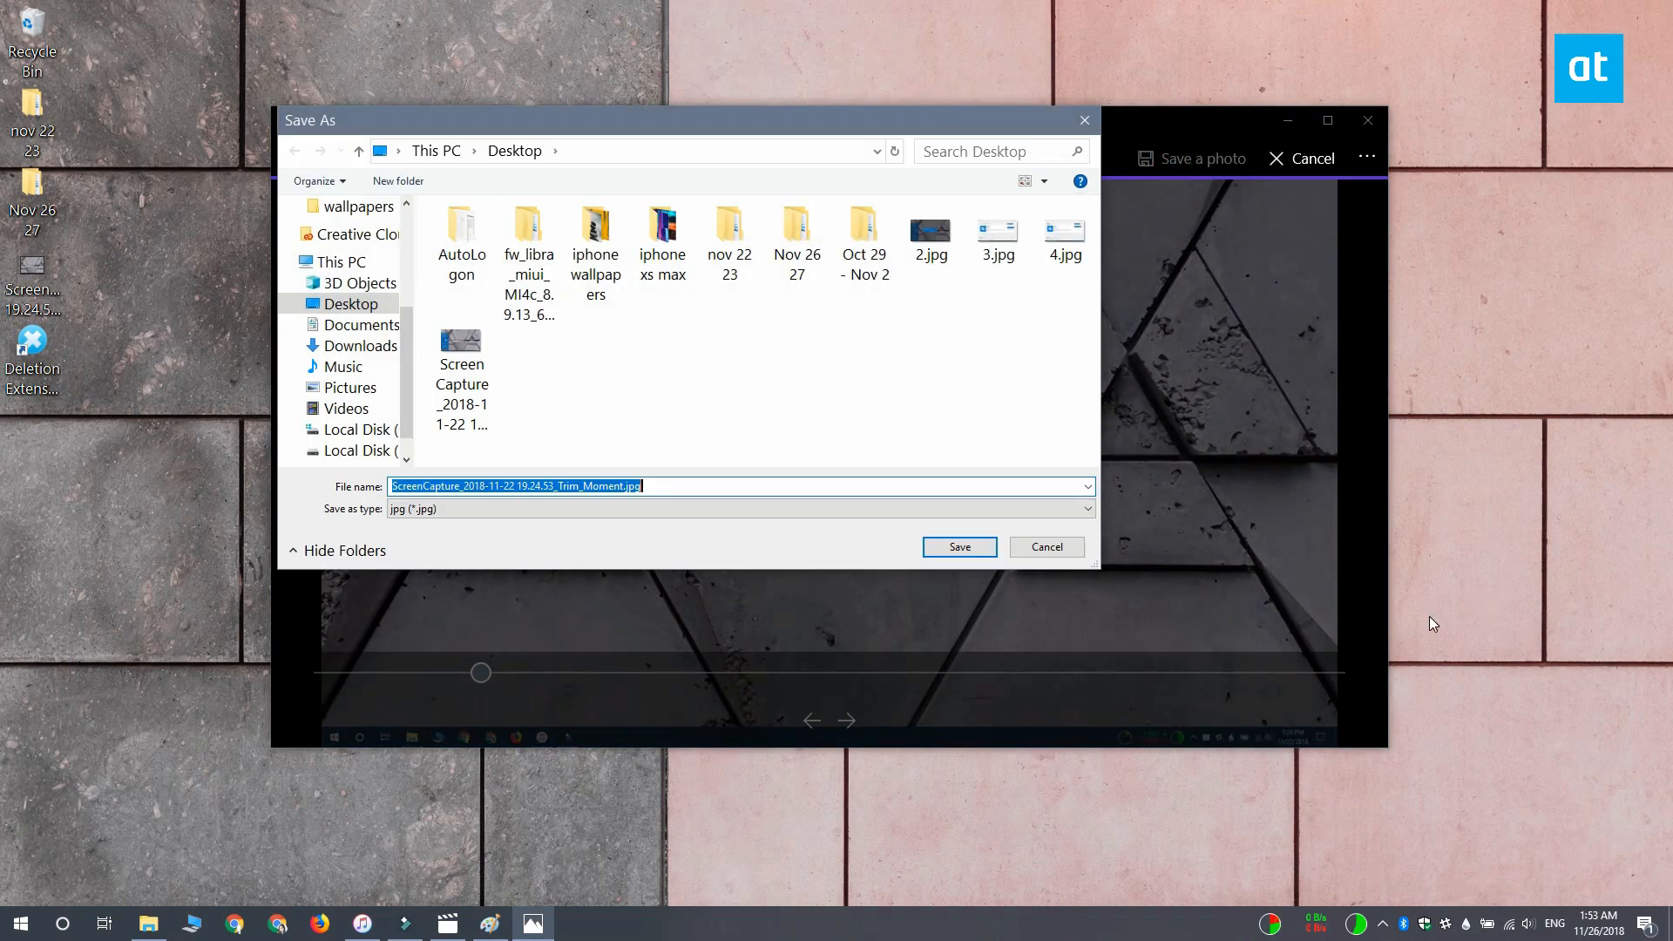
pyautogui.click(958, 546)
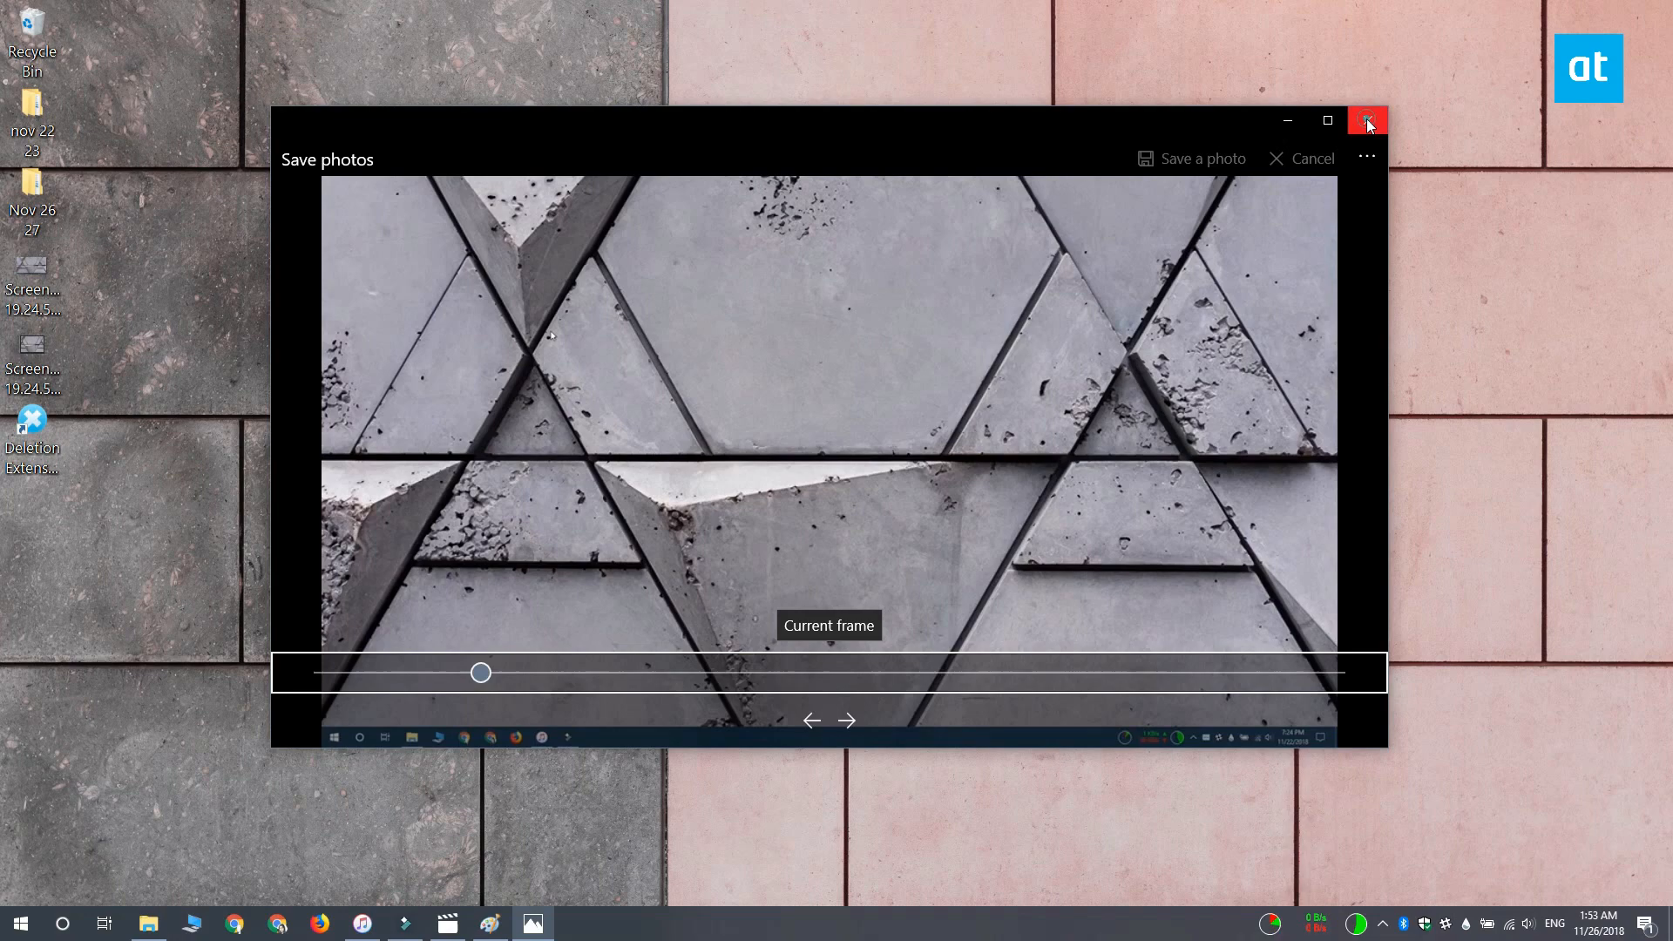
pyautogui.click(1368, 120)
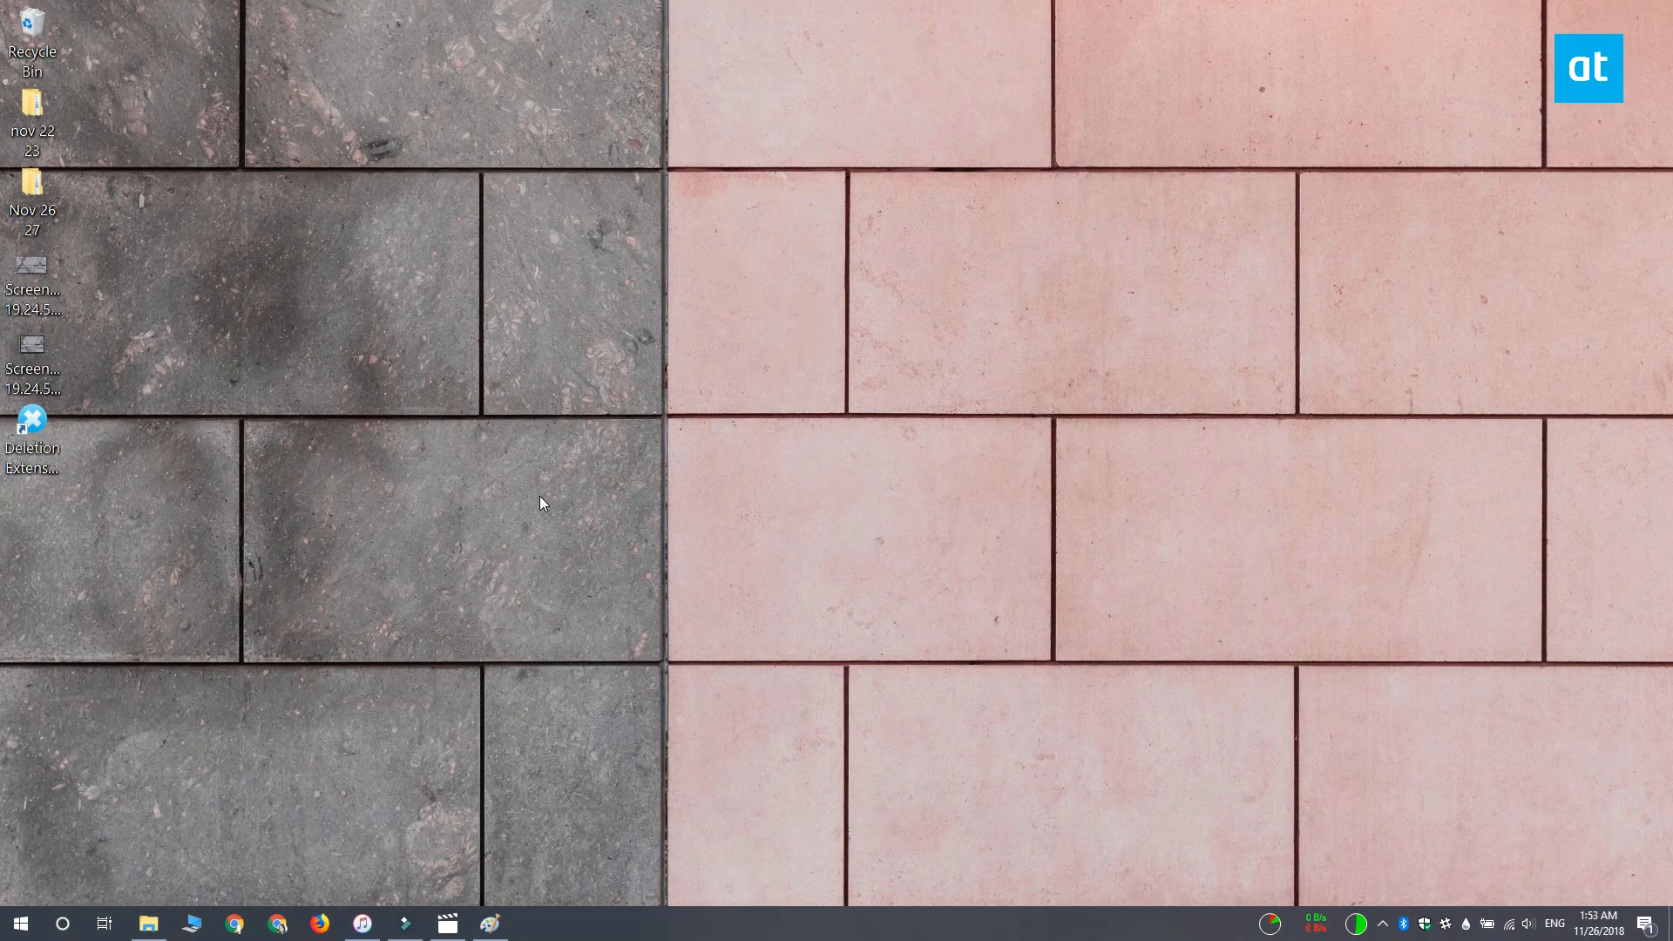
pyautogui.moveTo(500, 548)
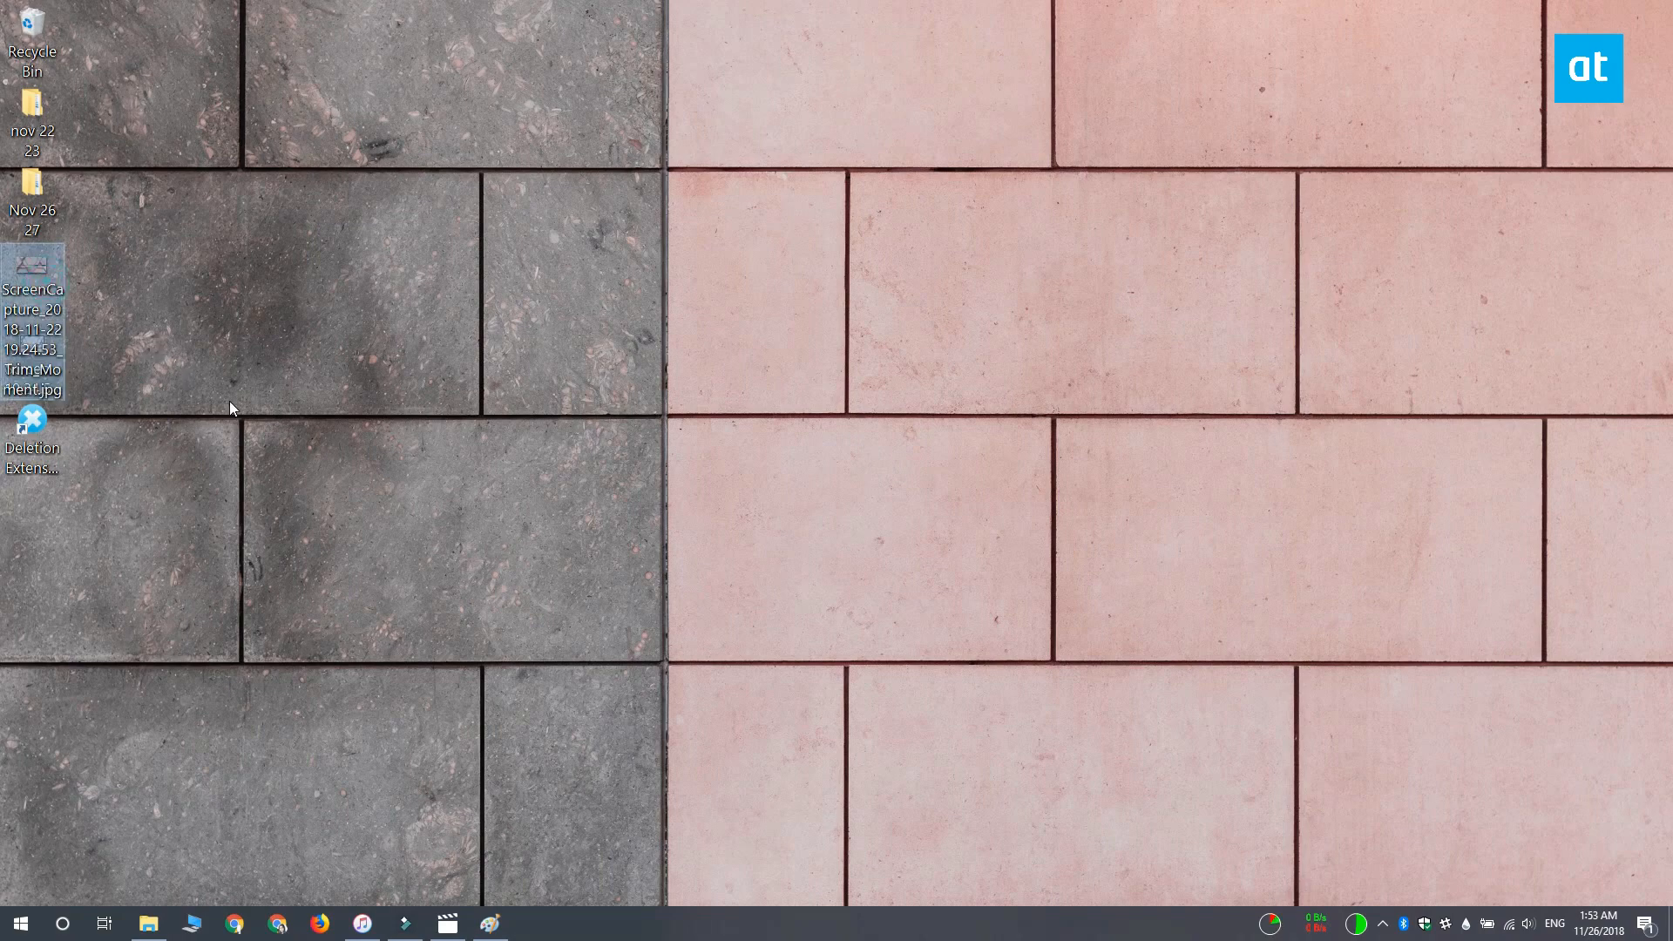
pyautogui.click(233, 408)
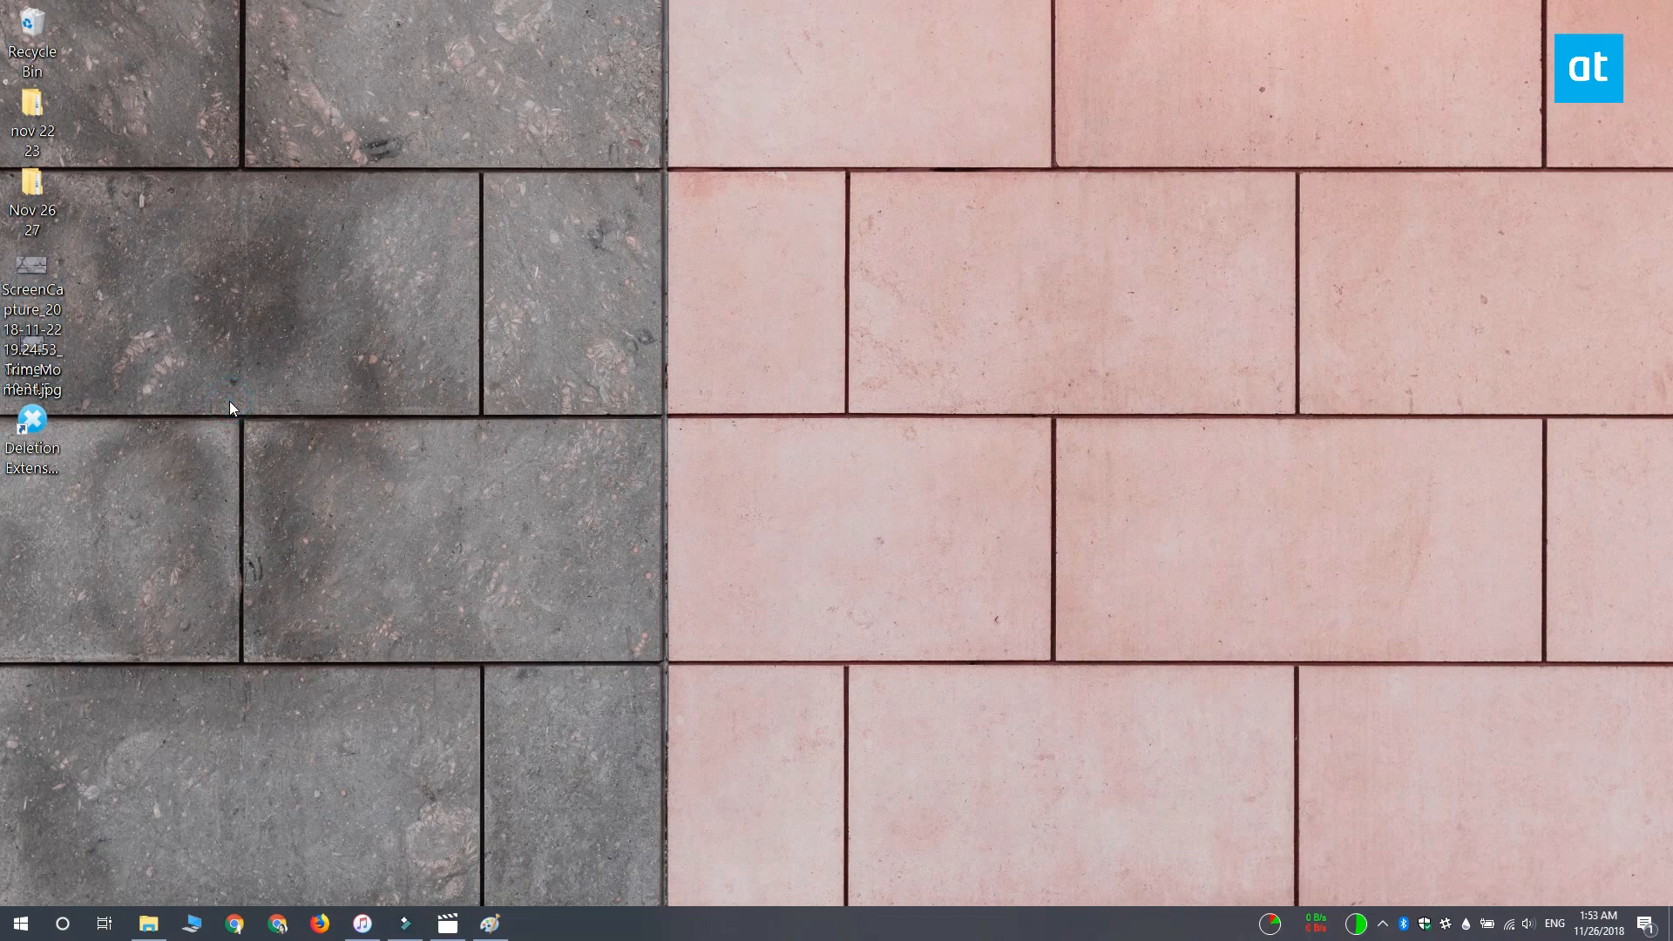
pyautogui.moveTo(510, 776)
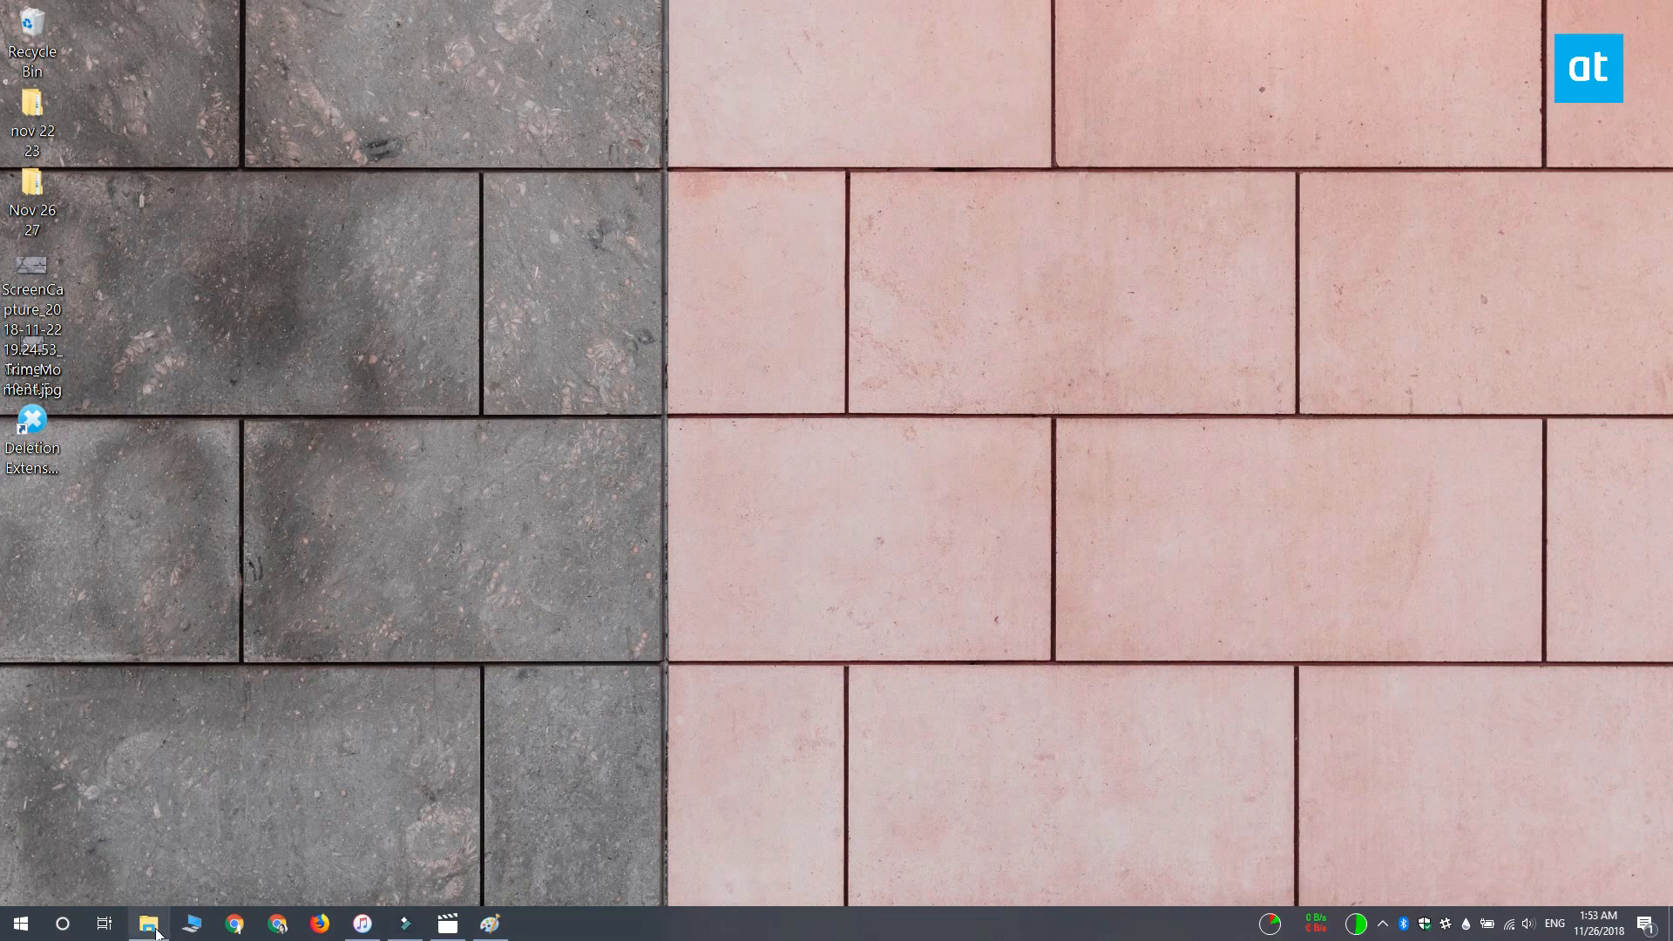
# Open Pictures > Saved Pictures in File Explorer and copy its address-bar path.
pyautogui.click(148, 923)
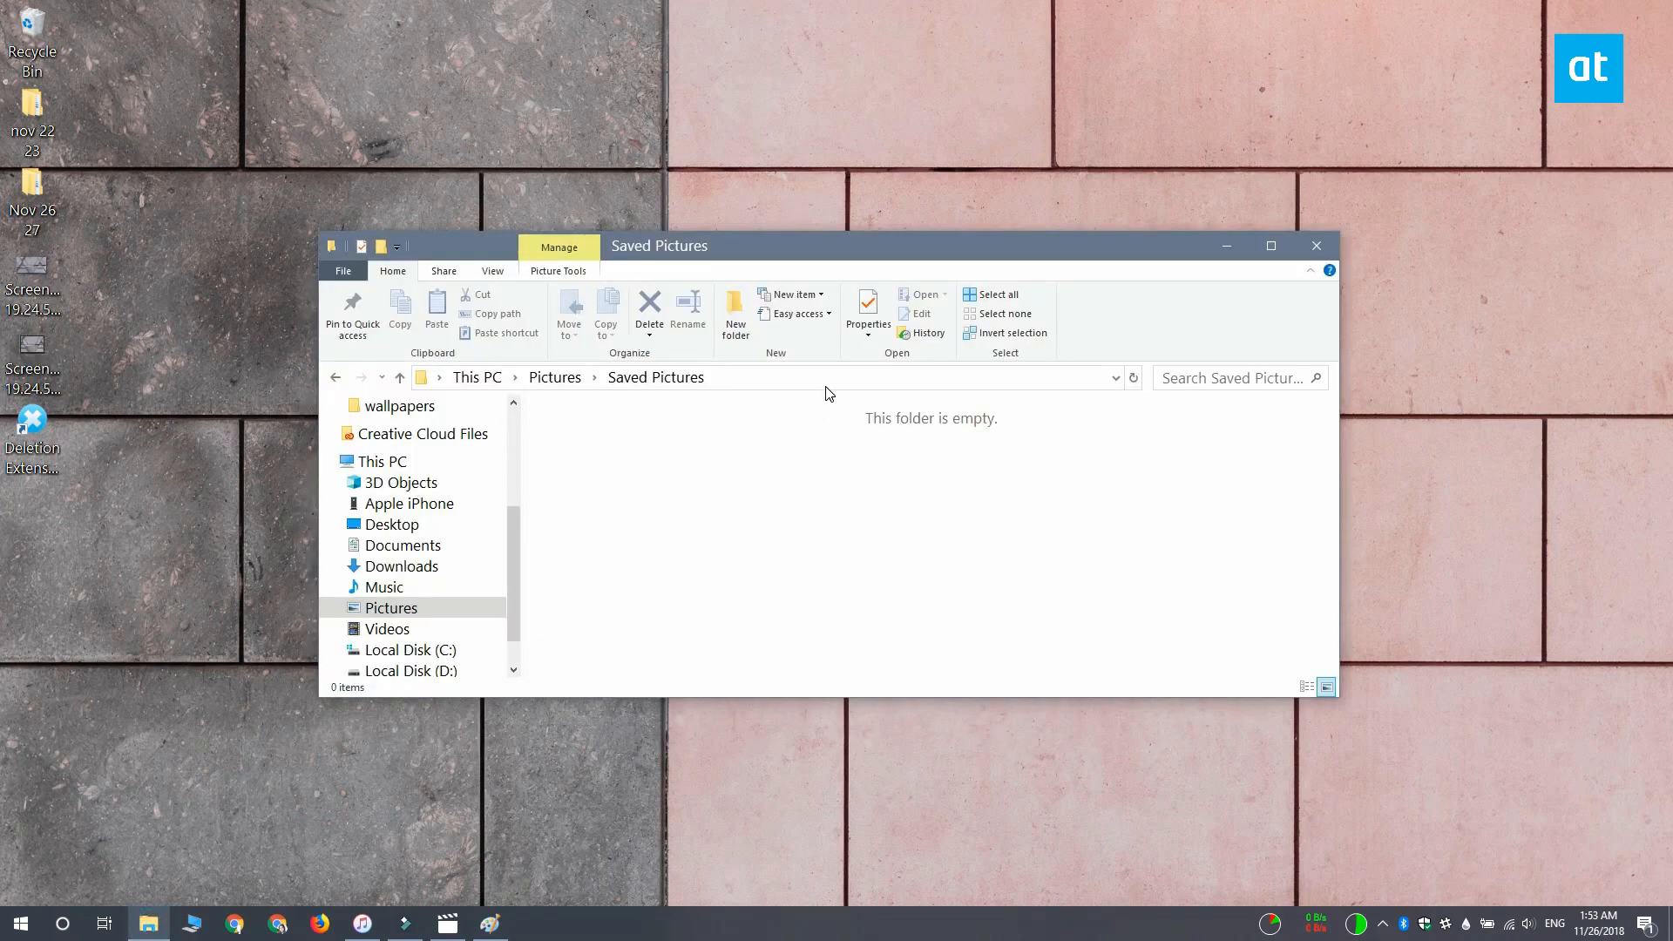
pyautogui.rightClick(555, 376)
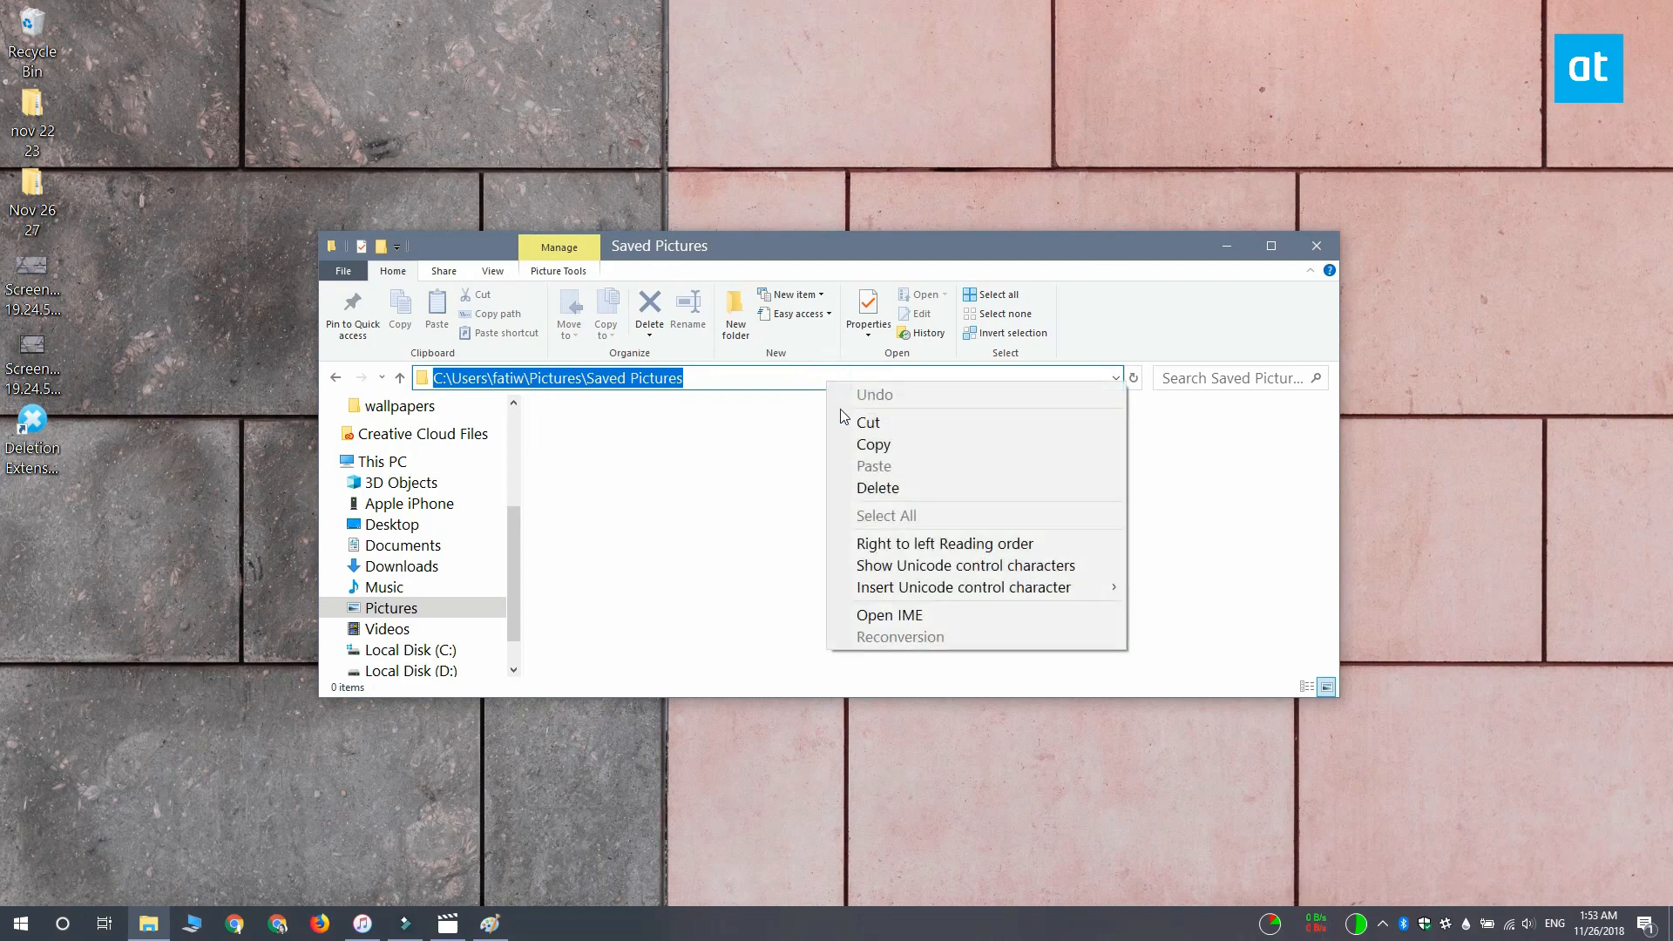
pyautogui.moveTo(1001, 451)
pyautogui.write('vlc')
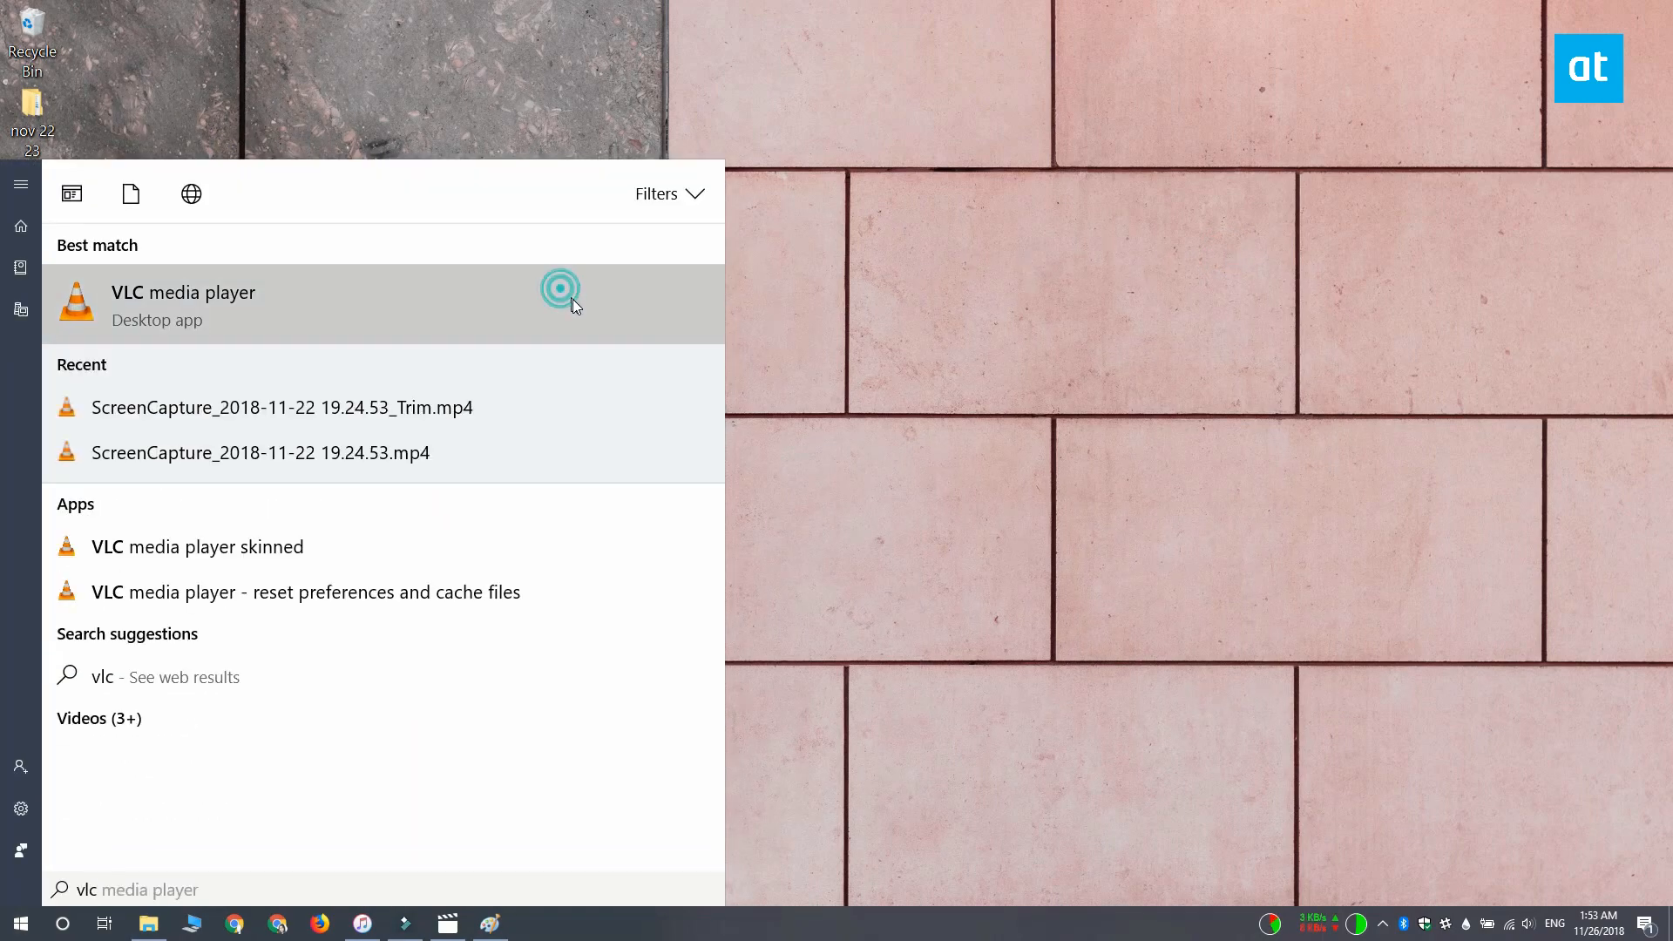
# Launch VLC, tick 'Scene video filter' under all-settings Video > Filters, and save.
pyautogui.click(182, 303)
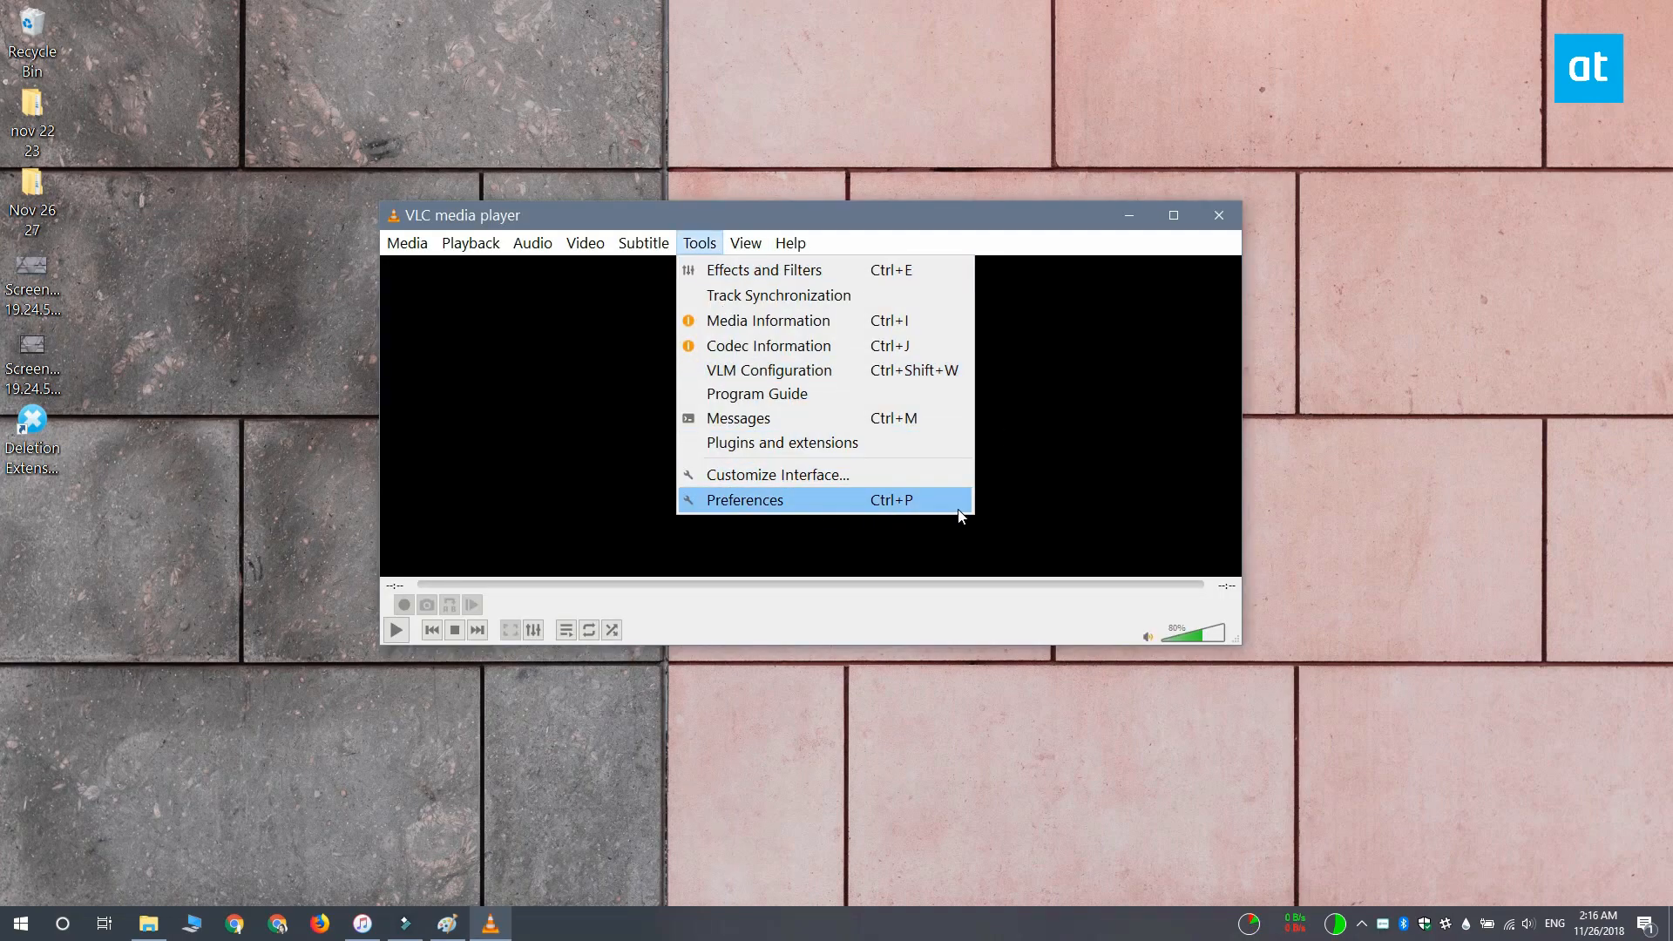
pyautogui.click(745, 499)
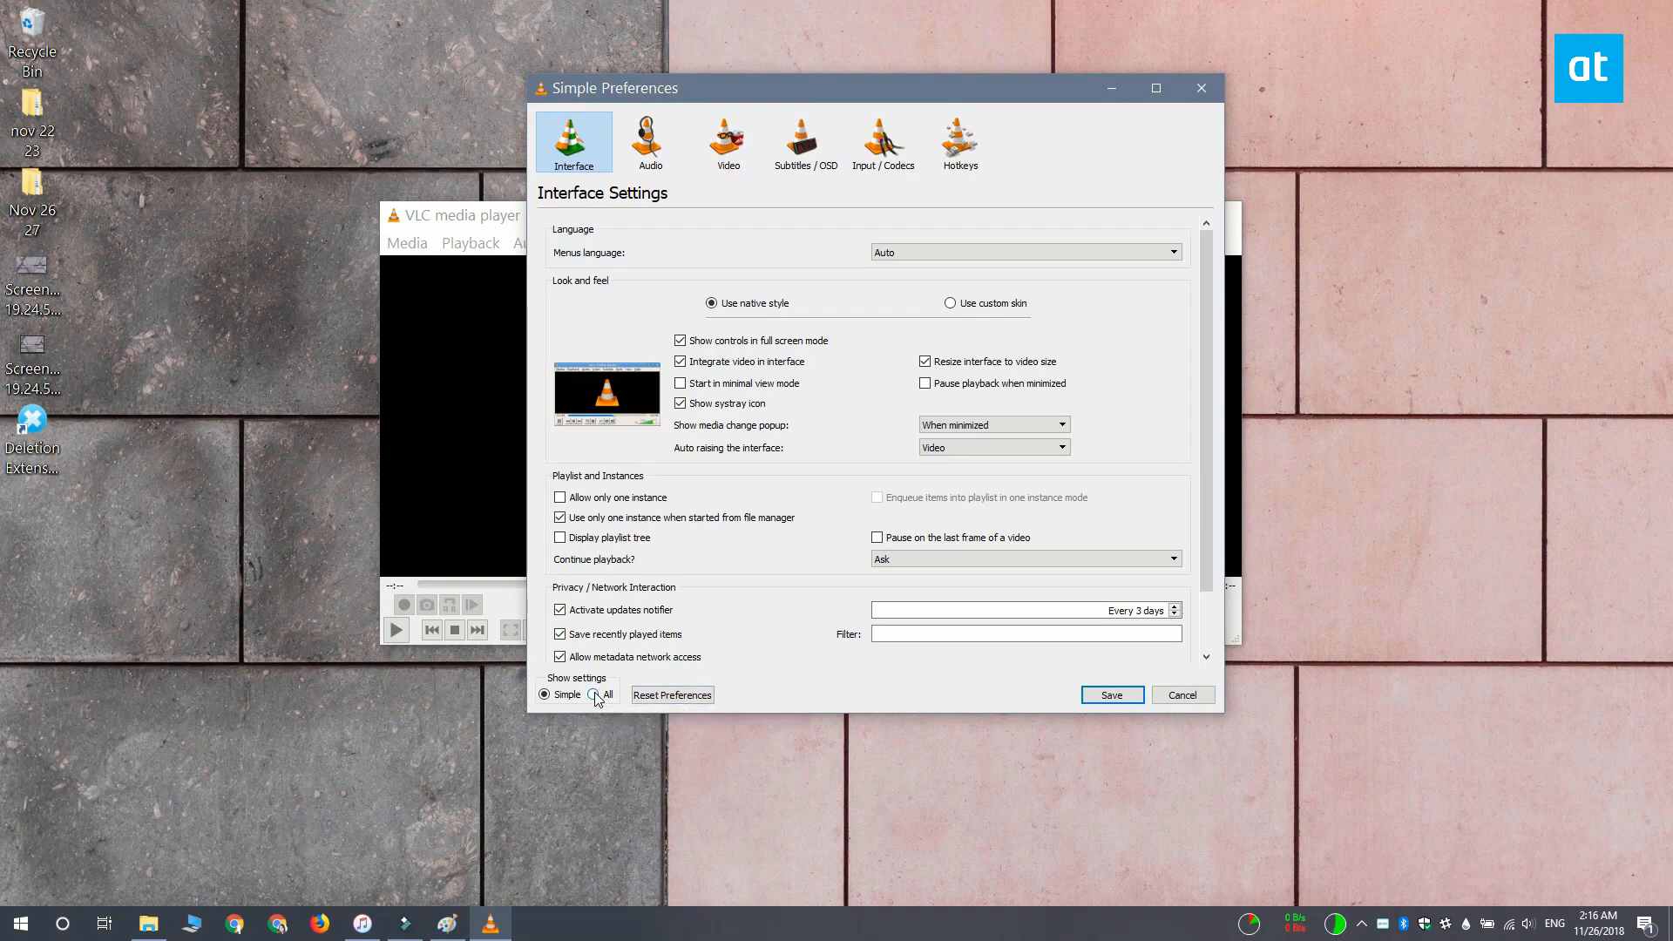
pyautogui.click(595, 694)
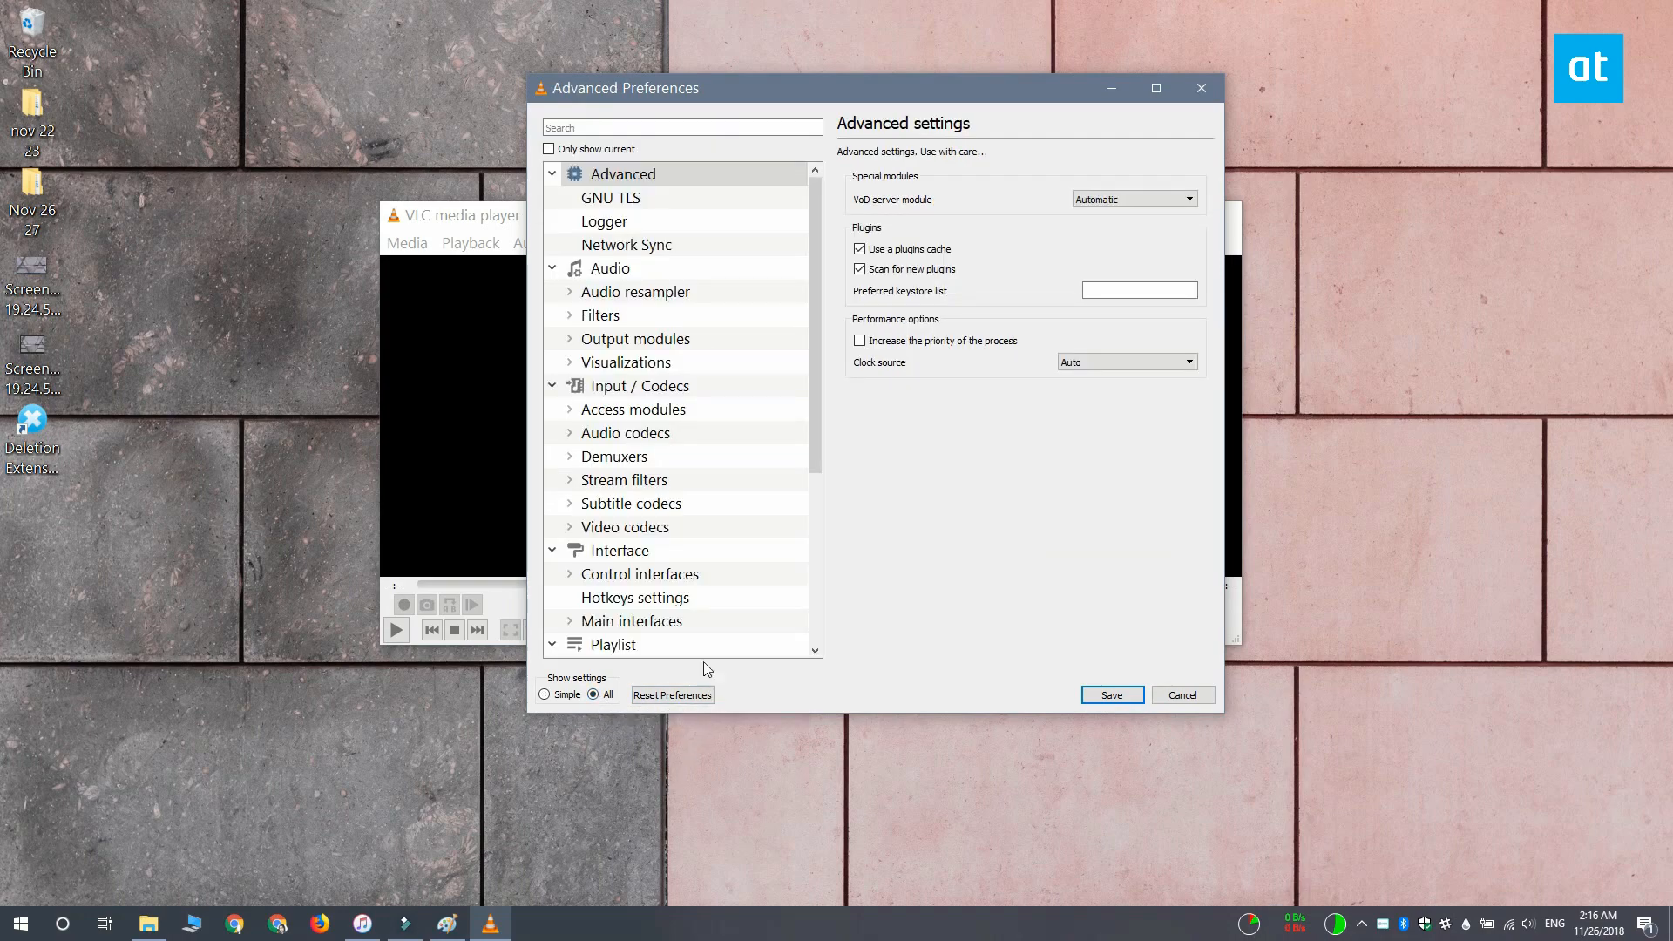
pyautogui.scroll(-3)
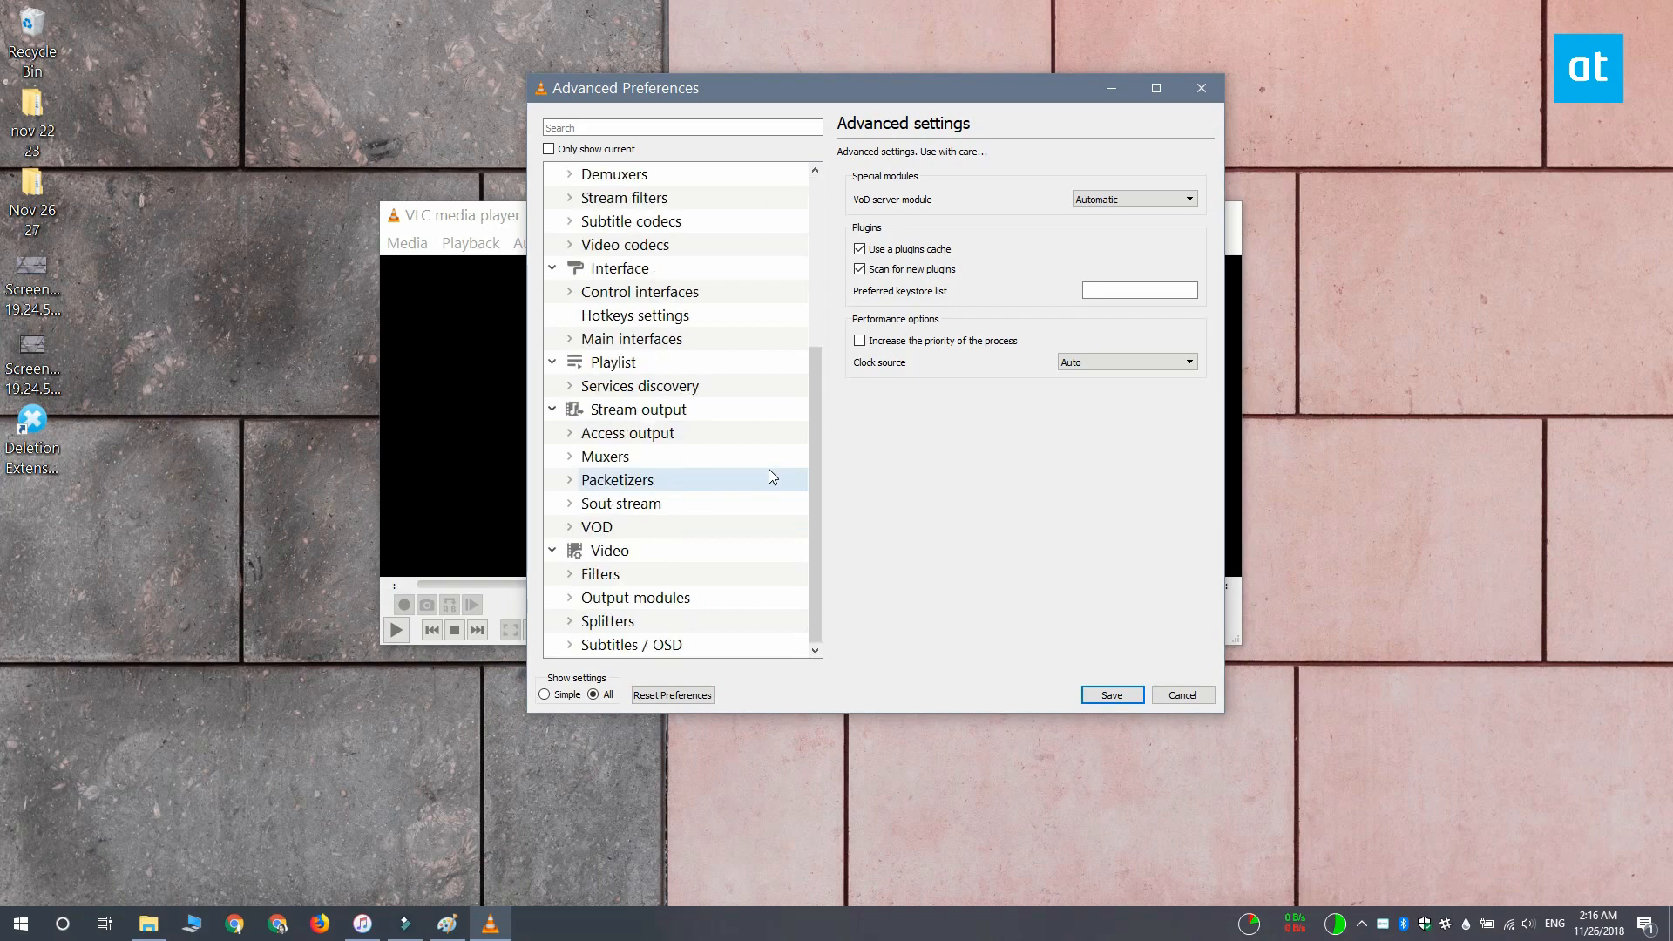
pyautogui.moveTo(747, 560)
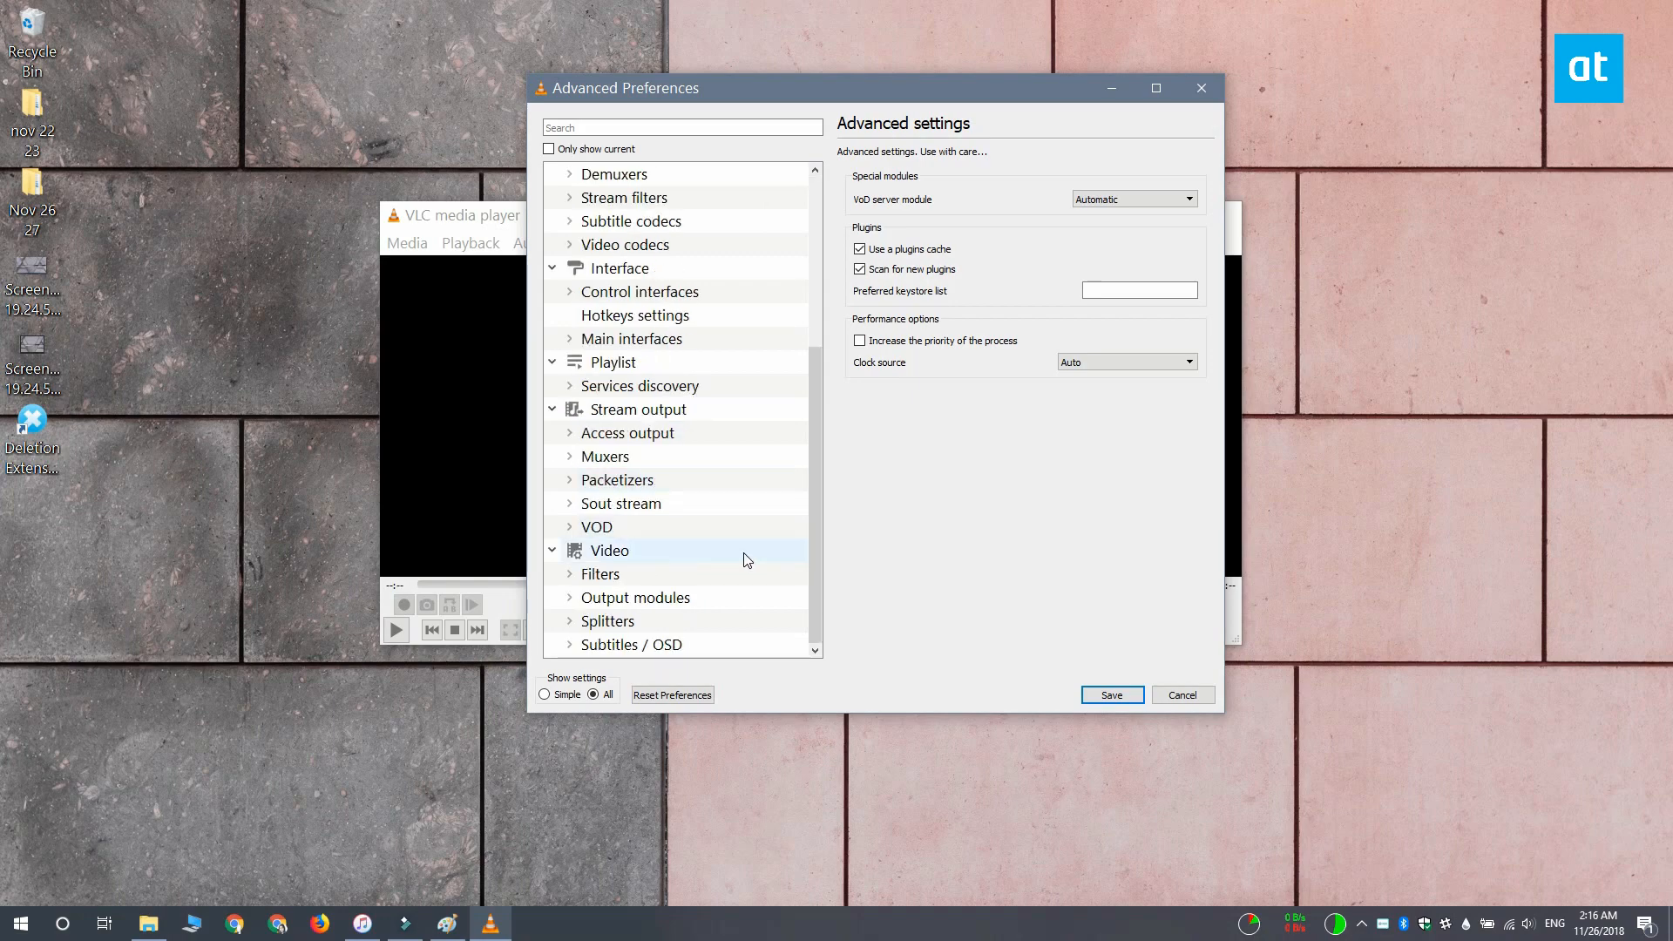
pyautogui.click(601, 574)
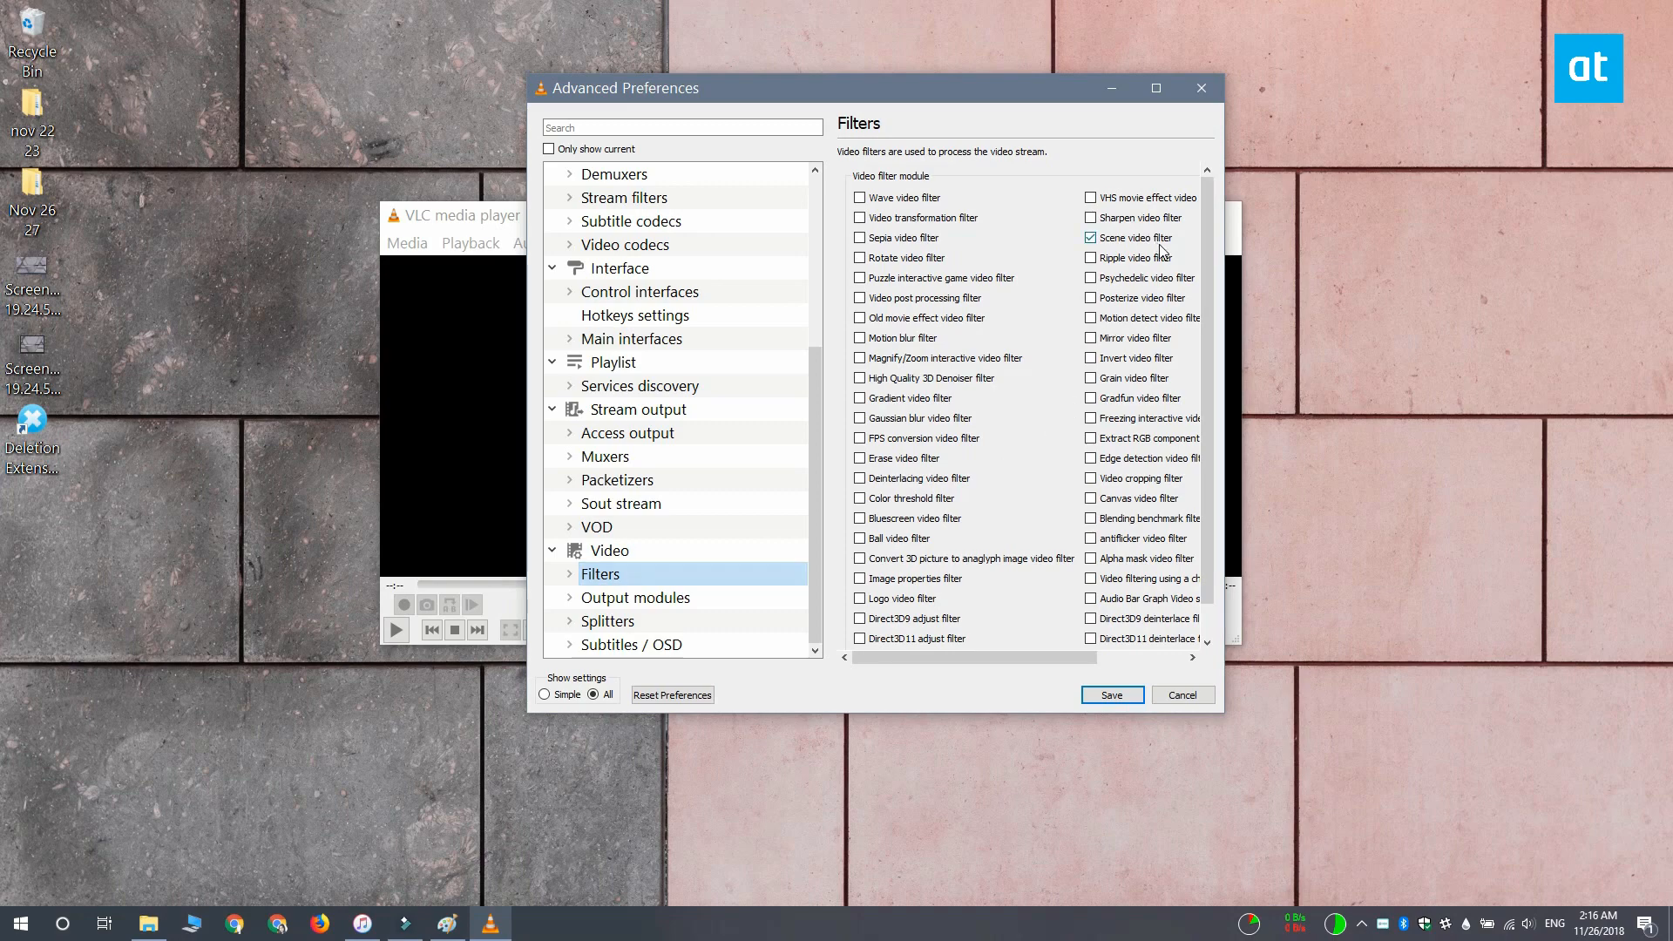
pyautogui.click(1090, 237)
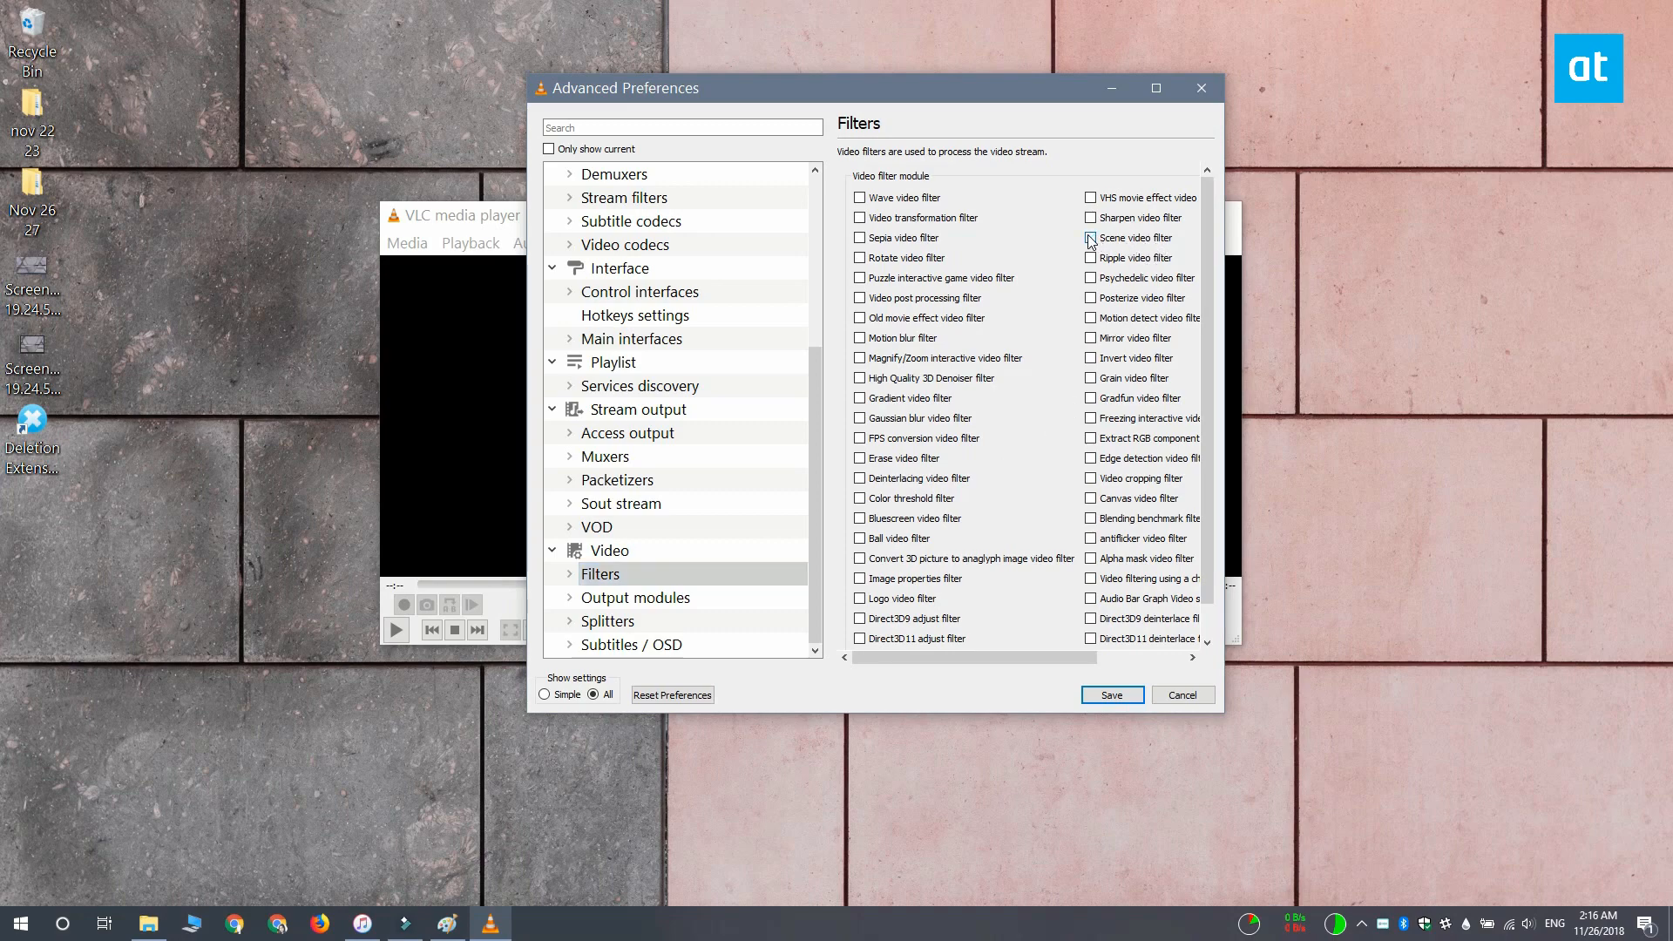
pyautogui.click(1090, 237)
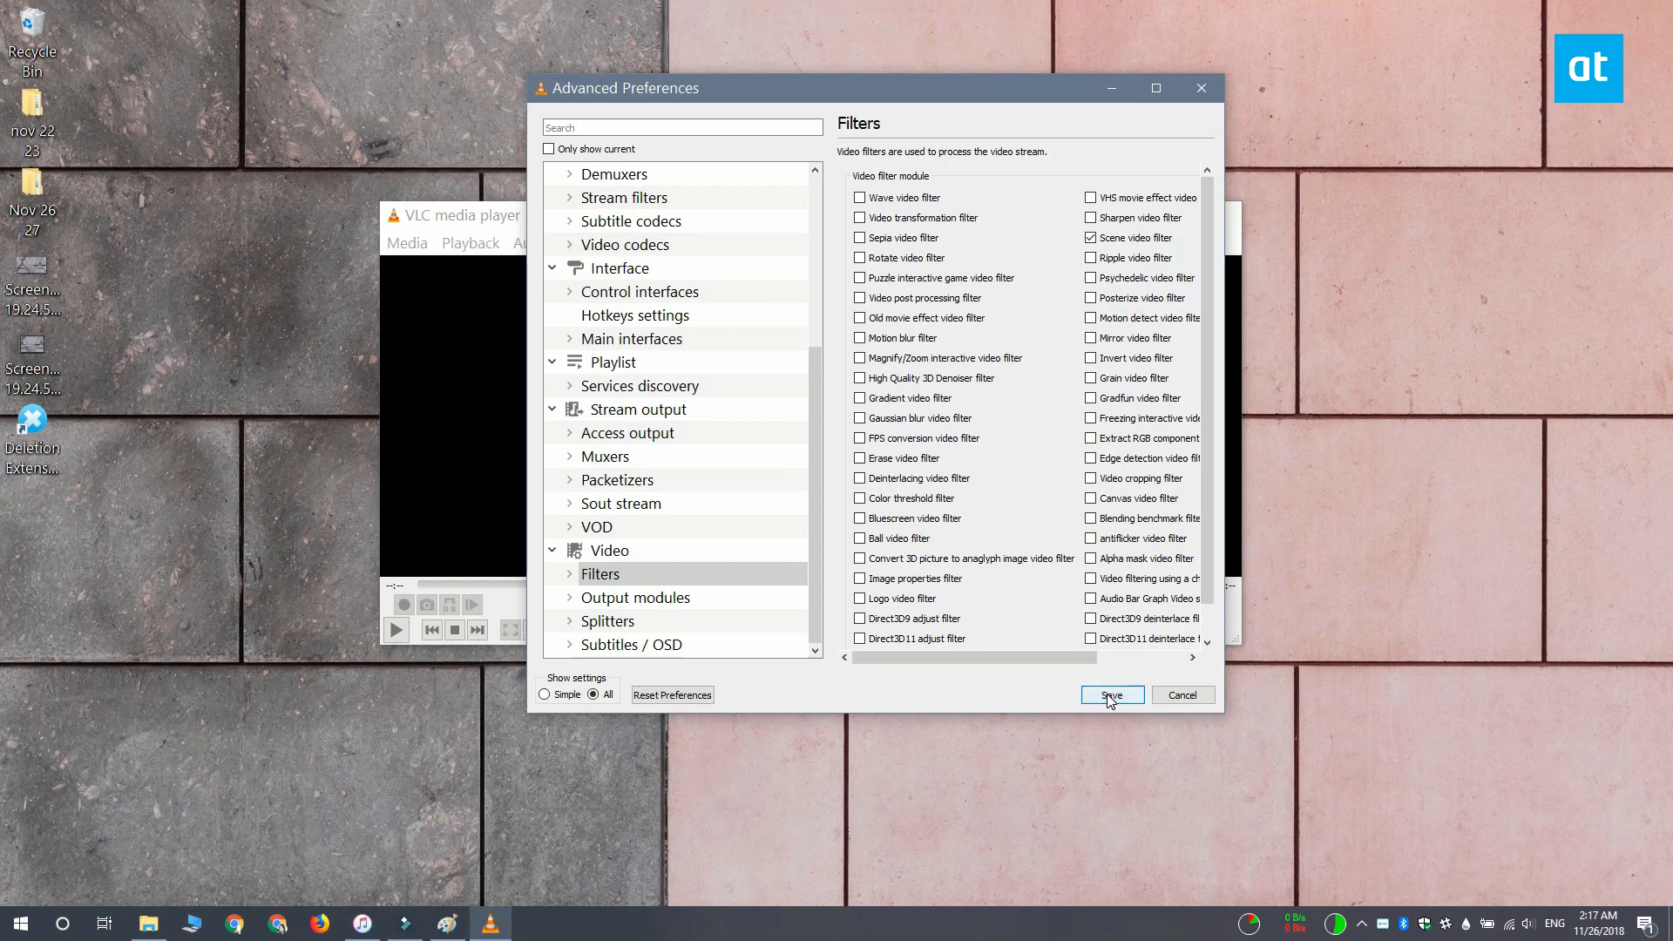
pyautogui.click(1109, 694)
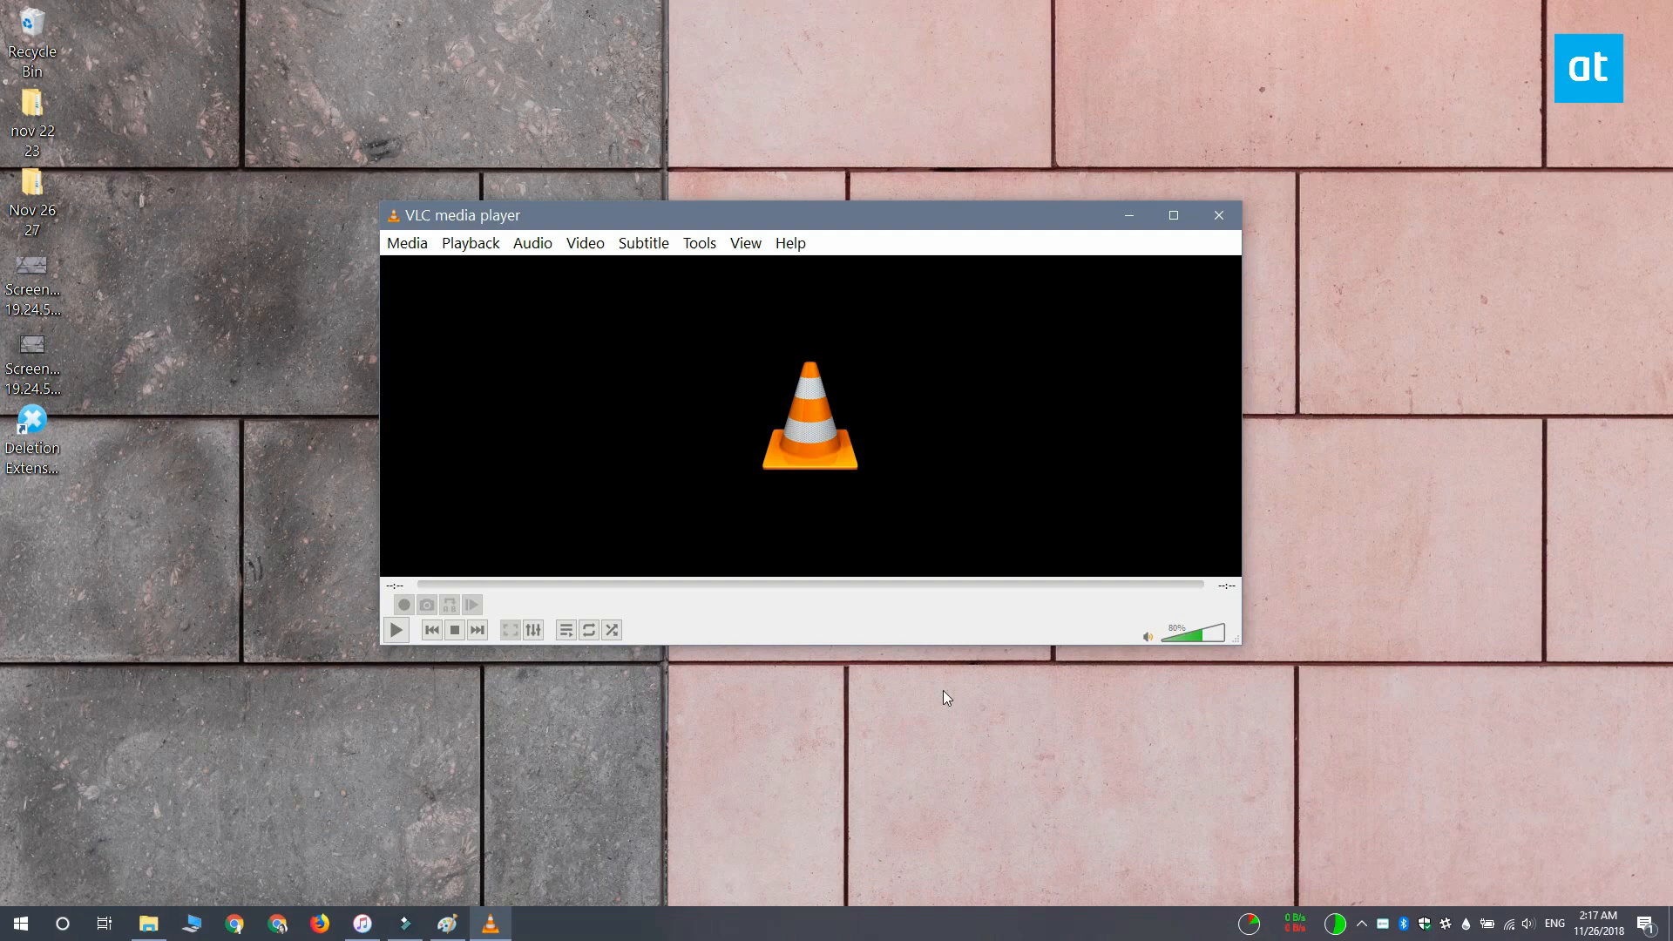
# Reopen Preferences showing all settings and select Scene filter under Video > Filters.
pyautogui.click(698, 243)
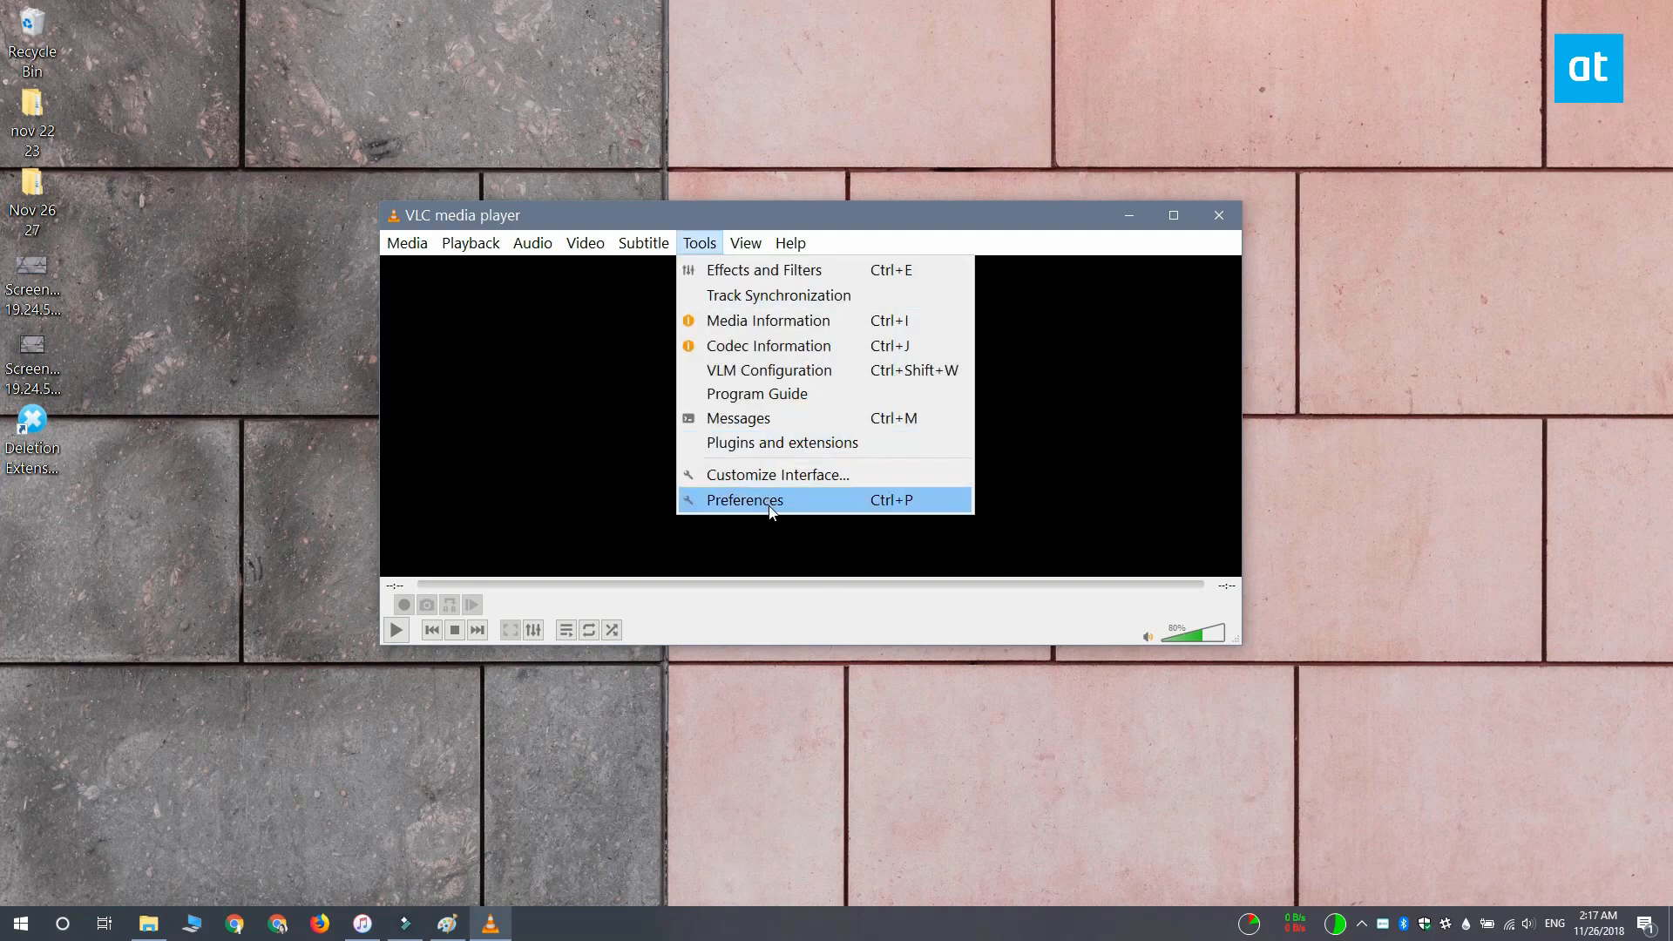
pyautogui.click(745, 499)
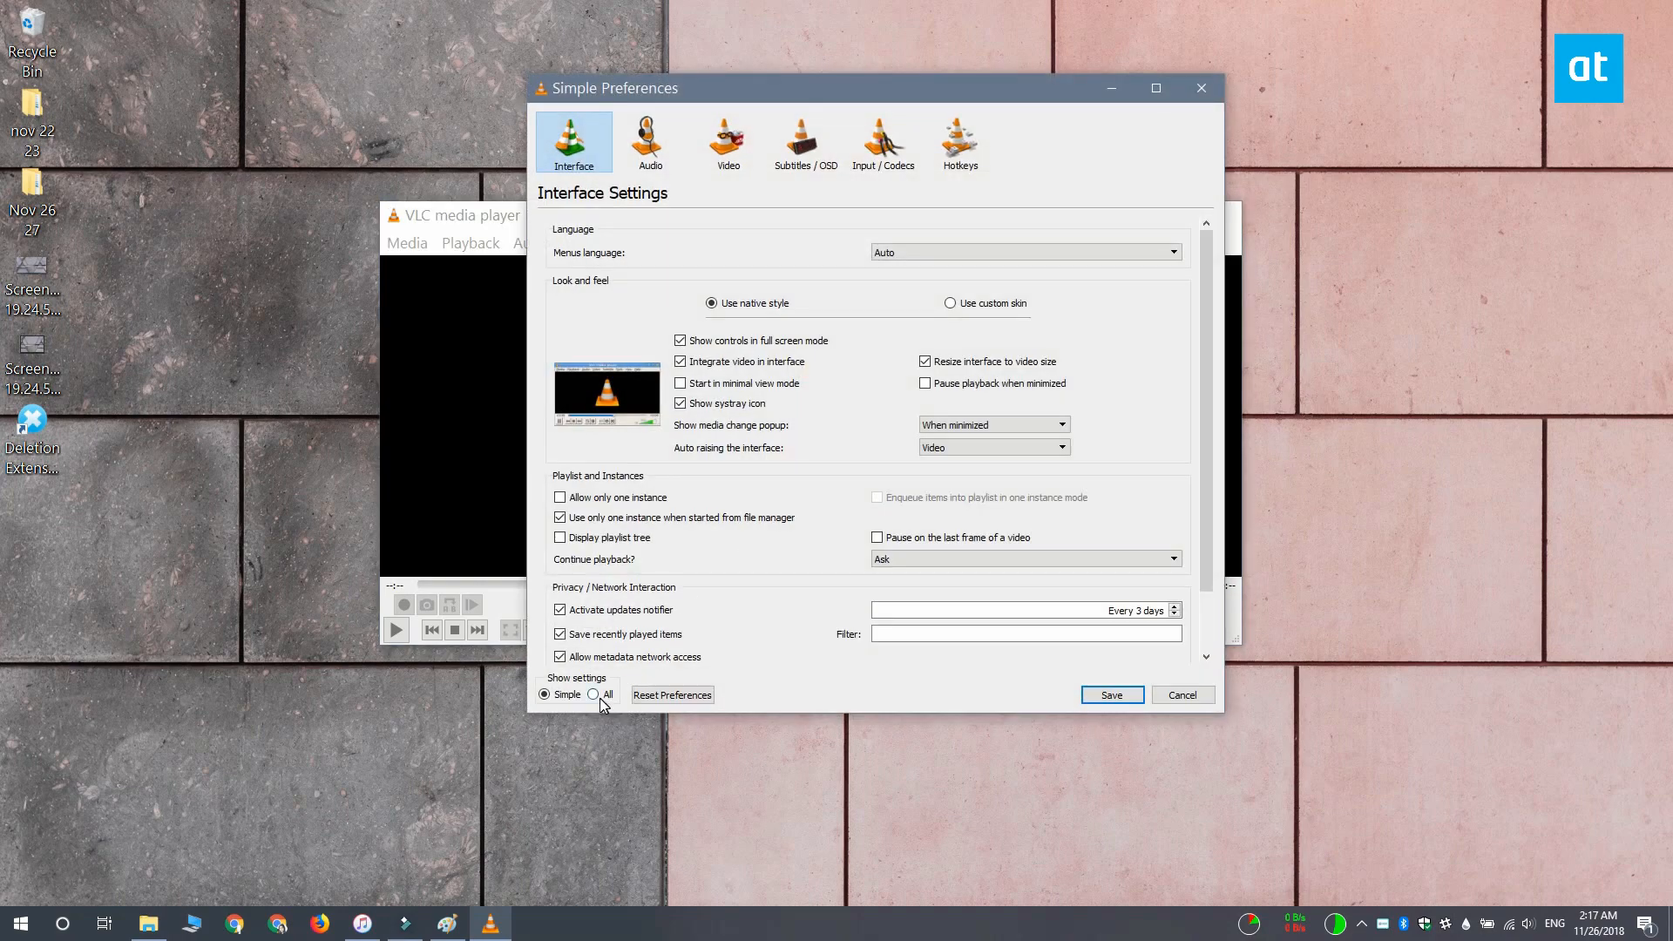
pyautogui.click(592, 695)
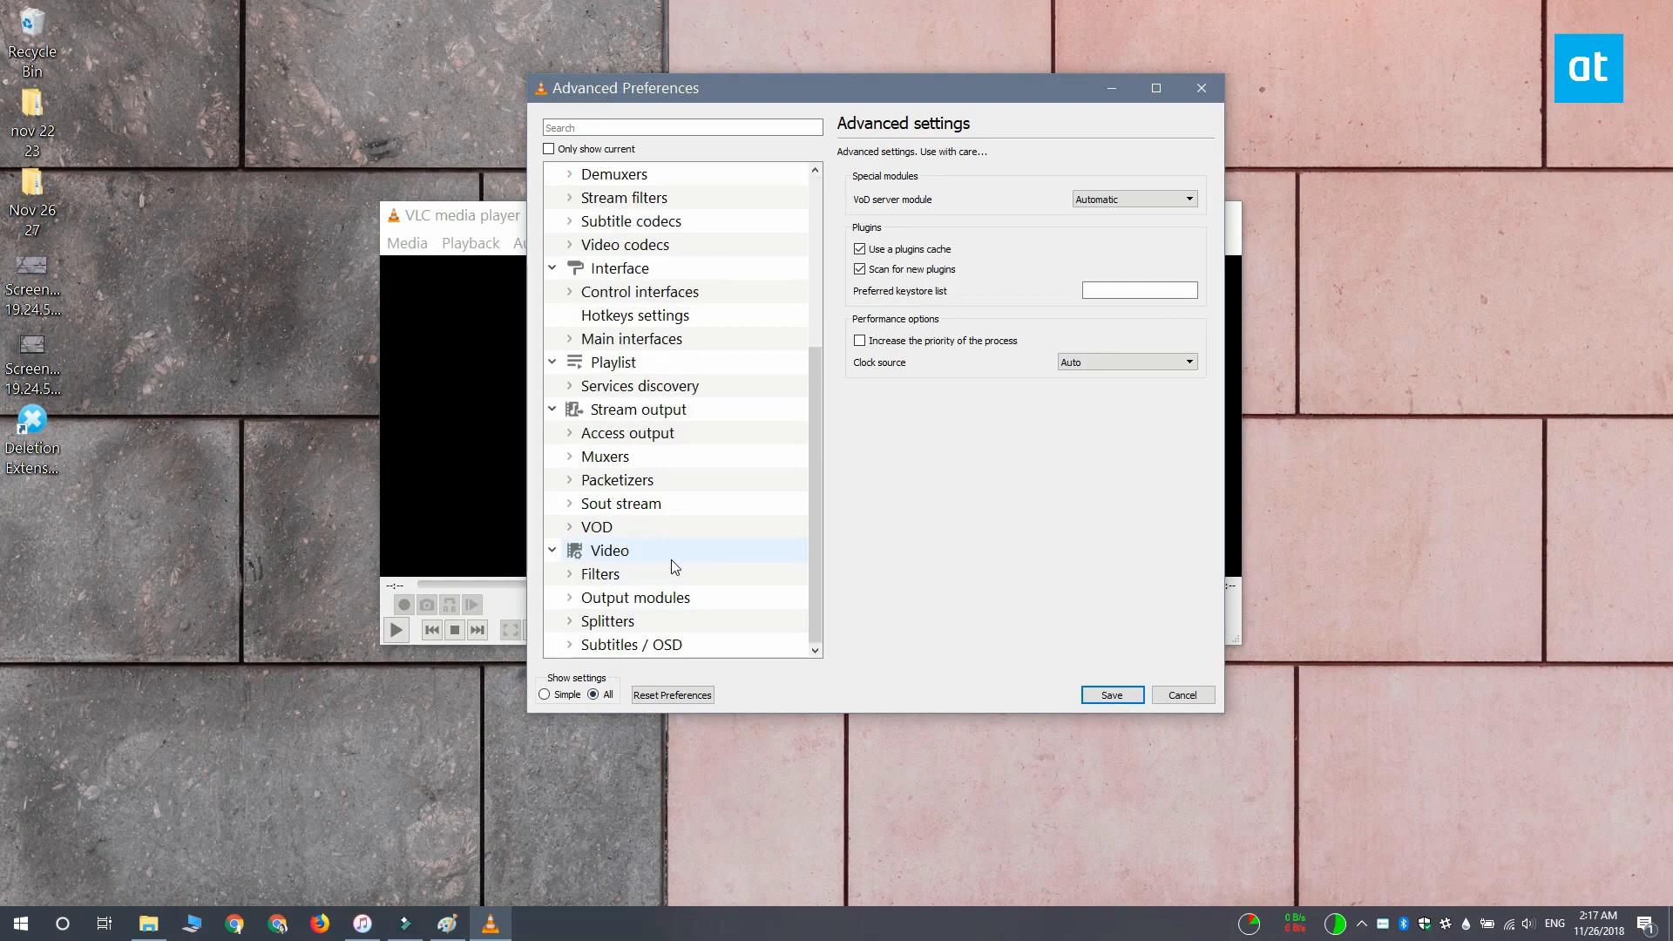
pyautogui.moveTo(571, 581)
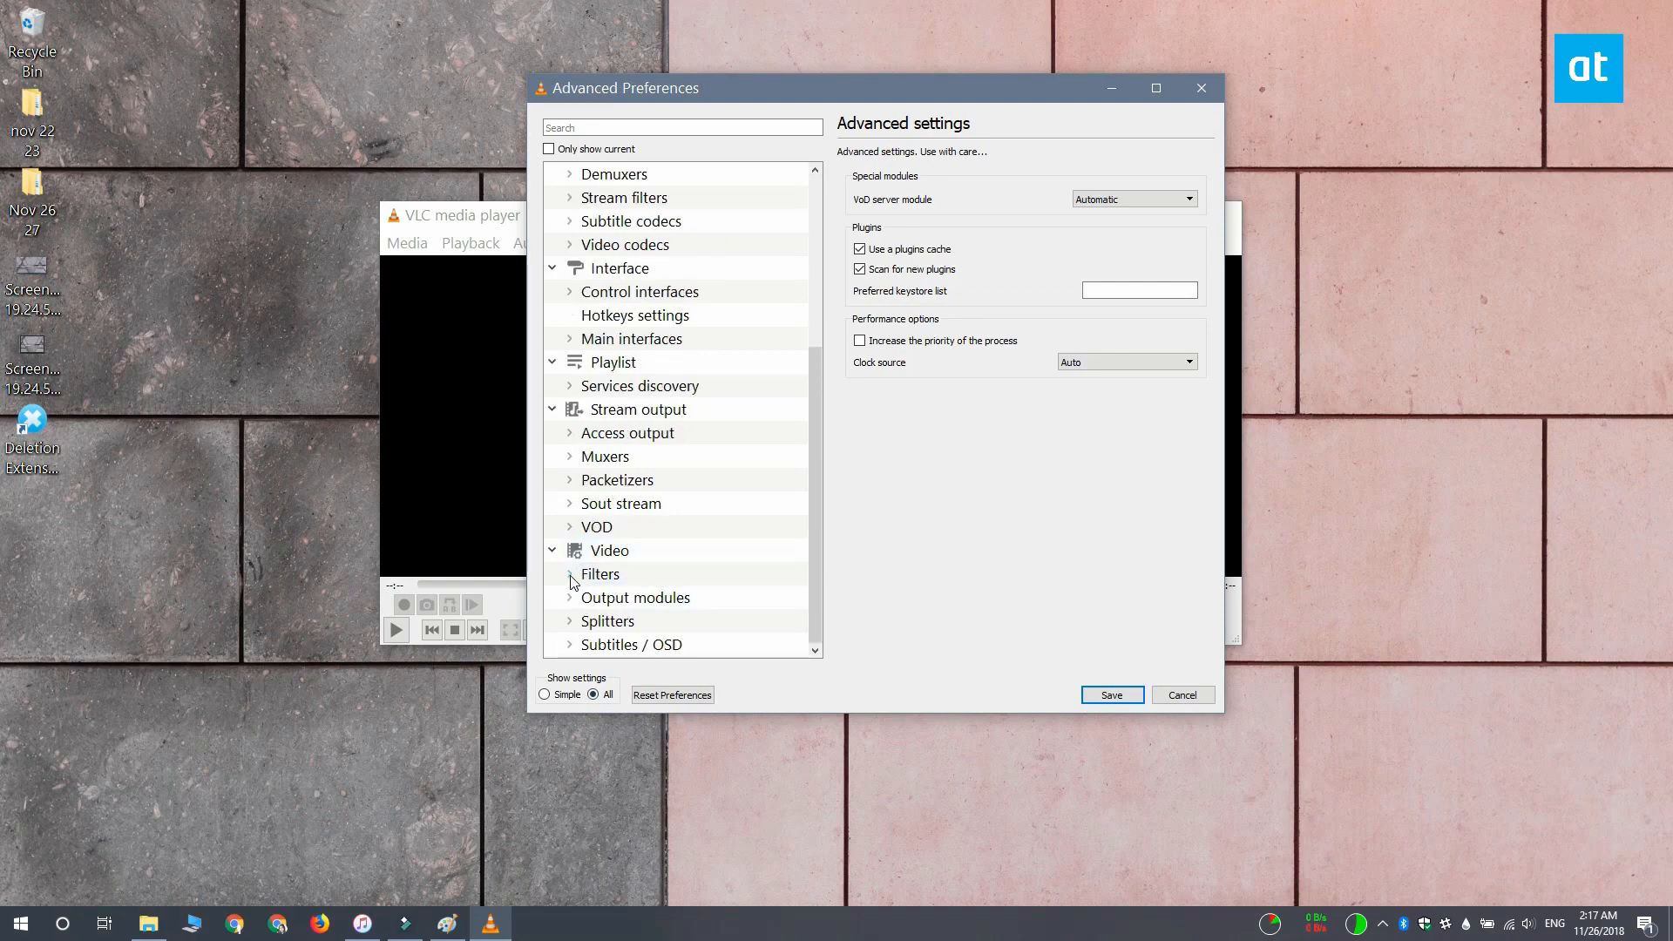
pyautogui.click(570, 575)
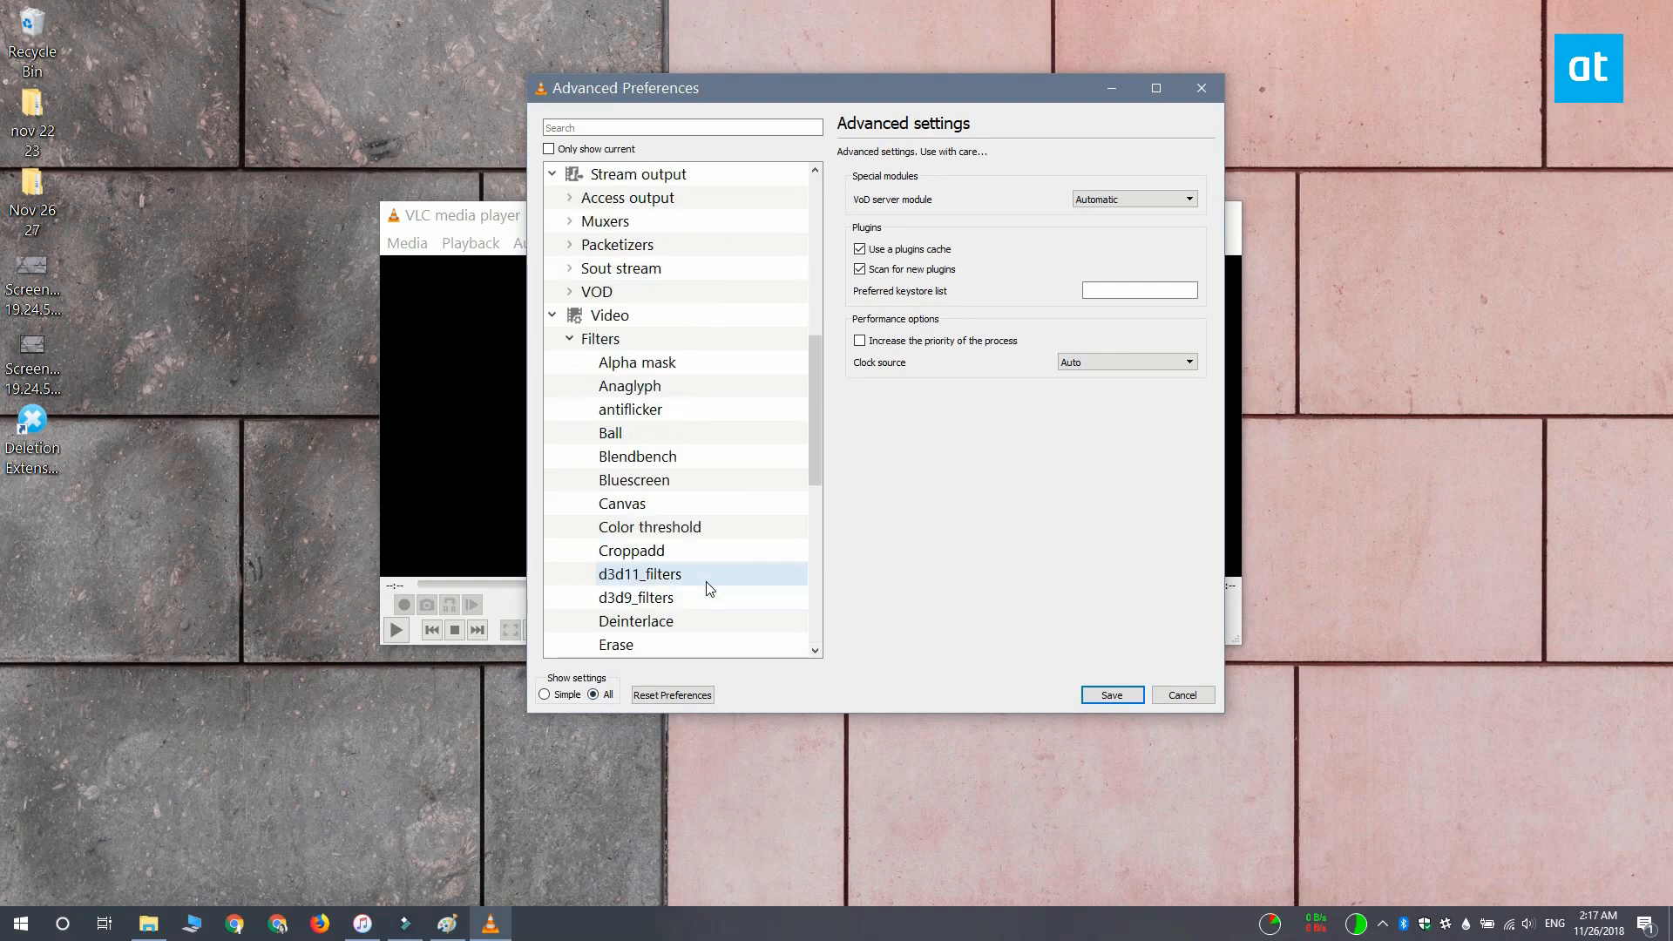
pyautogui.scroll(-3)
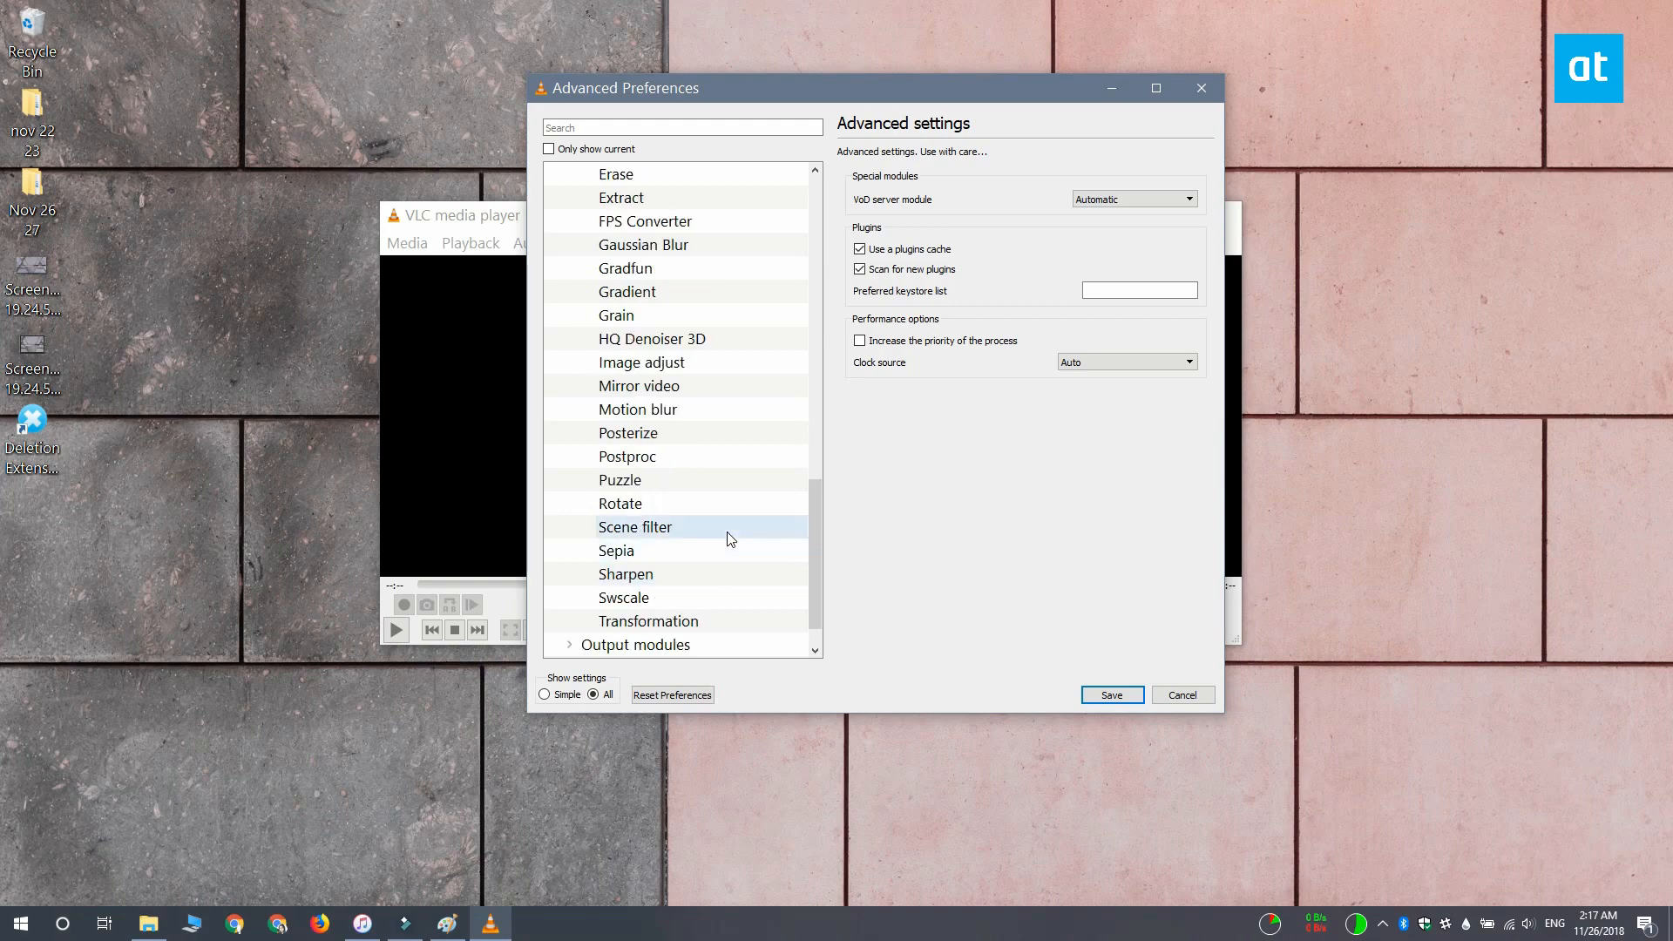
pyautogui.click(636, 526)
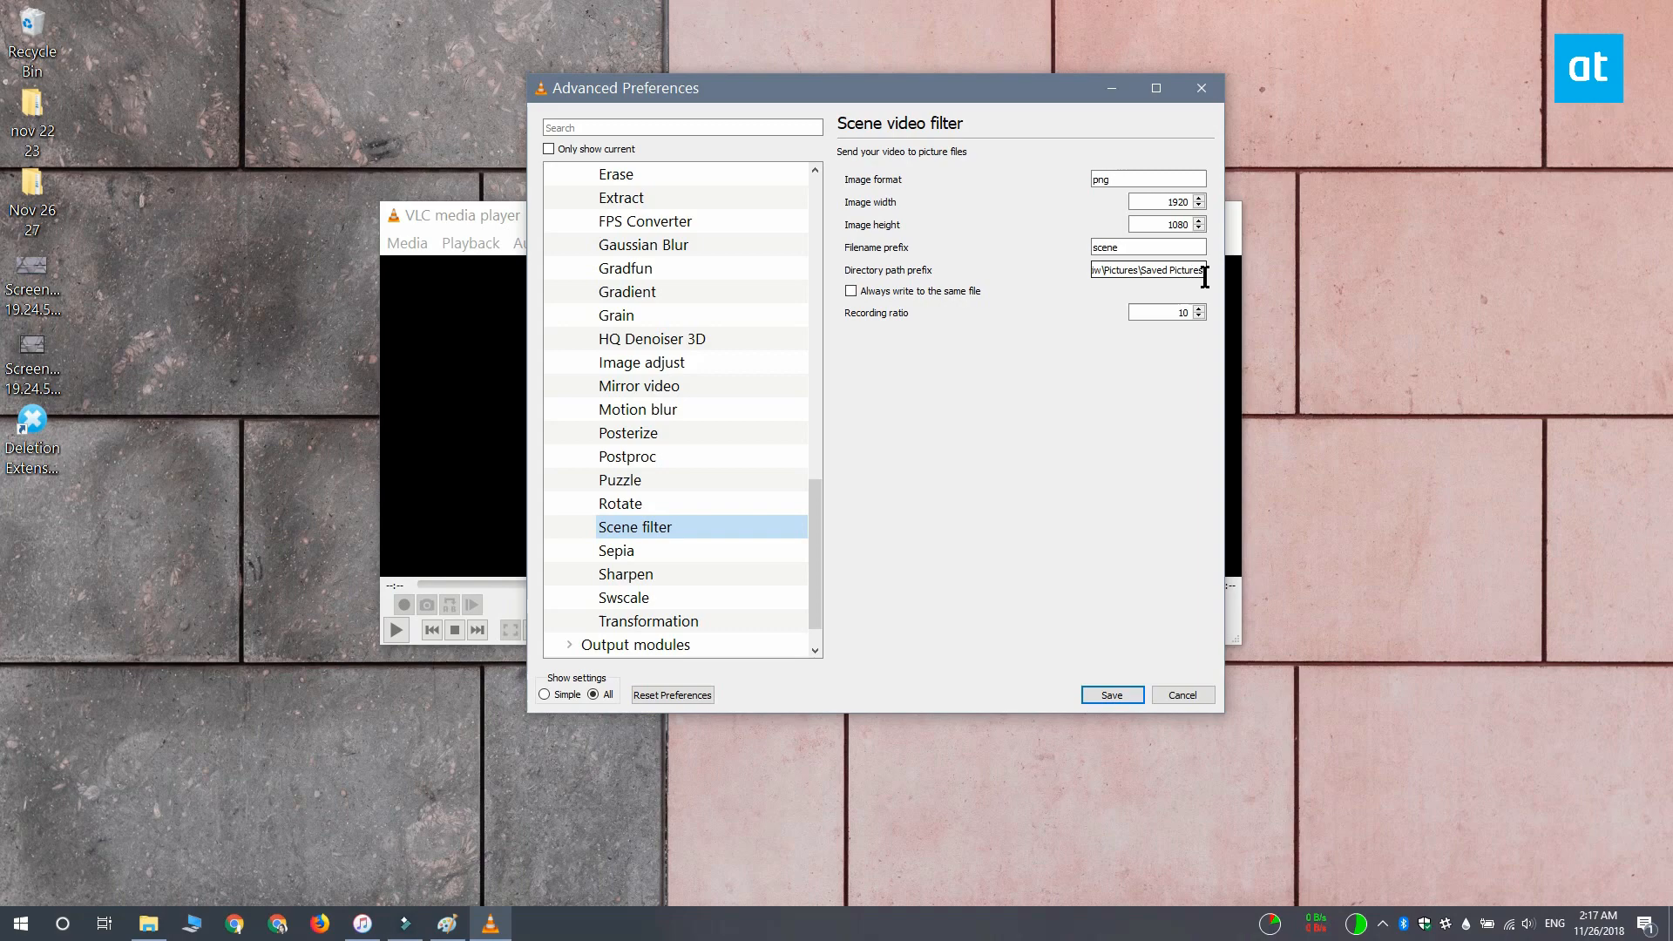
# Set the Scene filter path to Pictures\Saved Pictures and recording ratio 10, then save.
pyautogui.tripleClick(1147, 269)
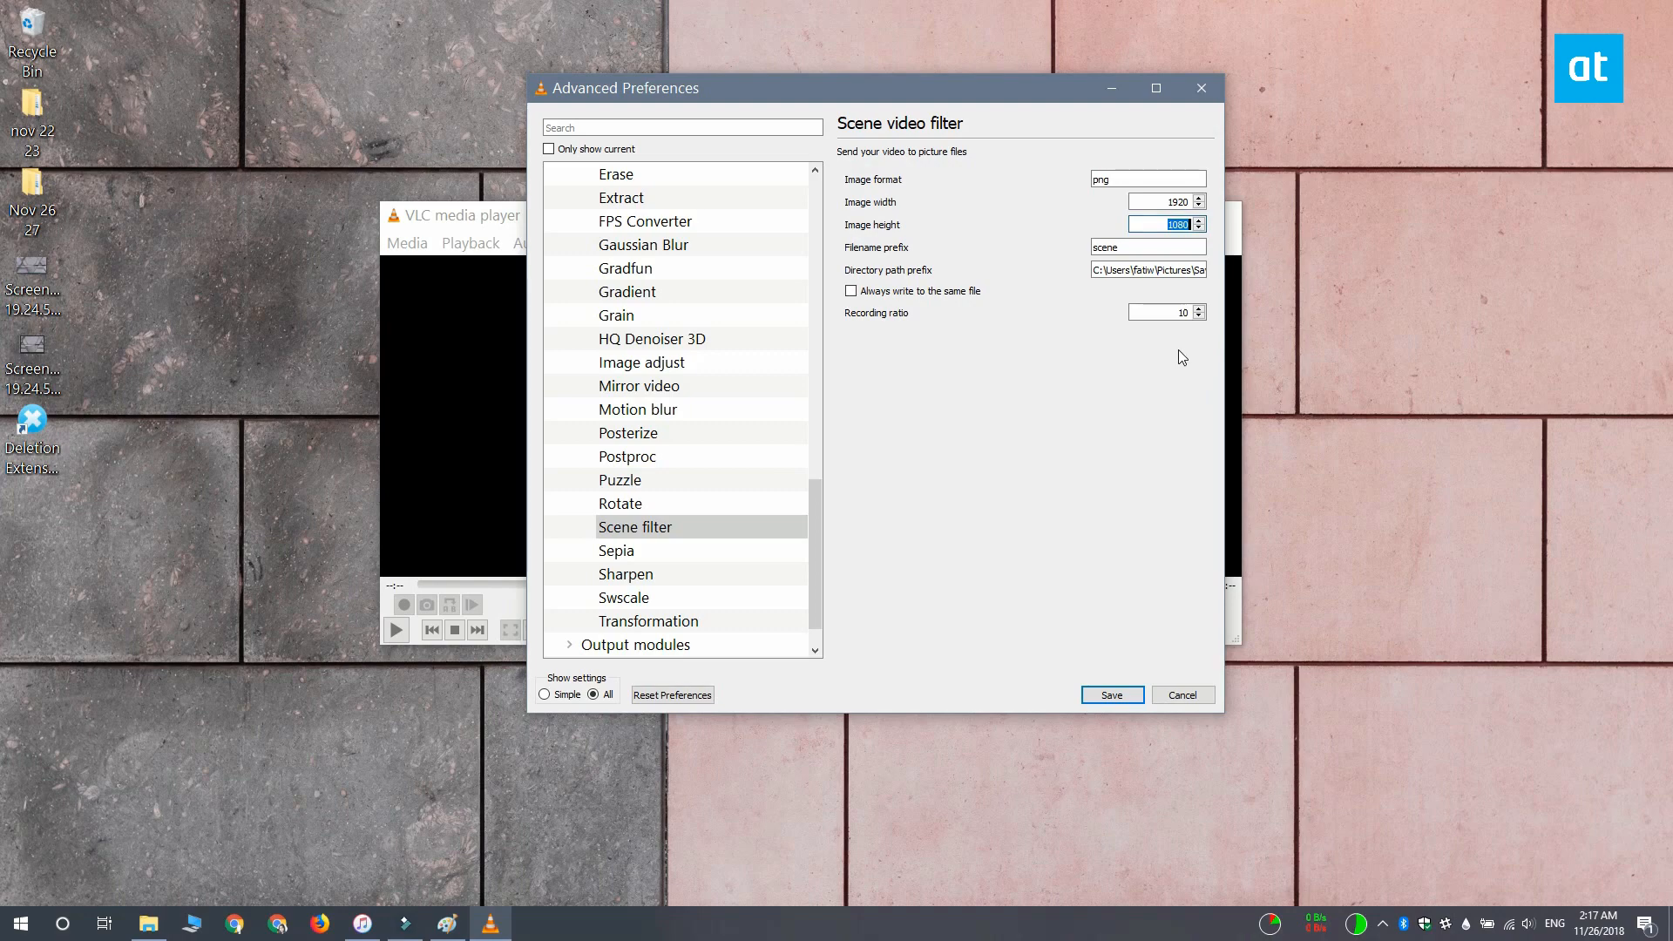
pyautogui.click(1163, 312)
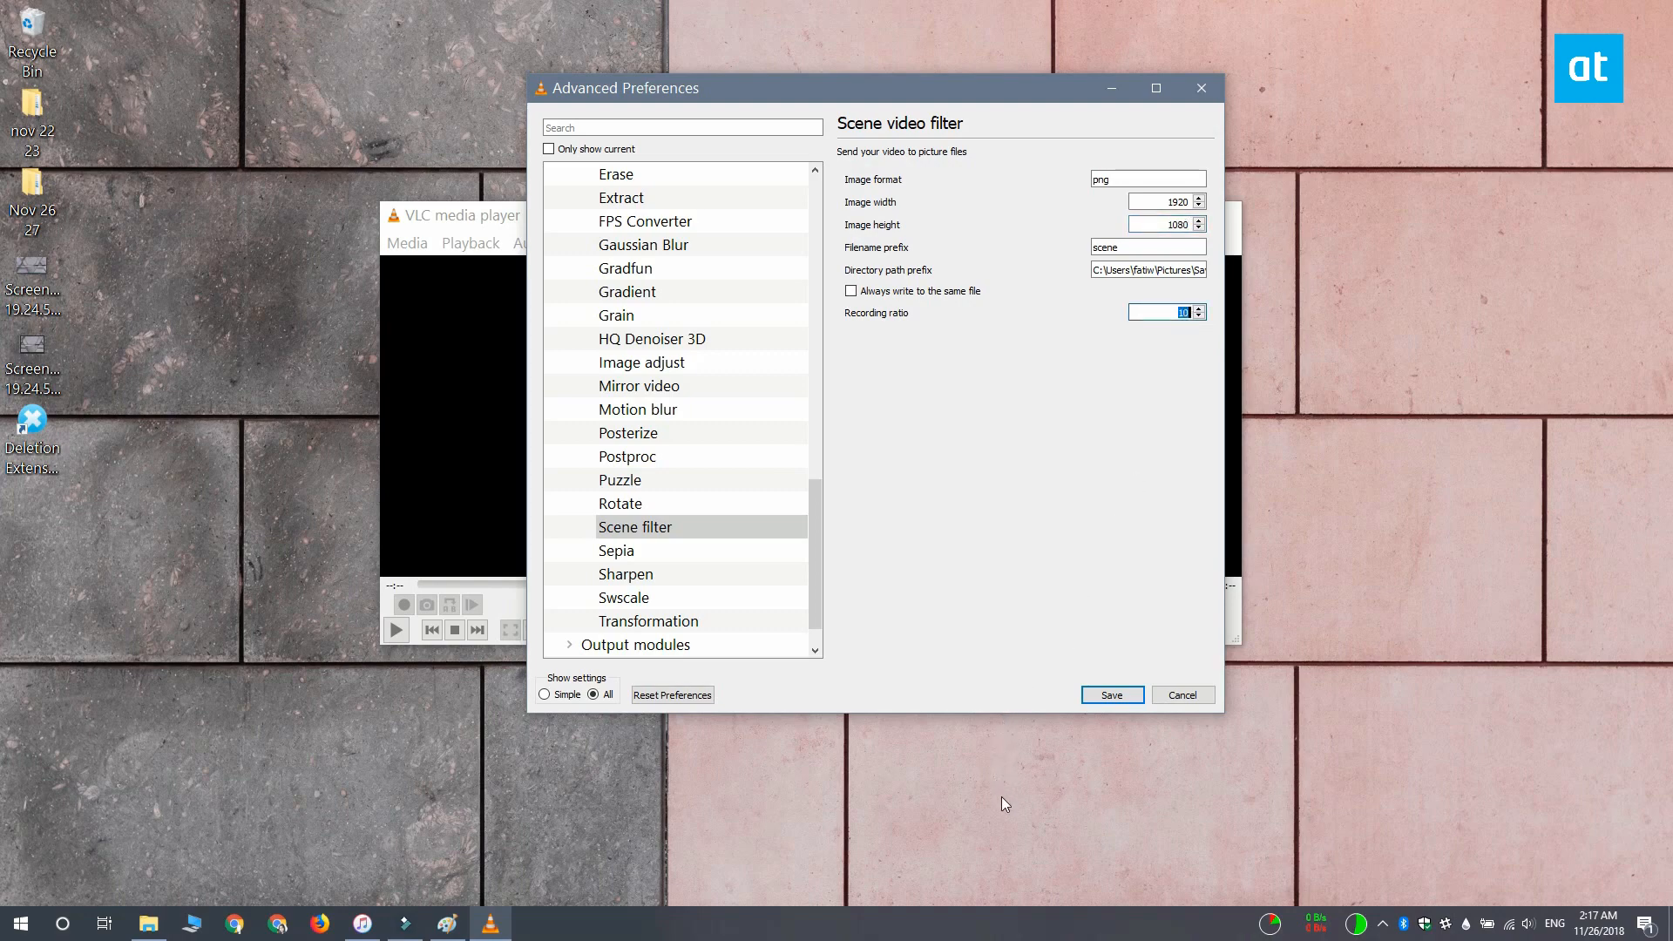
pyautogui.moveTo(1017, 817)
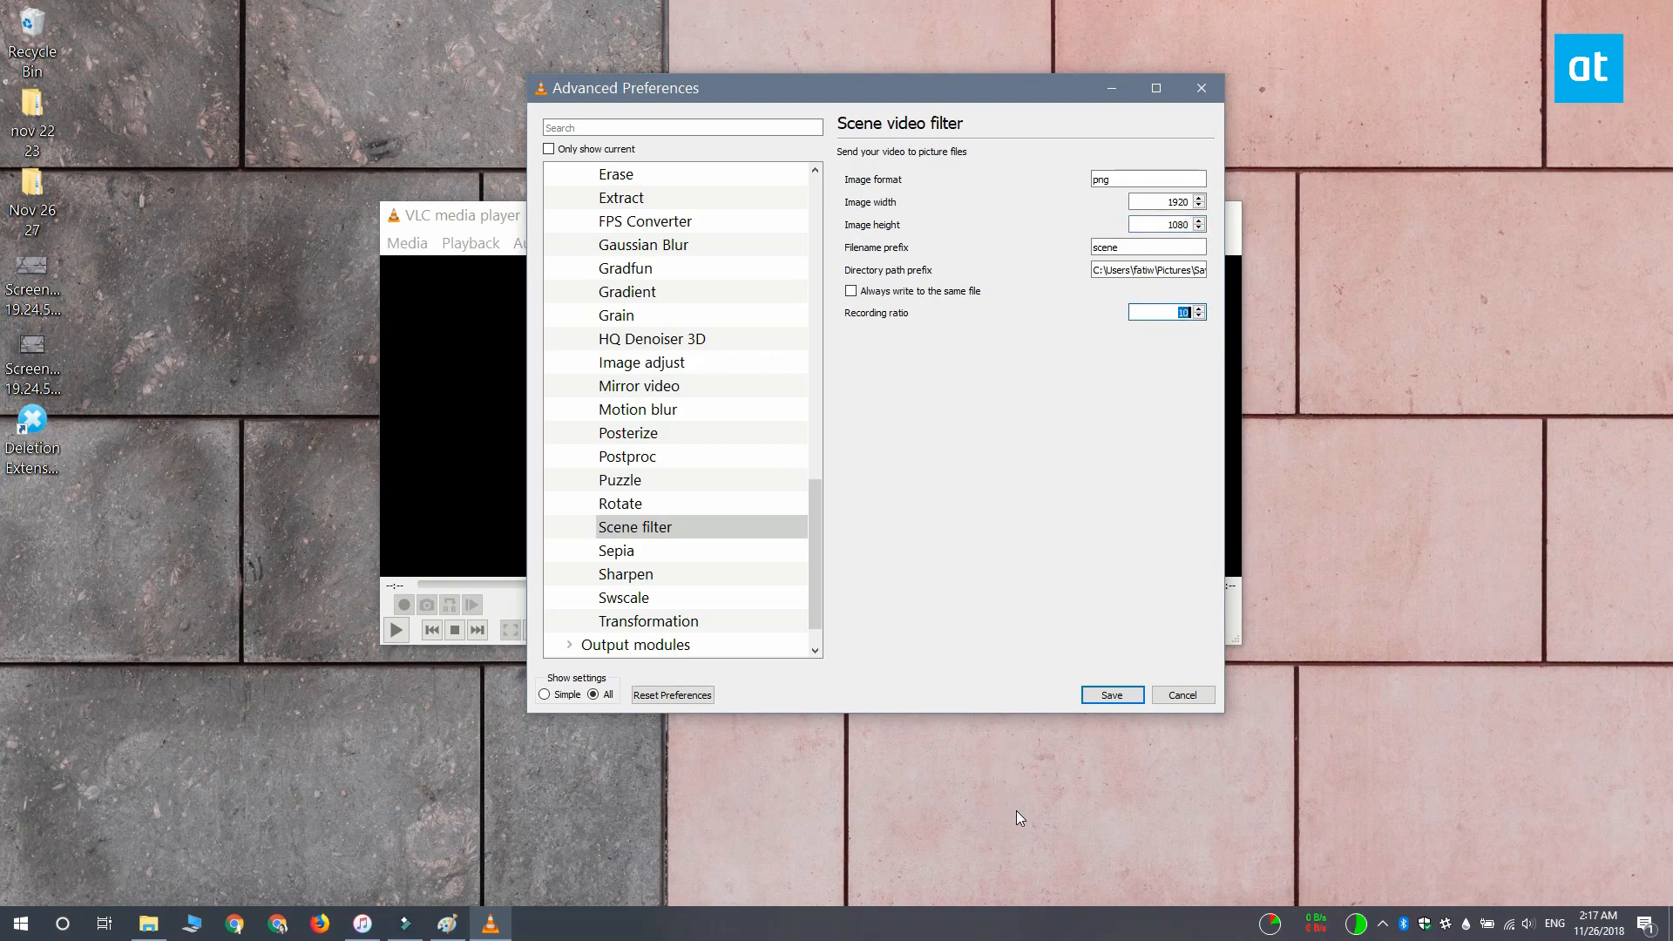
pyautogui.scroll(-3)
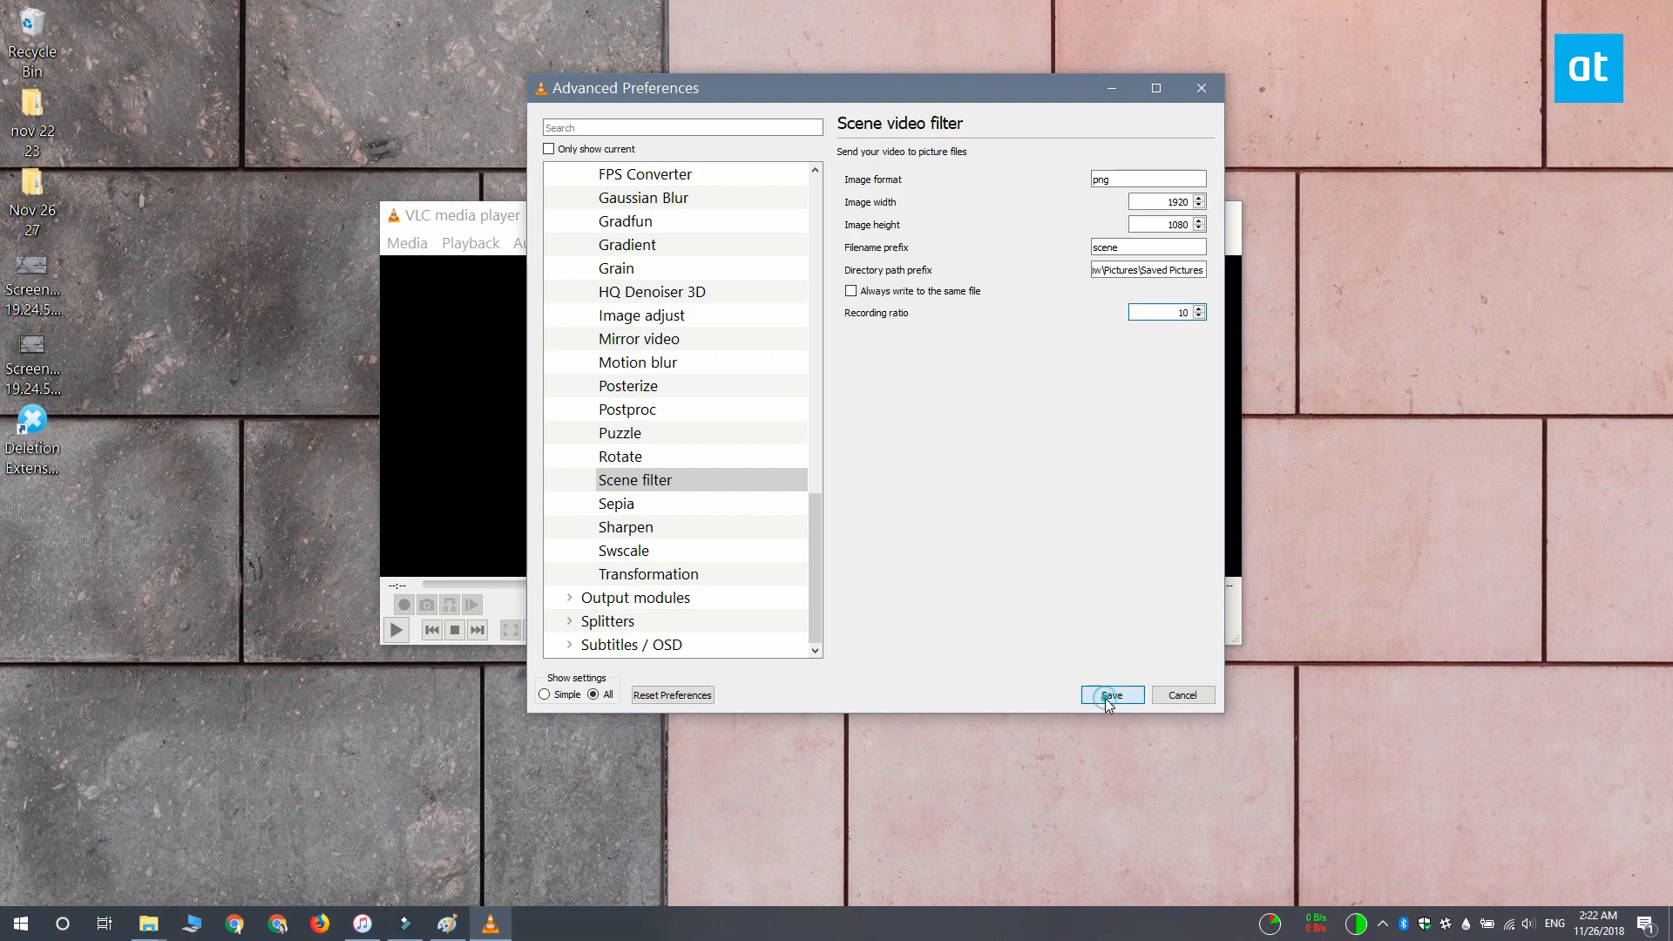
pyautogui.click(1112, 695)
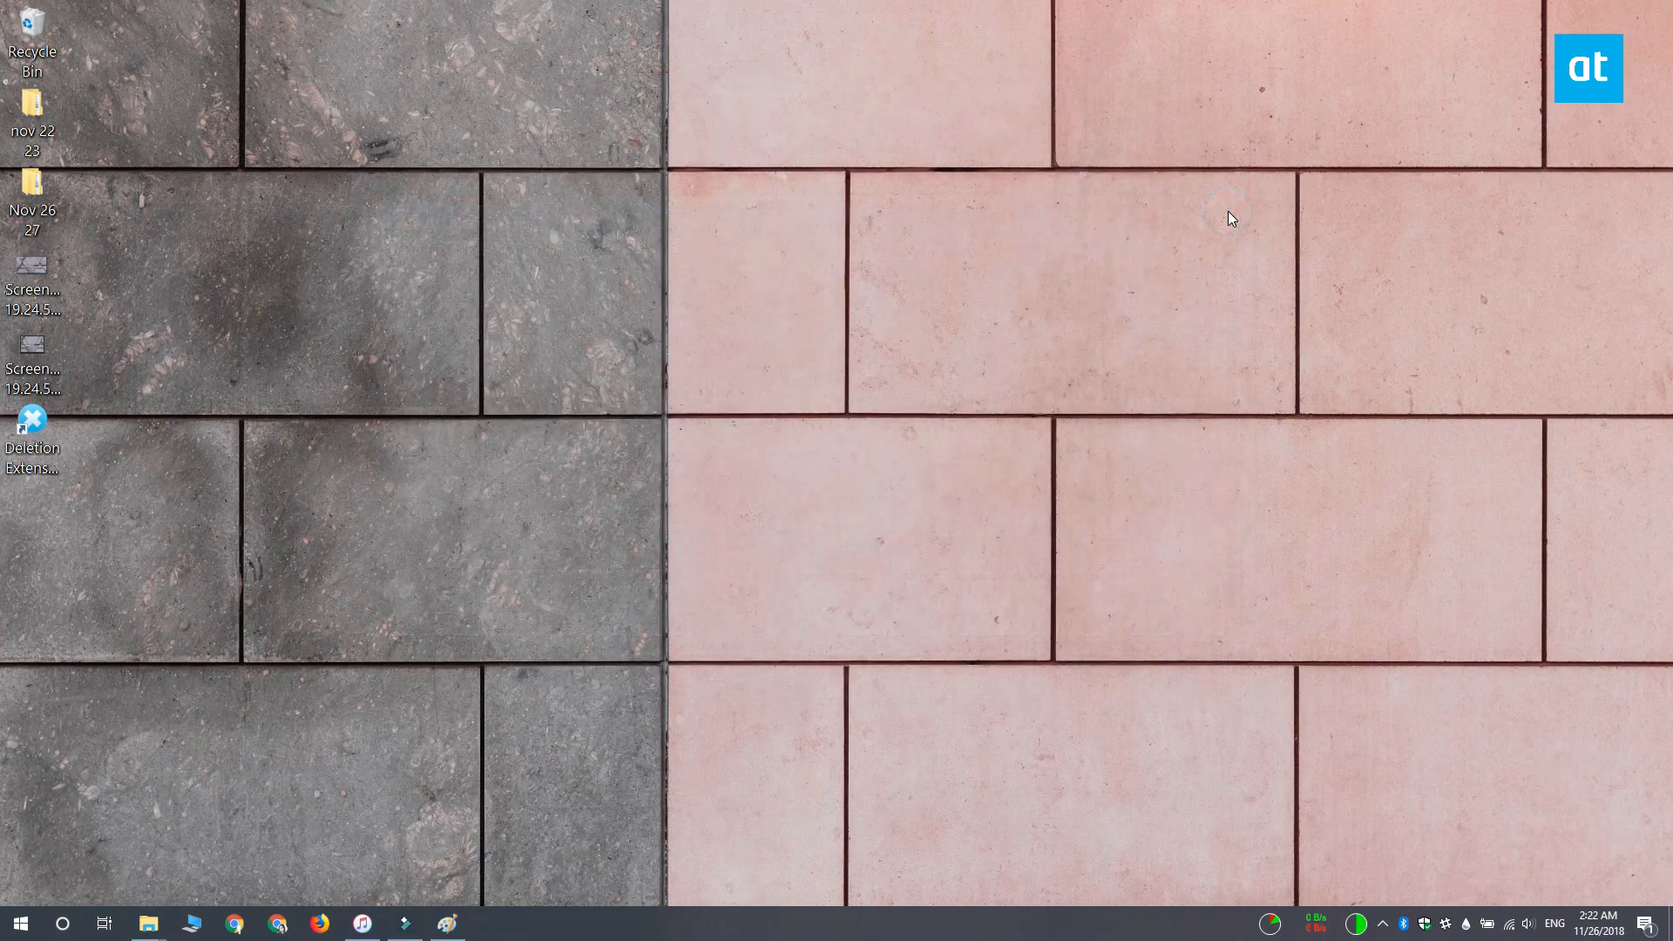
# Relaunch VLC from Start search, then open and play the Trim.mp4 screen capture.
pyautogui.write('vlc')
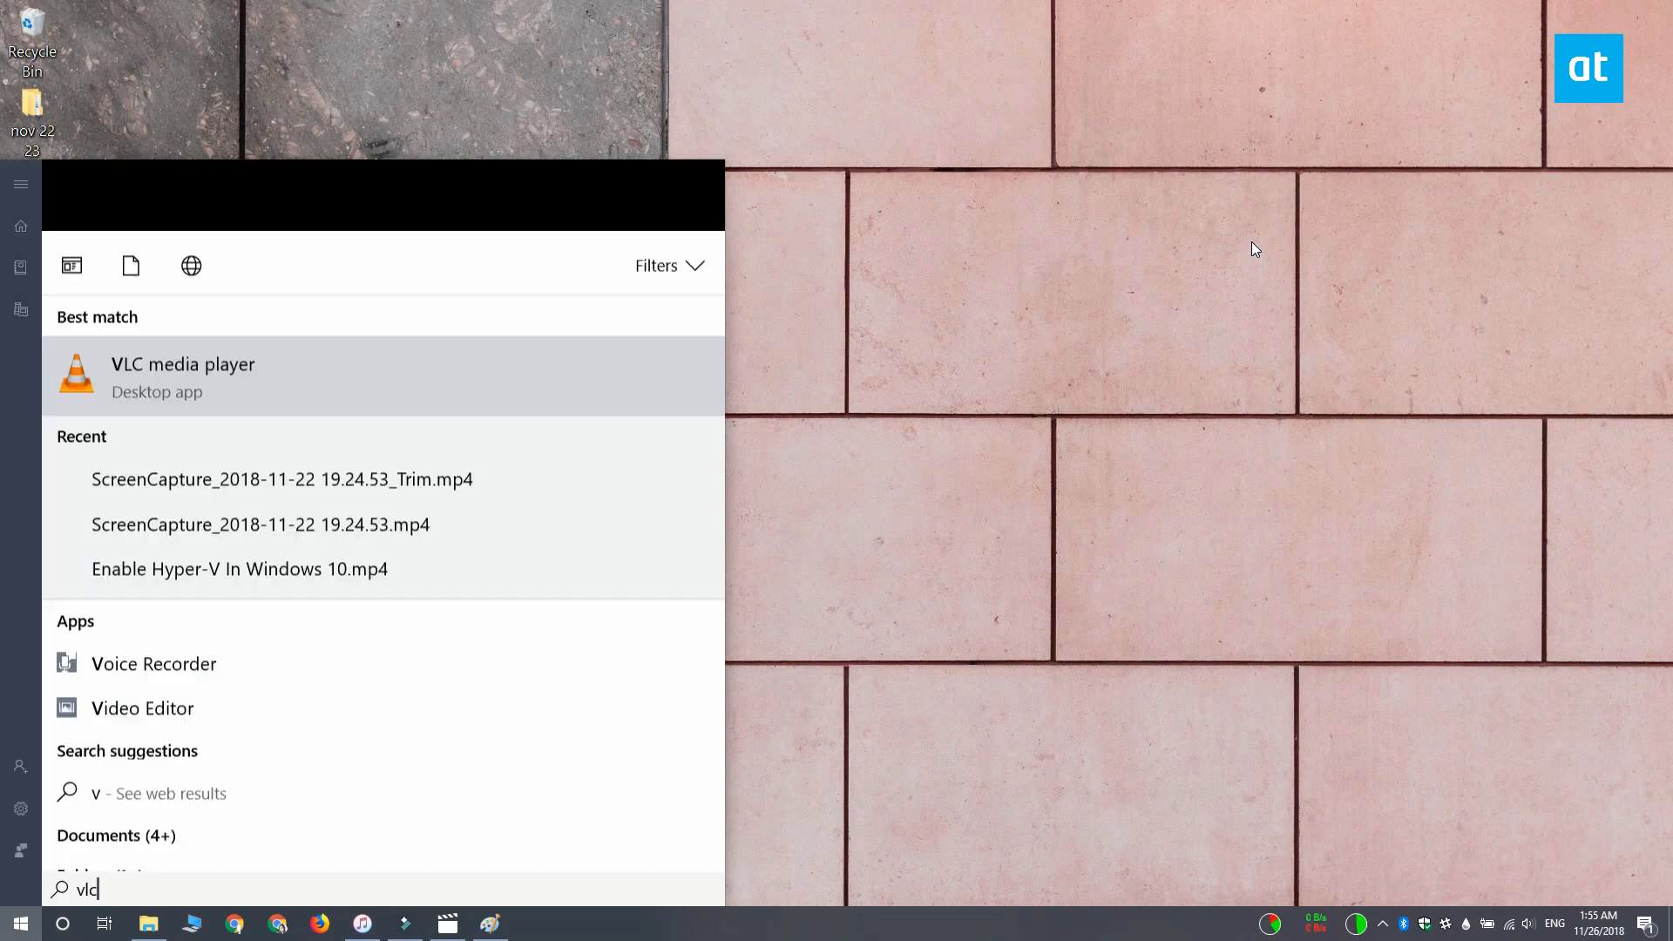
pyautogui.click(469, 304)
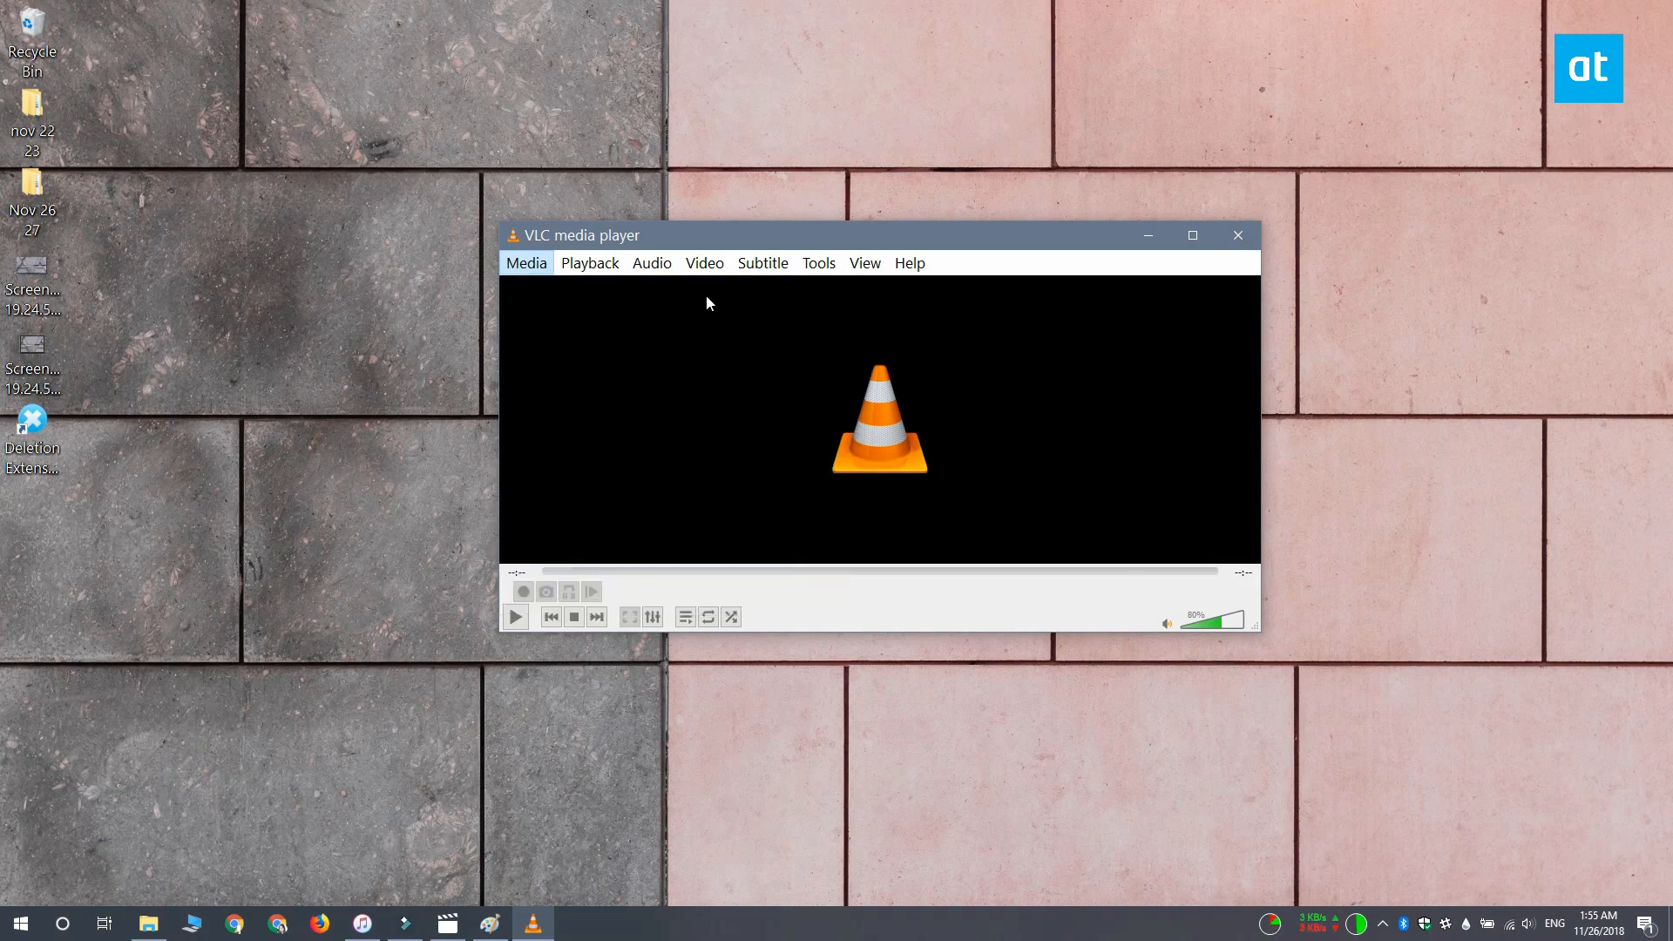
pyautogui.click(525, 262)
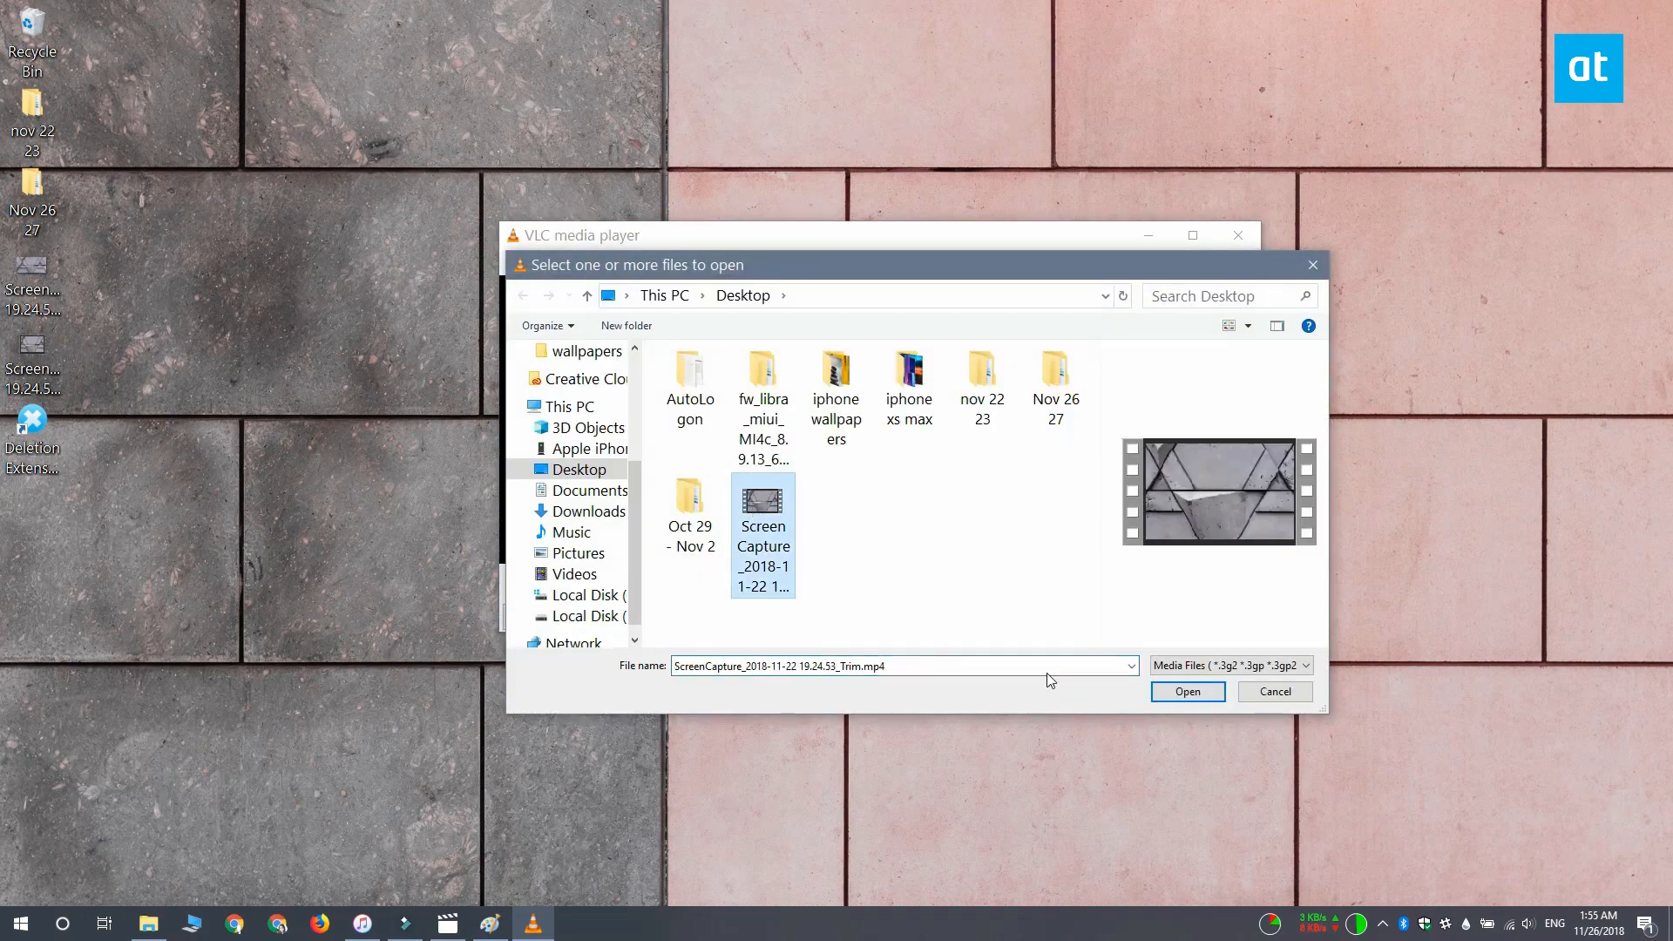
pyautogui.click(1187, 691)
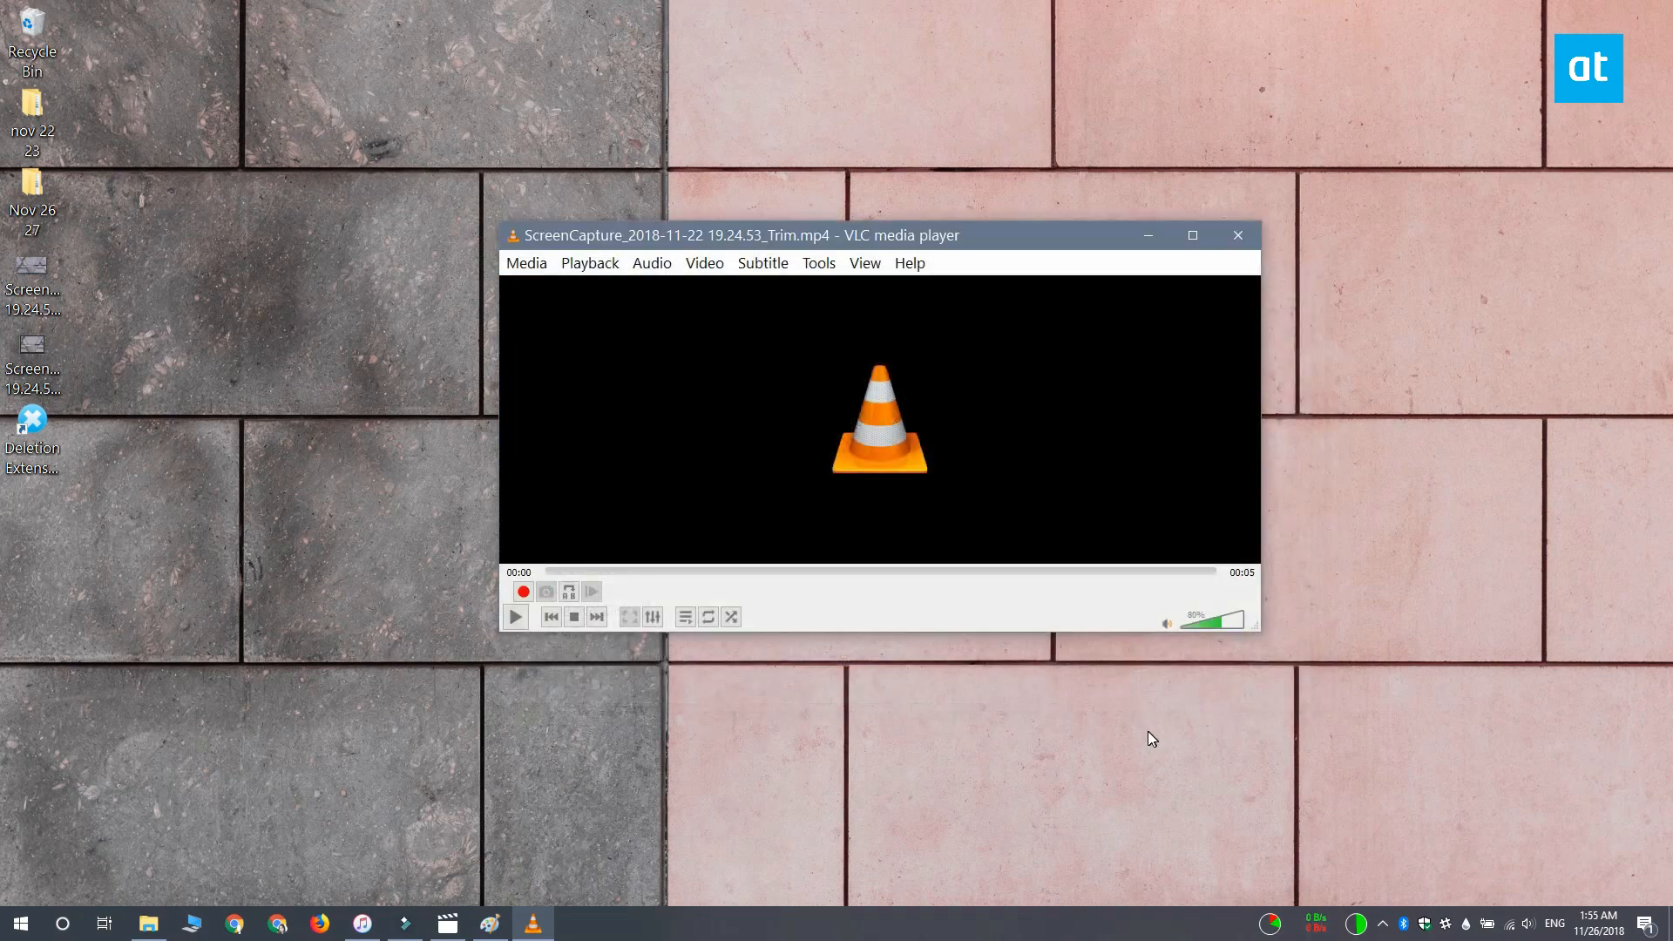
pyautogui.click(1192, 234)
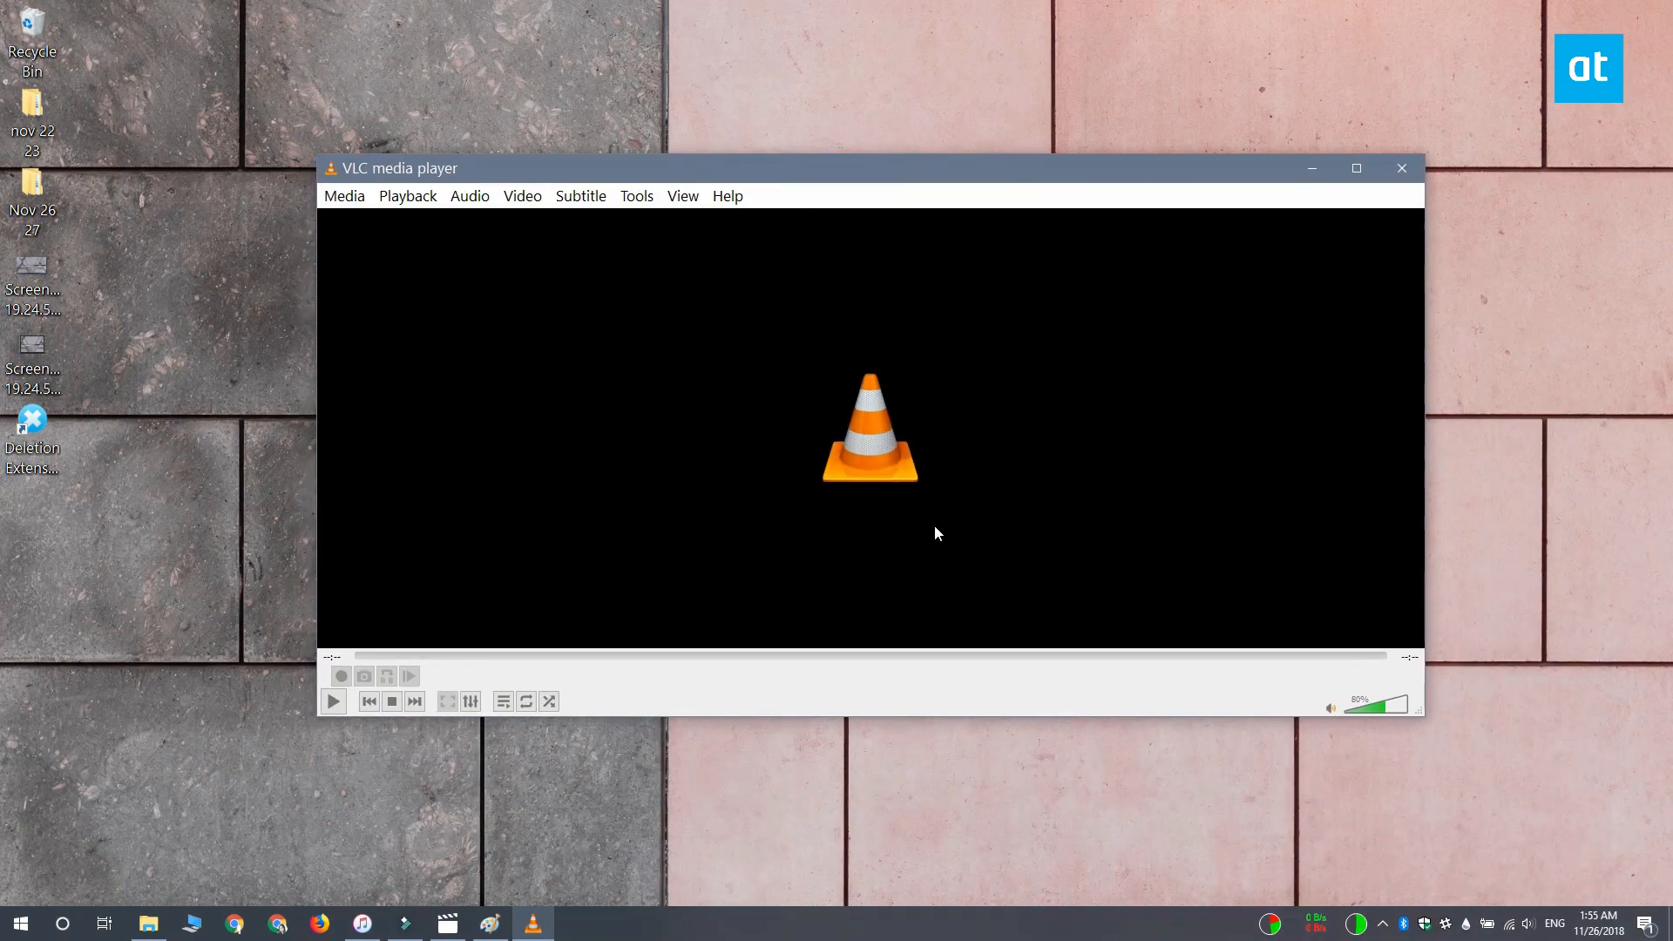
pyautogui.moveTo(1585, 747)
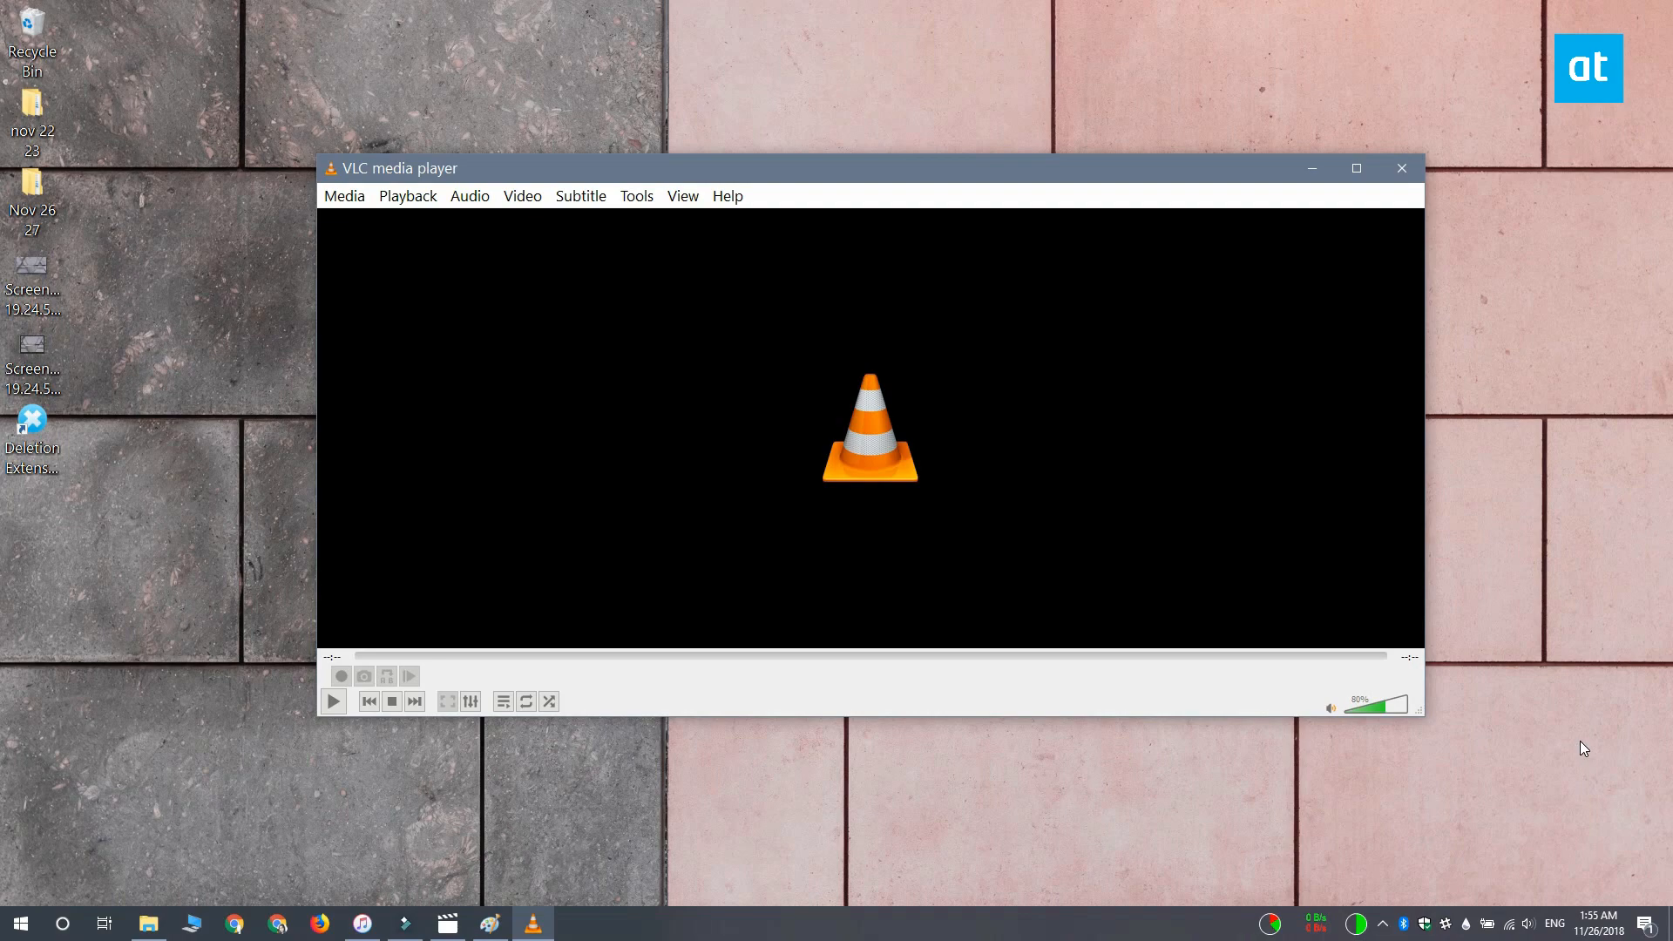
pyautogui.moveTo(1578, 743)
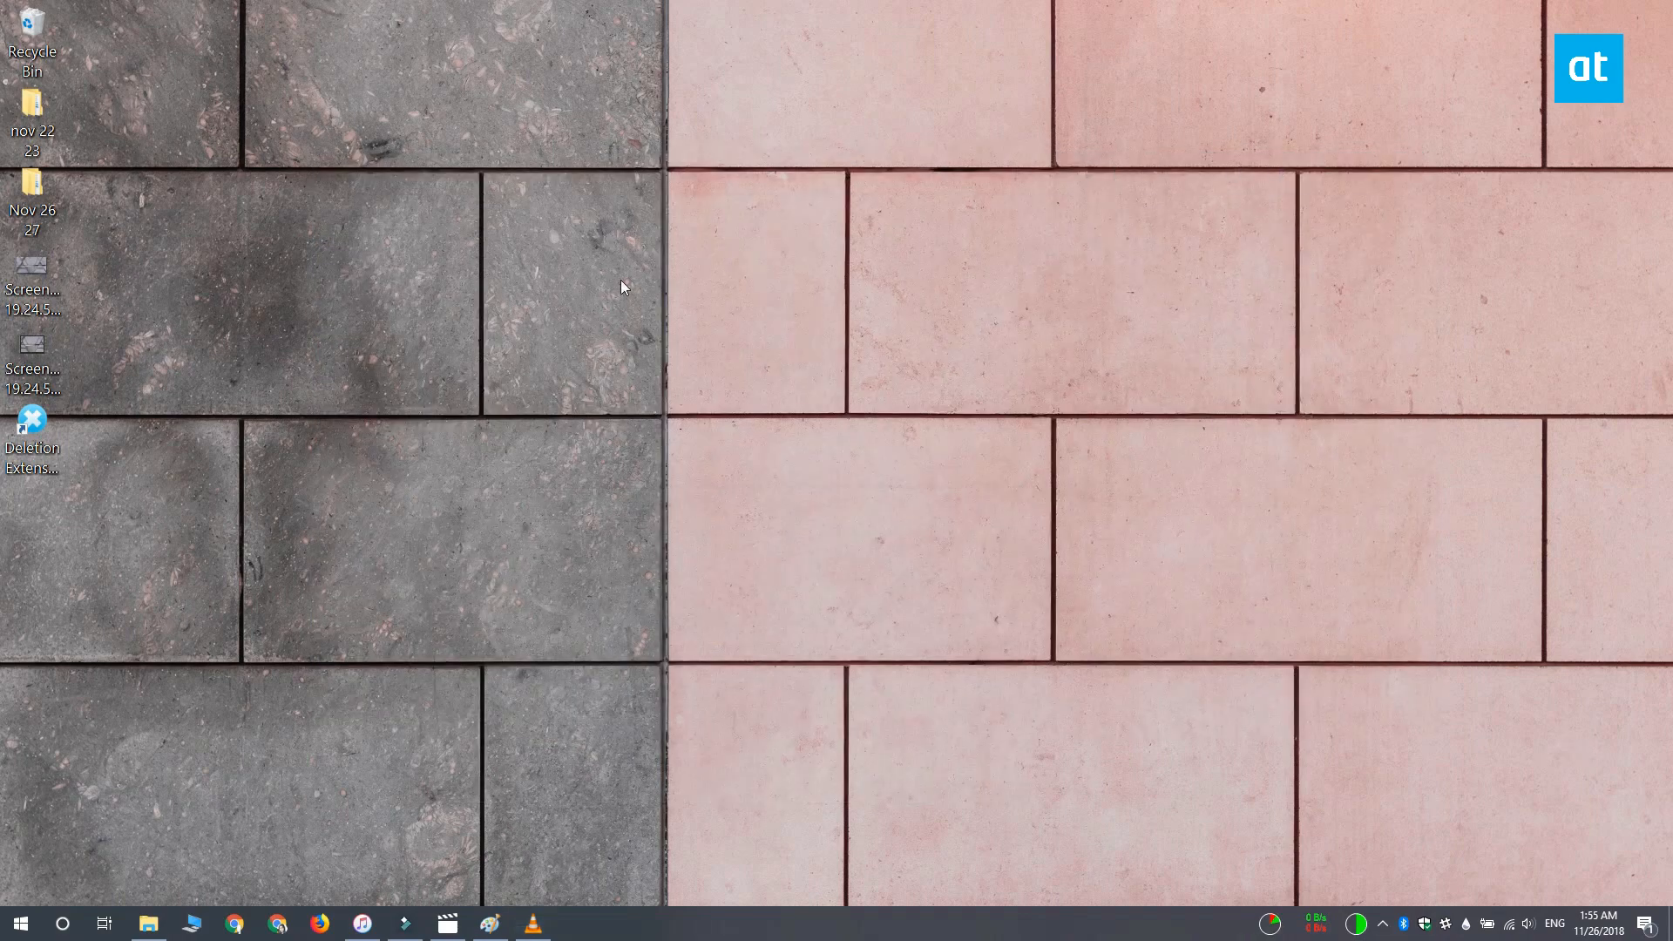
# Open Saved Pictures in File Explorer to view frames scene00001 to scene00101.
pyautogui.click(148, 923)
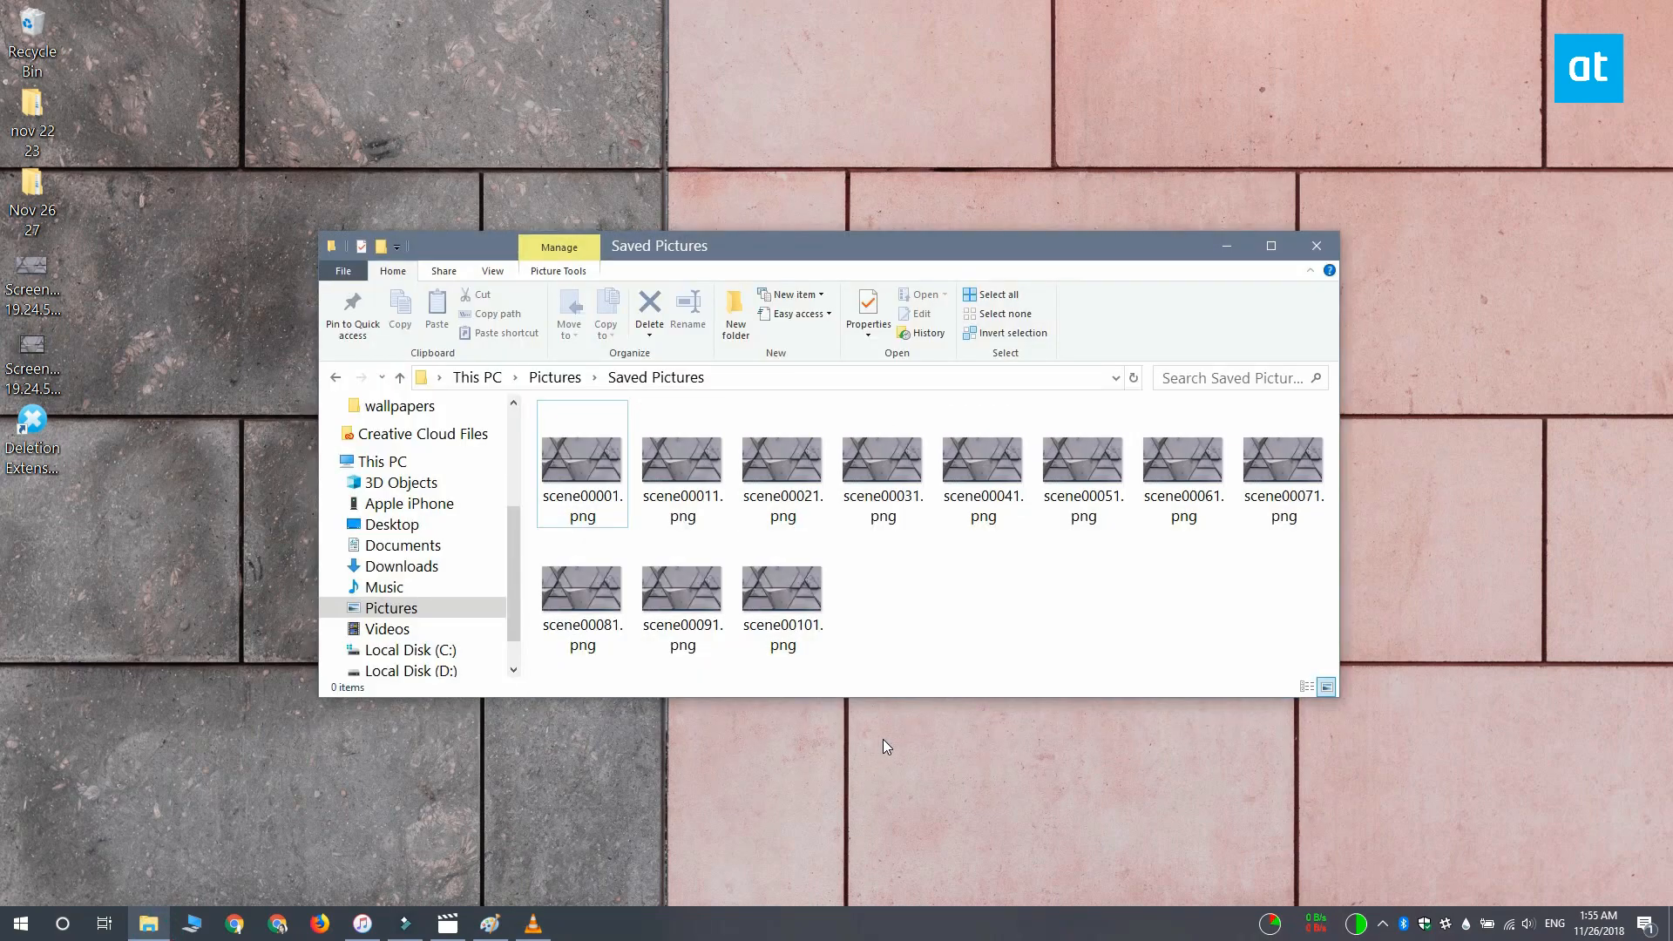
pyautogui.moveTo(950, 622)
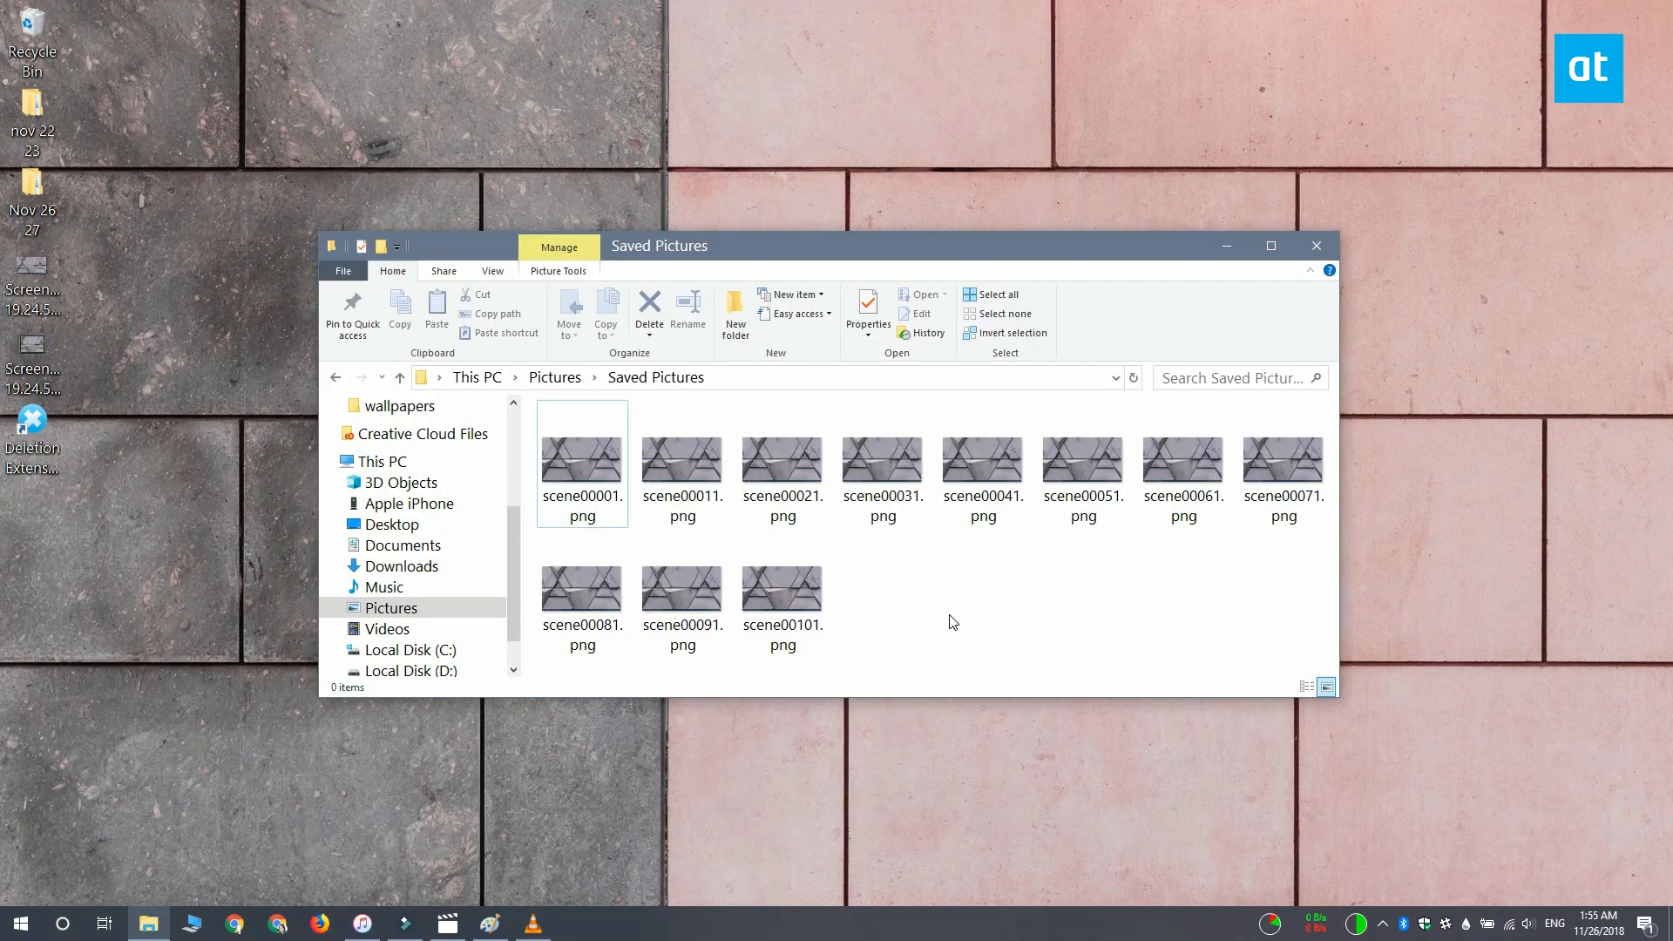